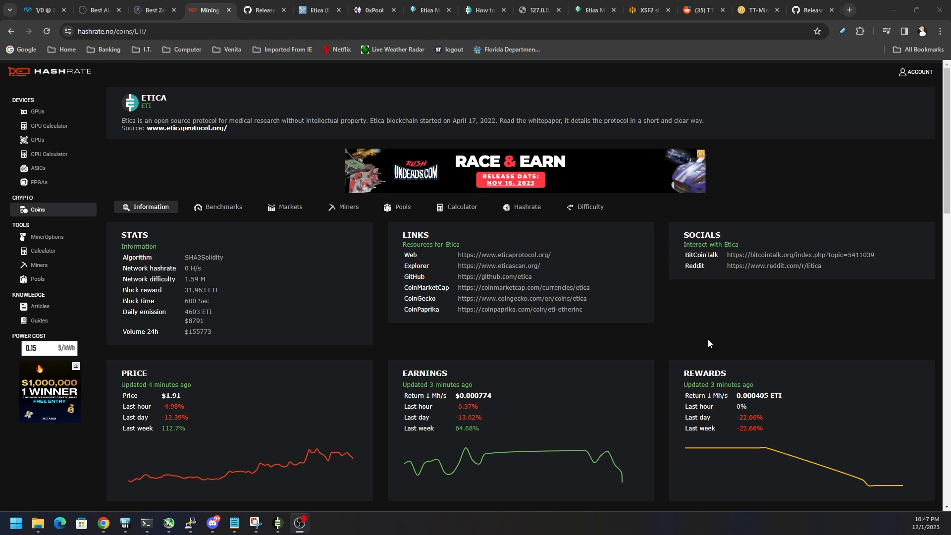
mouse_move(237, 255)
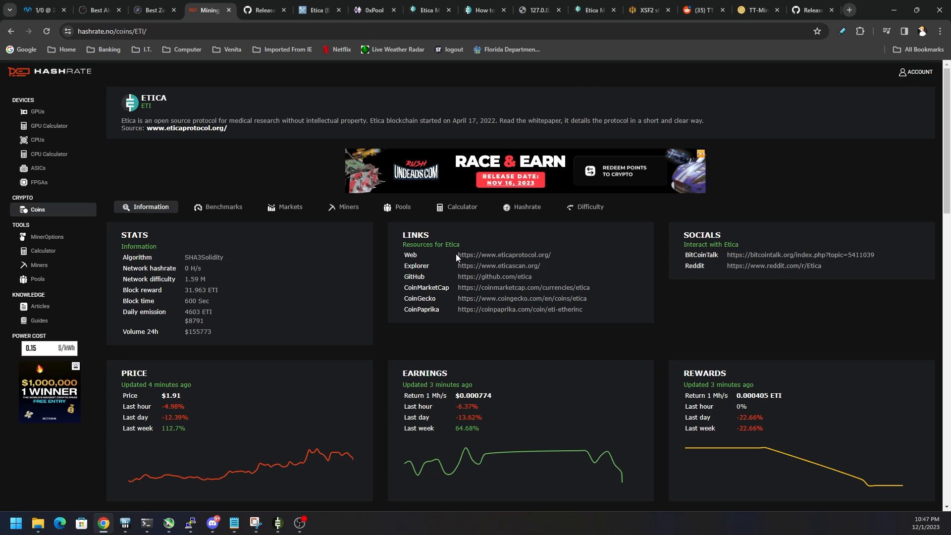
mouse_move(369, 323)
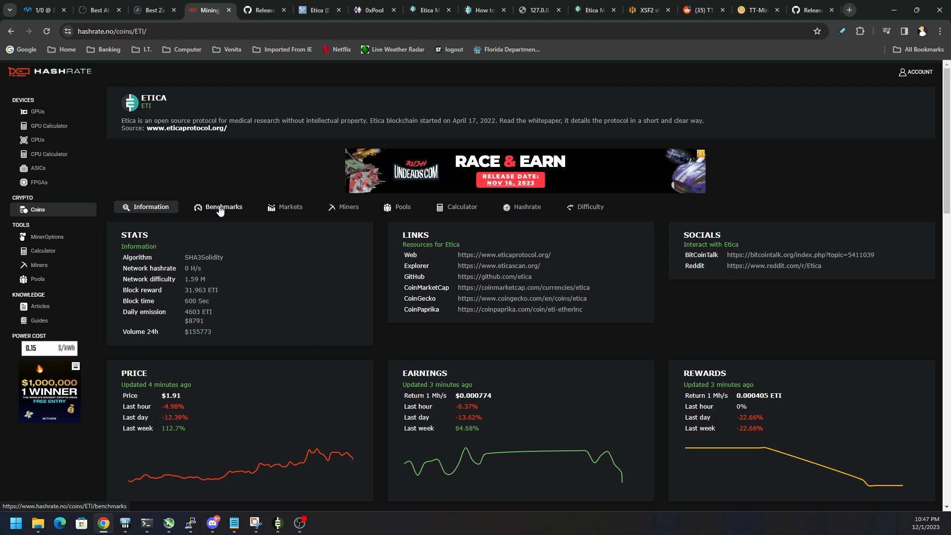
Step: View the Etica GPU benchmark charts and scroll to the RTX 3080 hashrate entry
left_click(223, 206)
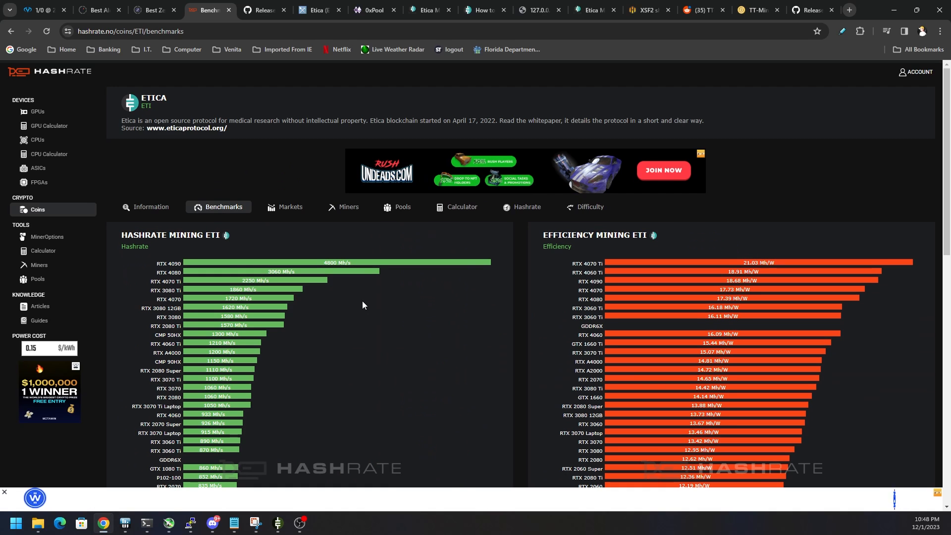
scroll("down", 3)
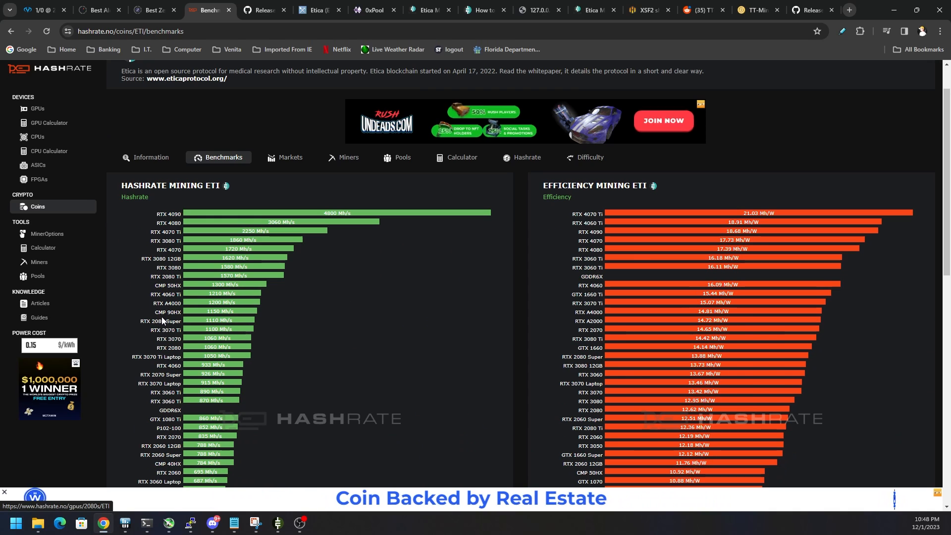
mouse_move(179, 270)
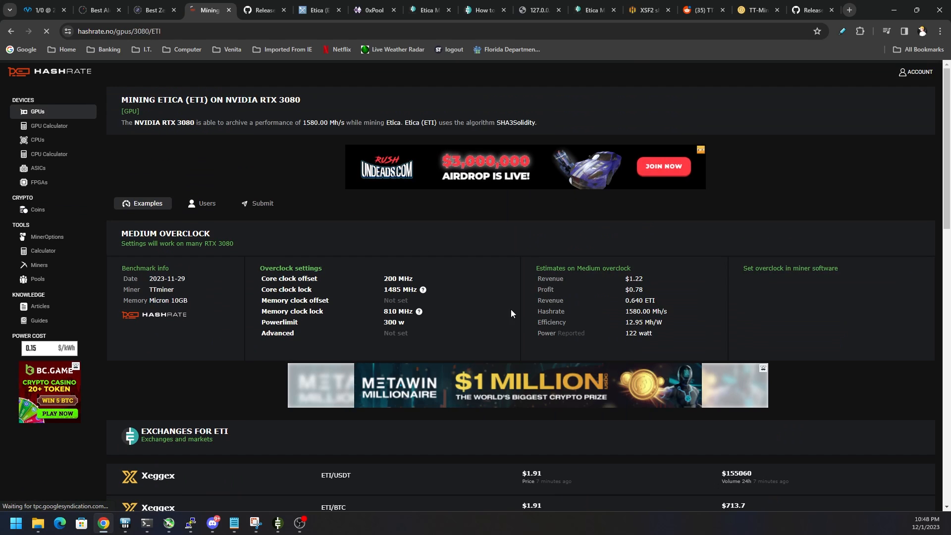
Step: Return to the Etica (ETI) coin overview with its stats, price and earnings
double_click(398, 279)
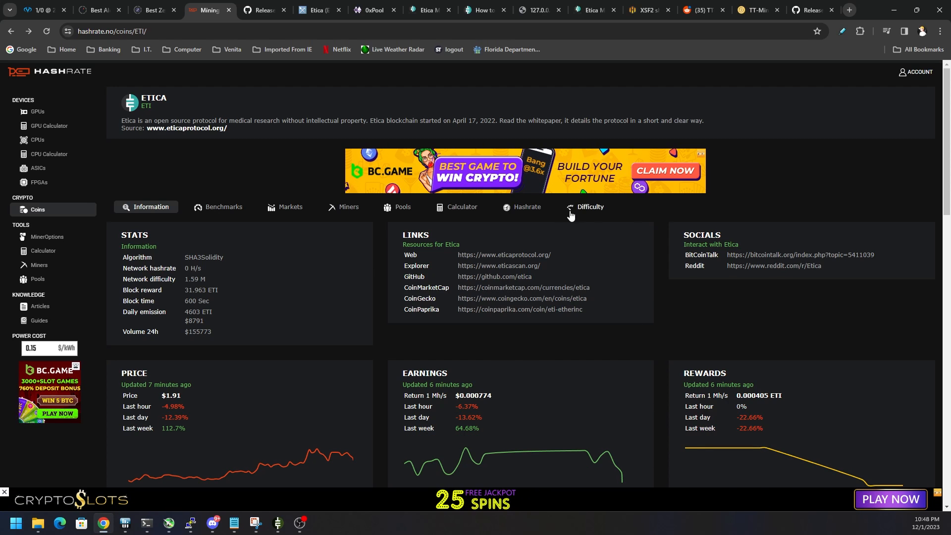
Step: Scroll the etica-gui v1.0.7 GitHub release down to its Assets with Windows-eticawallet-1.0.7.zip
left_click(267, 10)
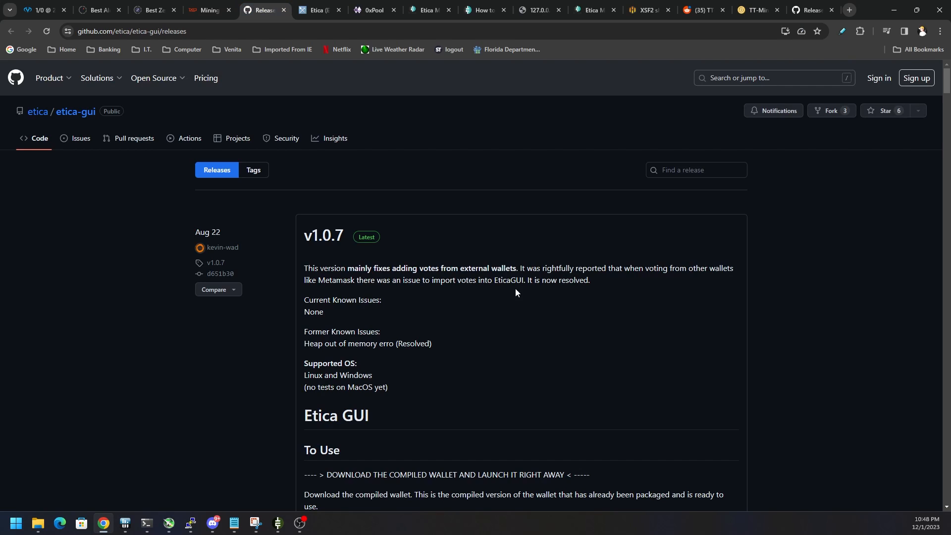
scroll("down", 3)
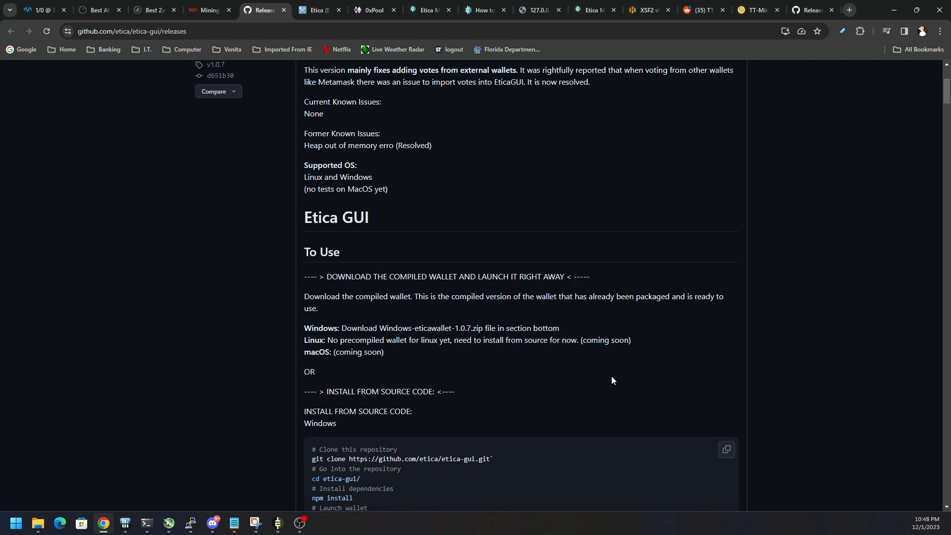
mouse_move(627, 386)
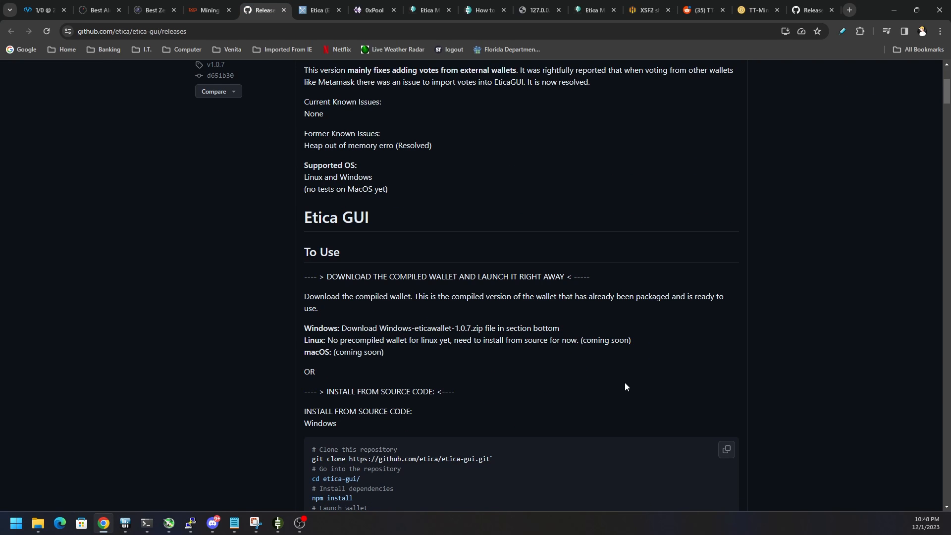
scroll("down", 3)
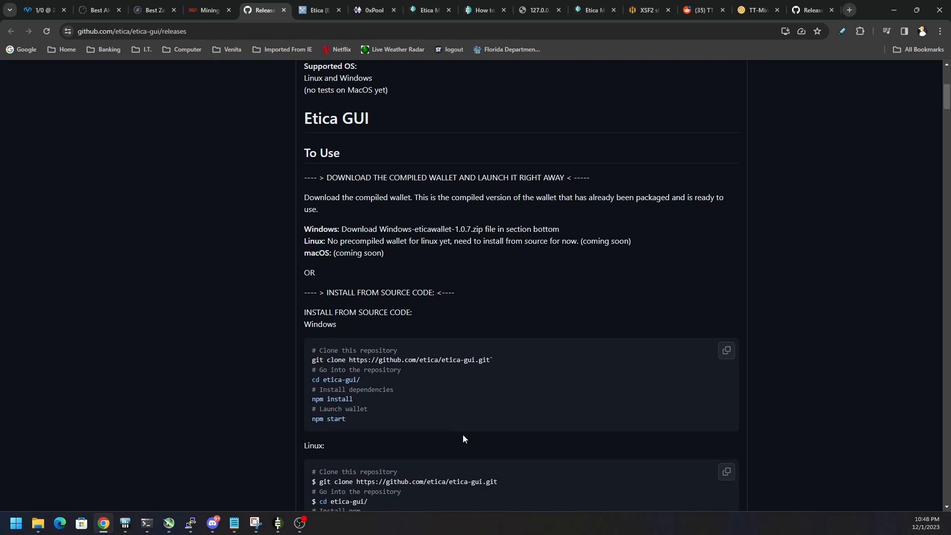
scroll("down", 3)
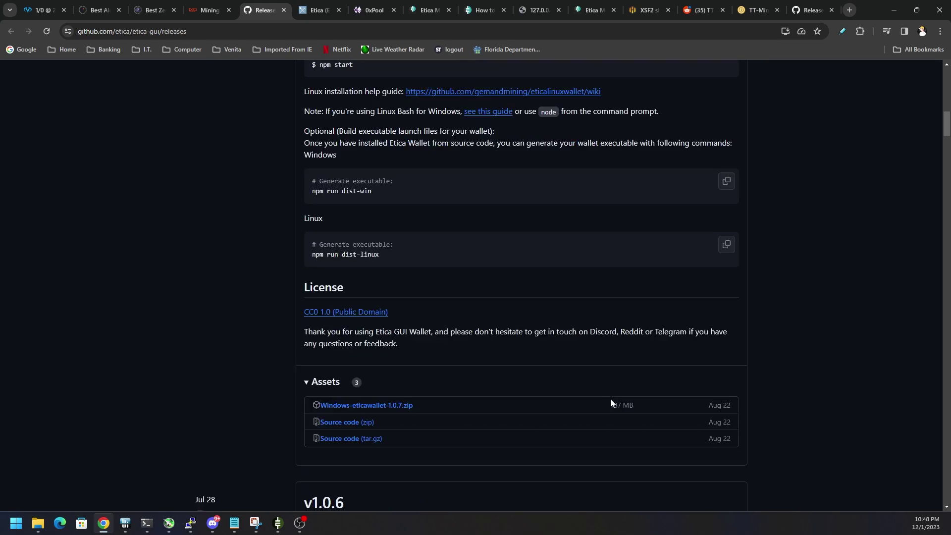
scroll("down", 3)
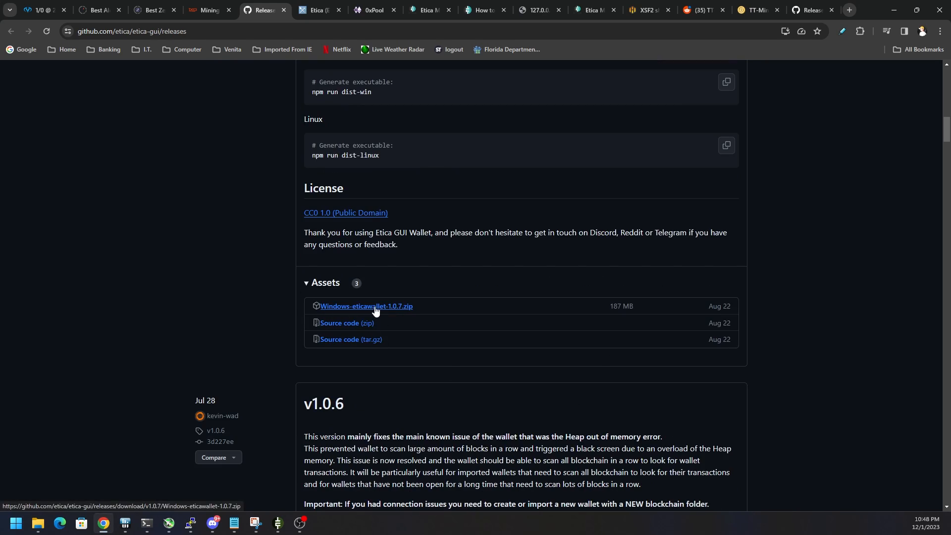
mouse_move(414, 315)
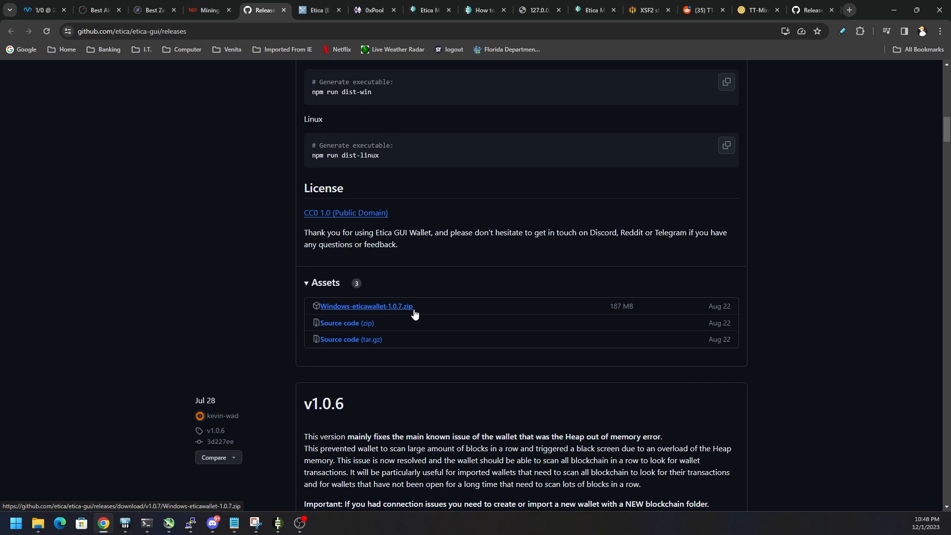
mouse_move(277, 493)
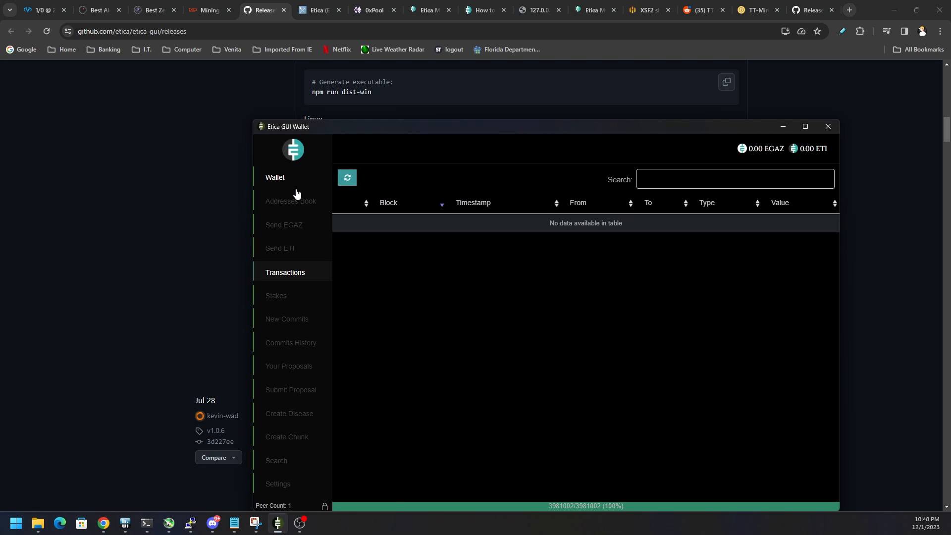
Step: Show Account 1's zero ETI/EGAZ balances, then select eticawallet in the Windows-eticawallet-1.0.7 folder
left_click(275, 178)
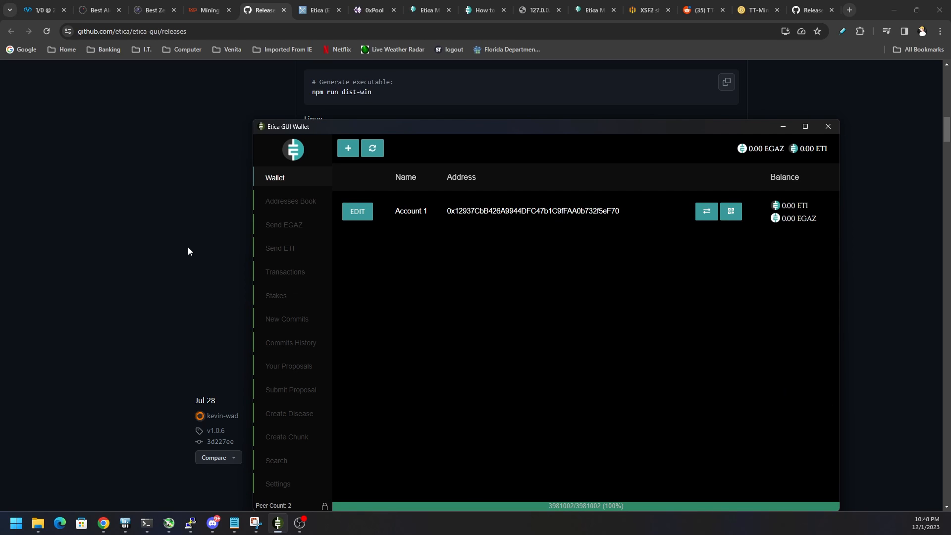
mouse_move(555, 325)
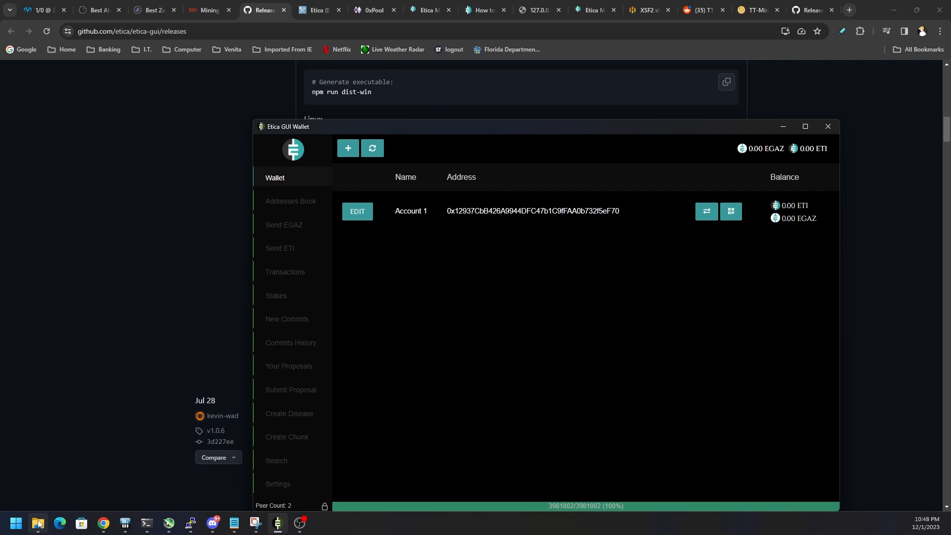
left_click(38, 524)
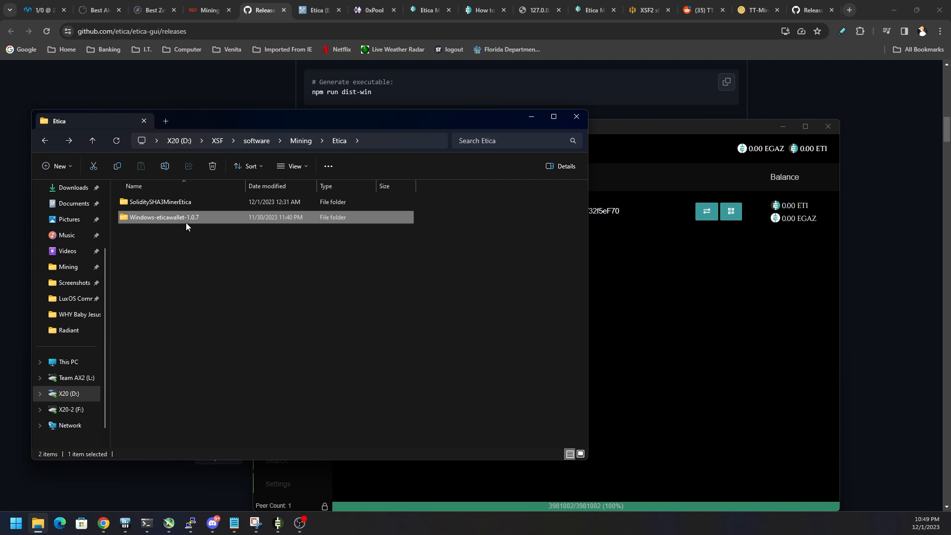
double_click(163, 217)
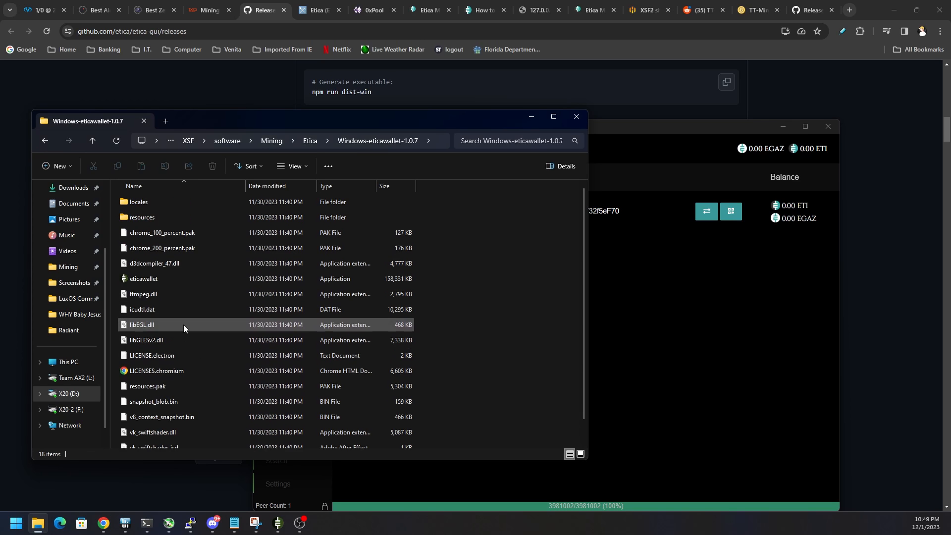
left_click(143, 279)
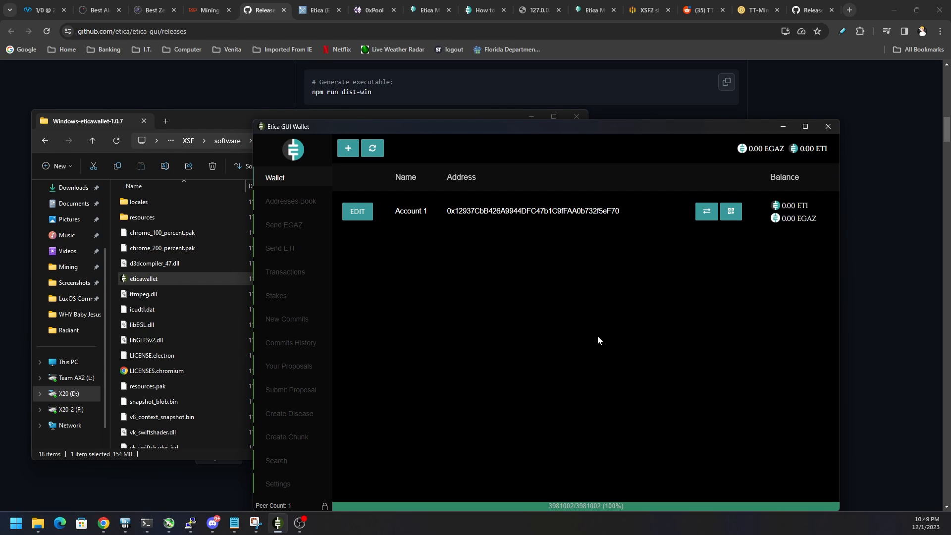
mouse_move(503, 436)
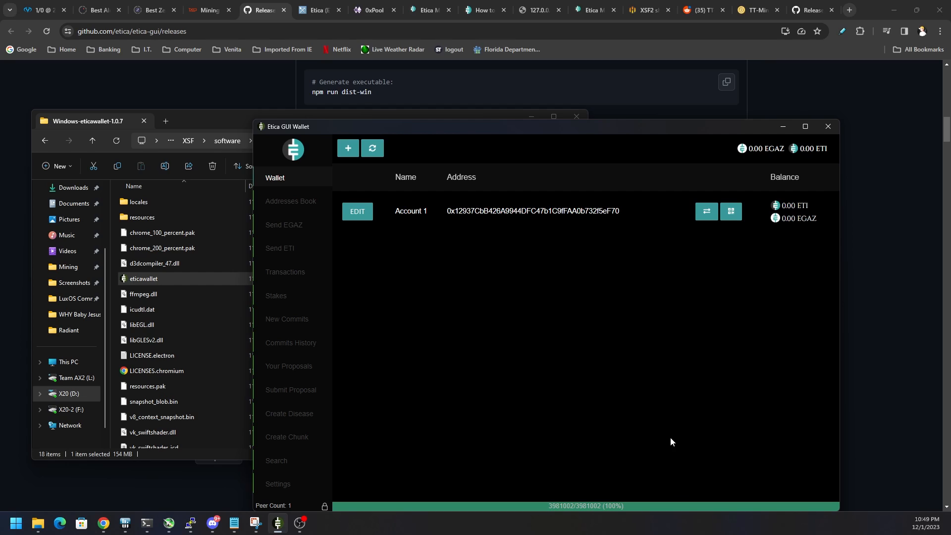
mouse_move(492, 390)
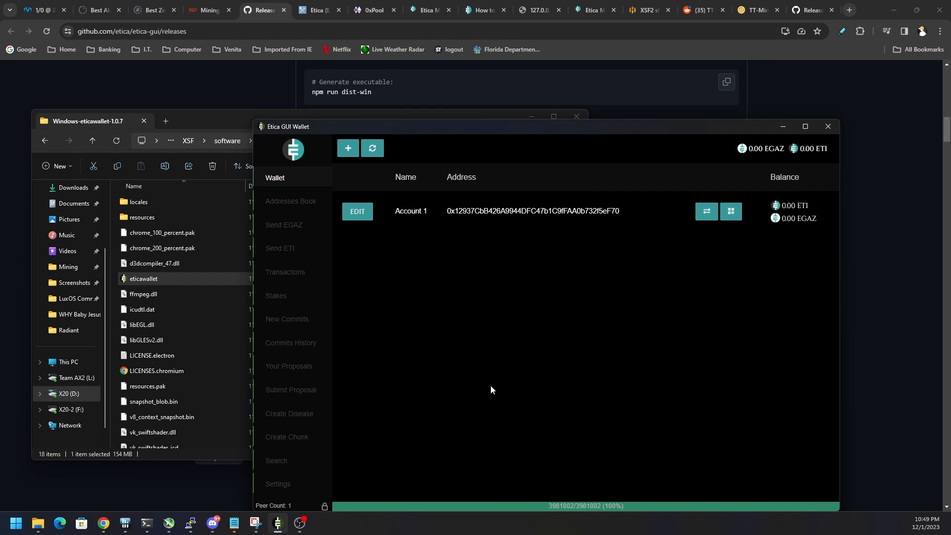
mouse_move(713, 352)
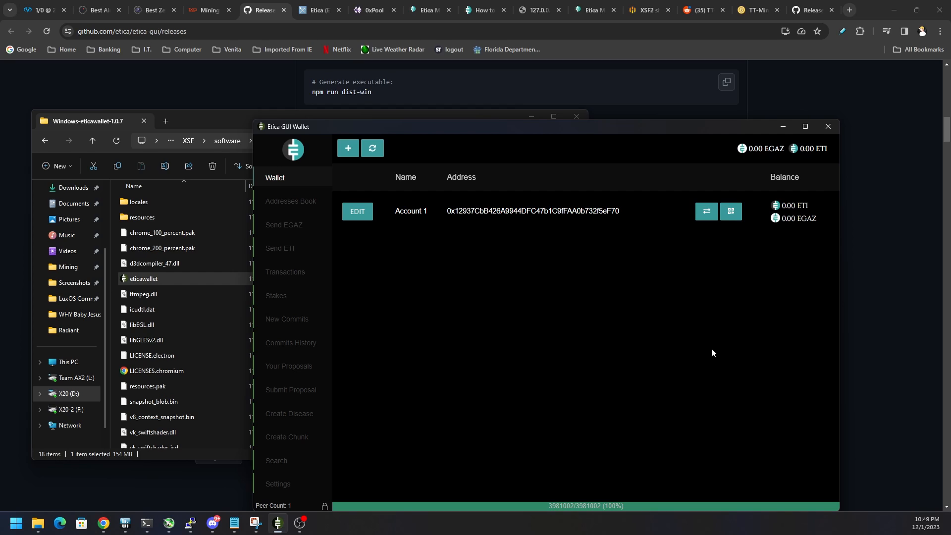
mouse_move(488, 323)
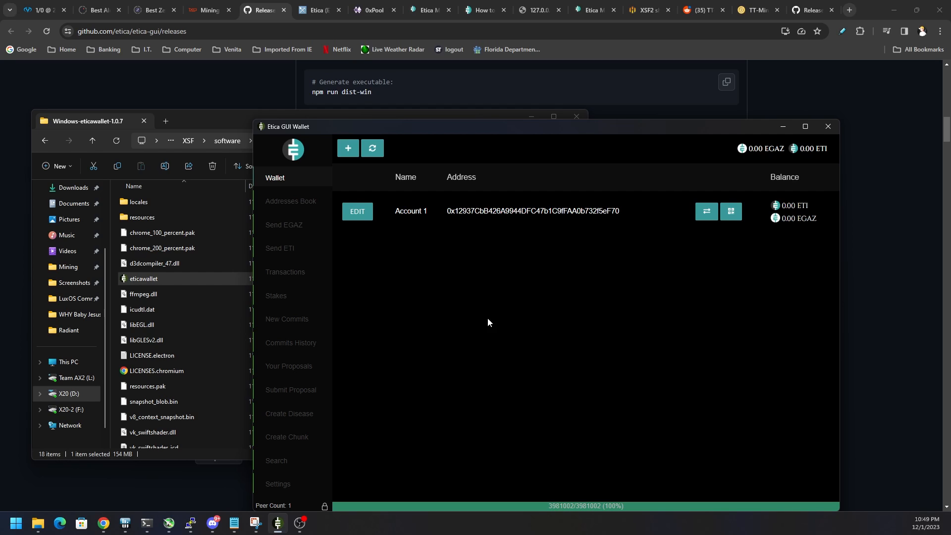
mouse_move(435, 350)
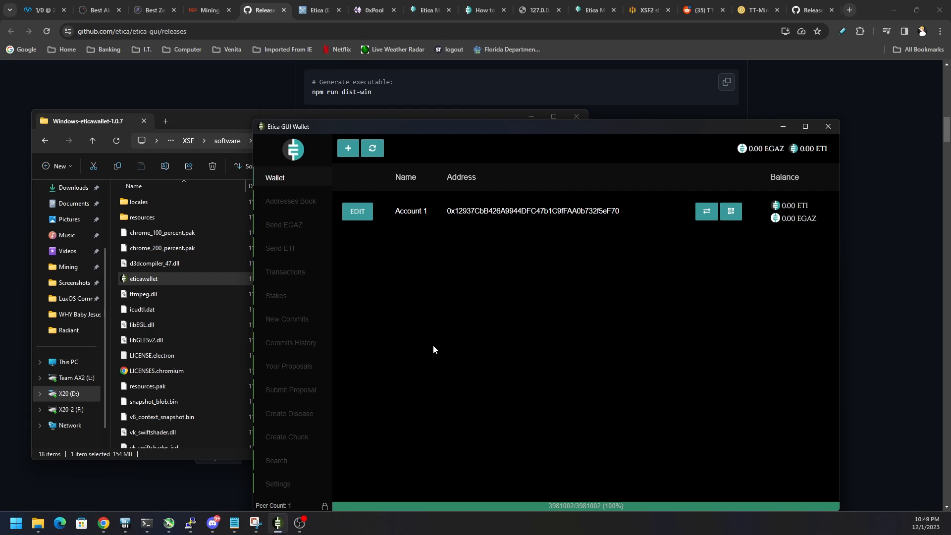
mouse_move(671, 354)
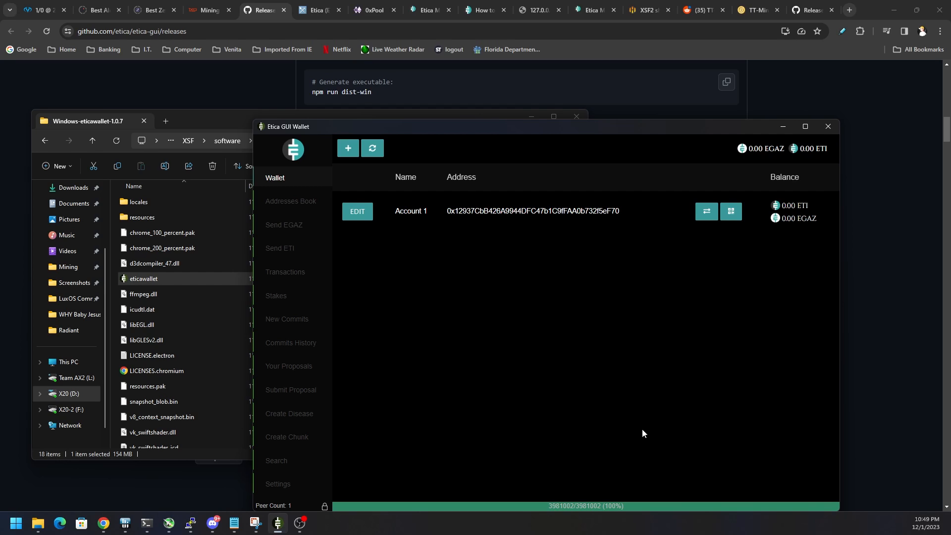
mouse_move(734, 416)
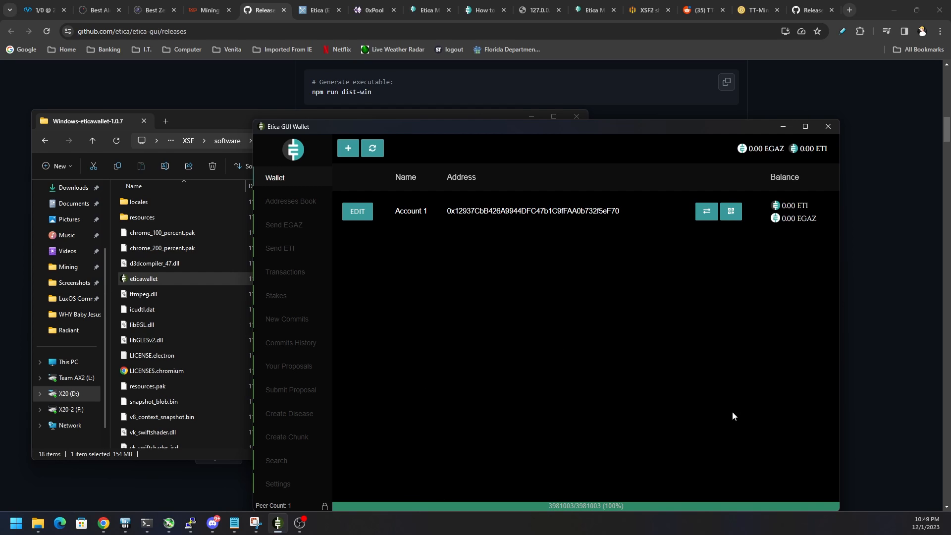
mouse_move(589, 228)
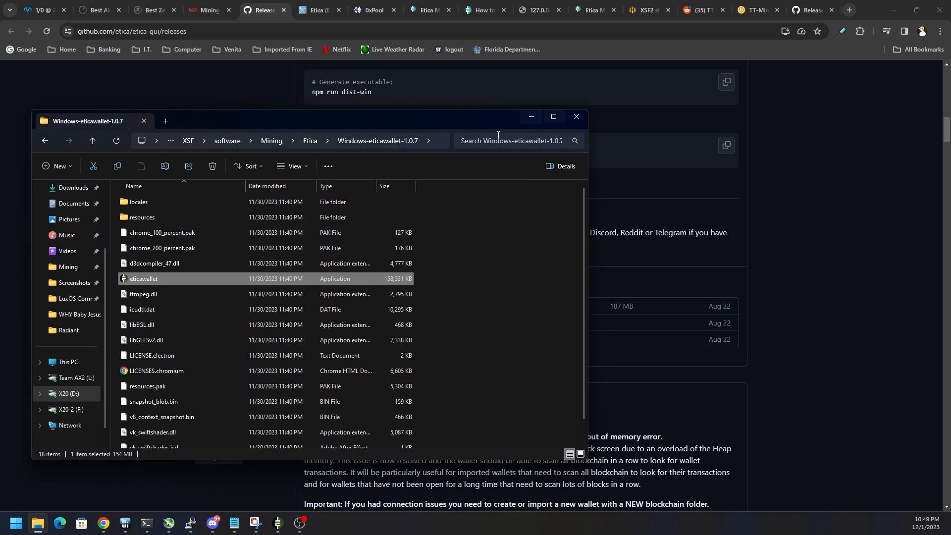
Step: Return to the parent Etica folder, select SoliditySHA3MinerEtica, then switch to the MiningPoolStats tab
left_click(310, 141)
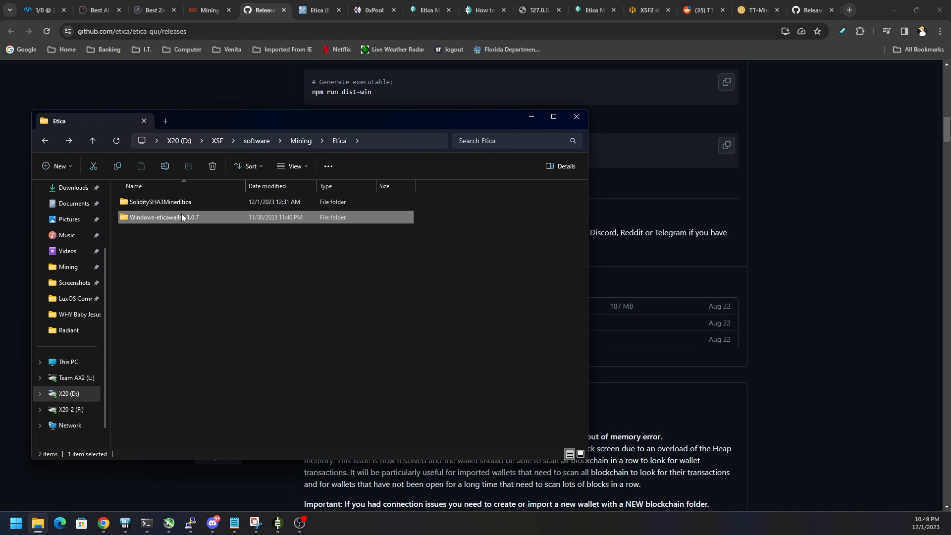
left_click(160, 202)
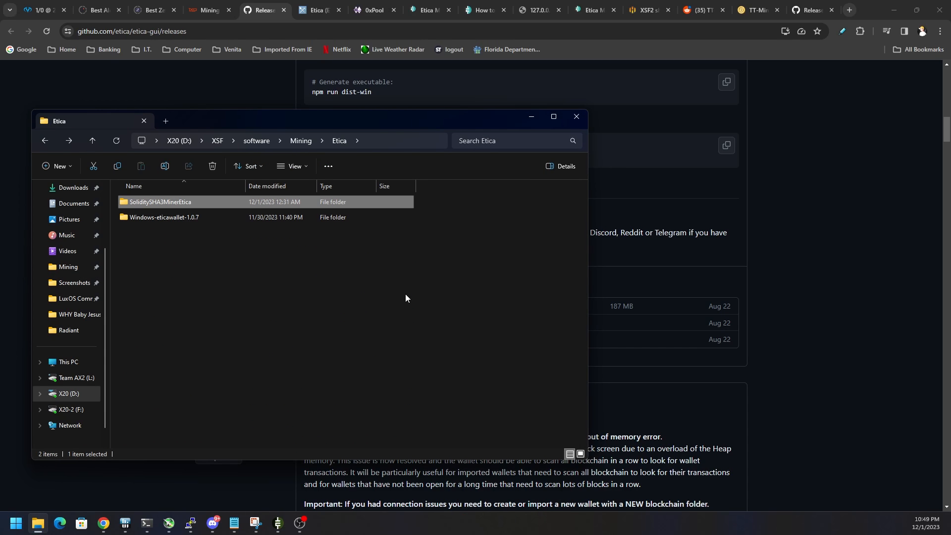
left_click(315, 10)
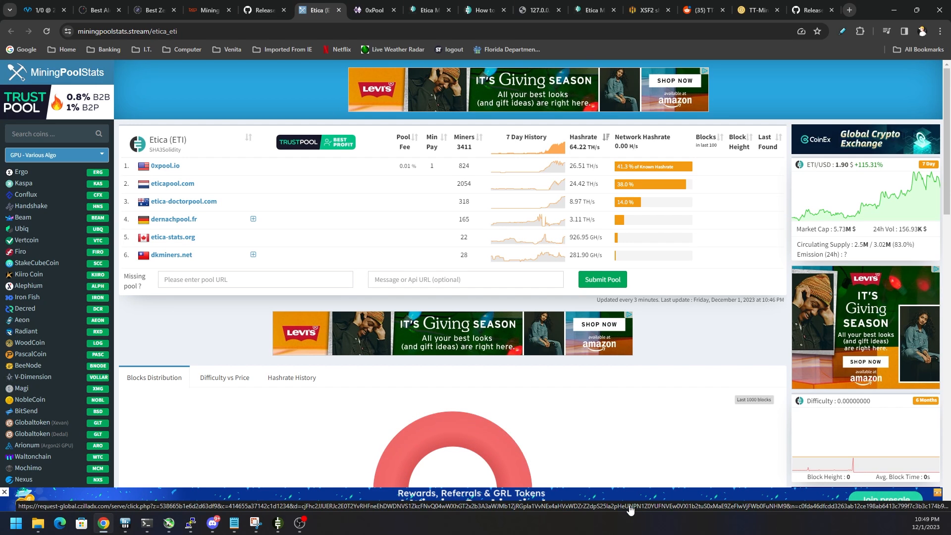
mouse_move(605, 494)
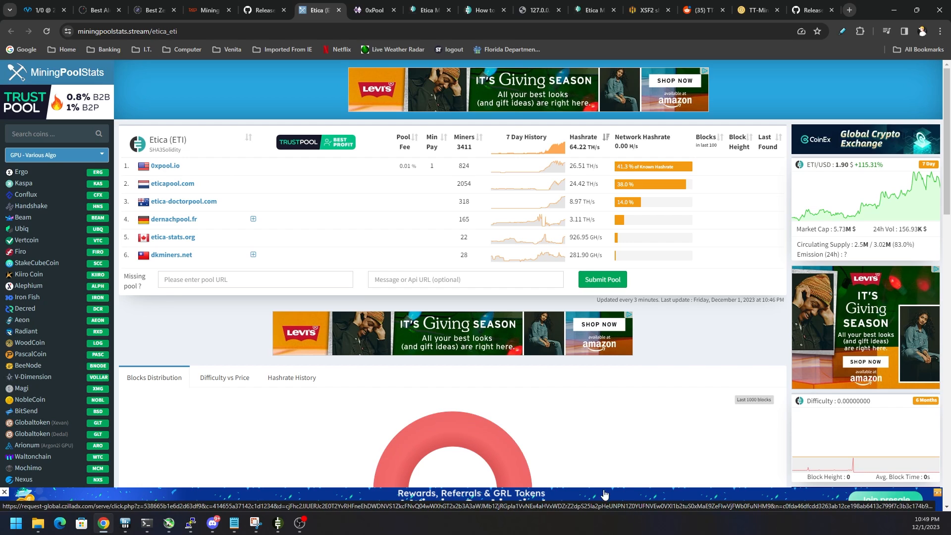
mouse_move(181, 326)
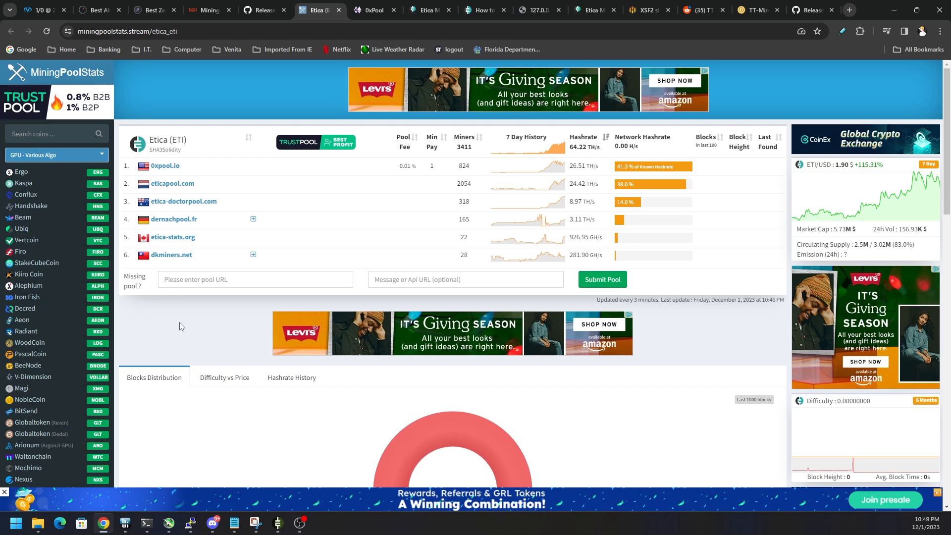
mouse_move(189, 320)
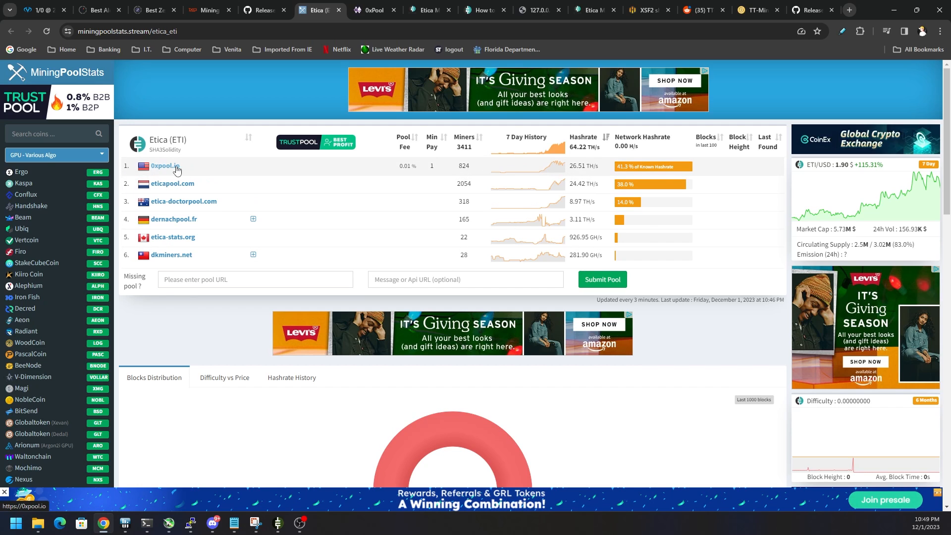
mouse_move(242, 244)
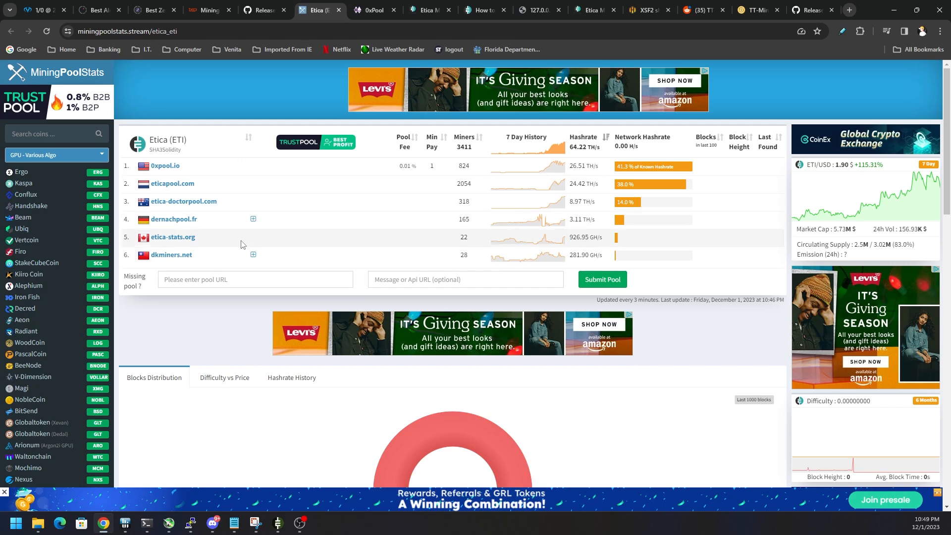
mouse_move(142, 165)
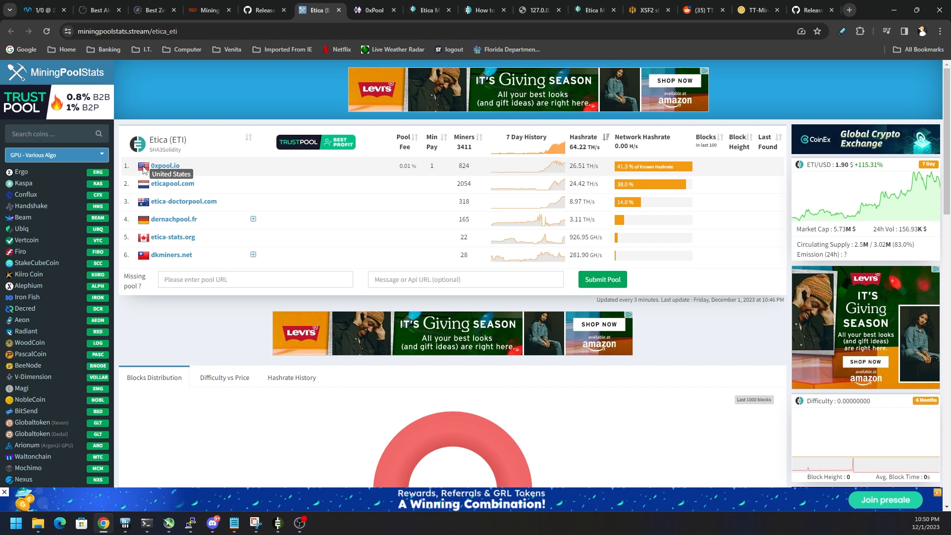
mouse_move(143, 188)
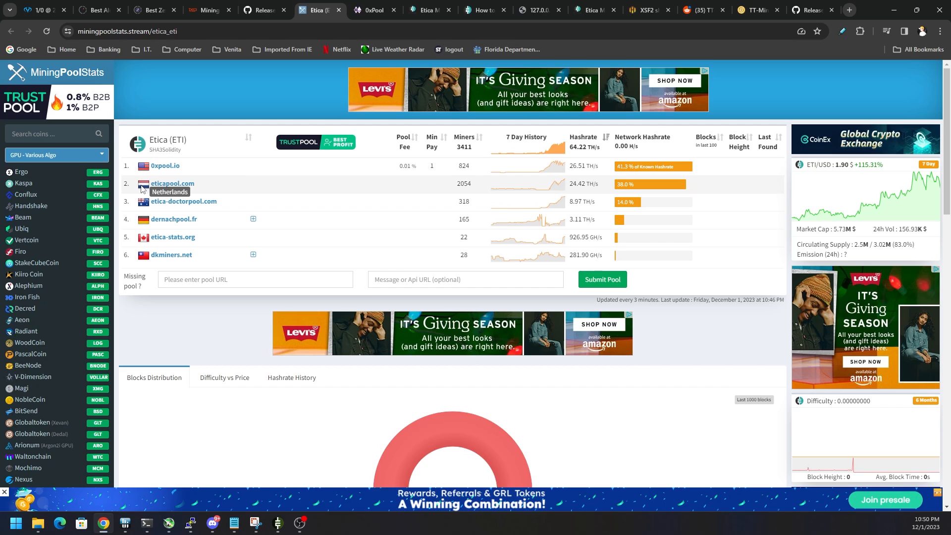
mouse_move(143, 202)
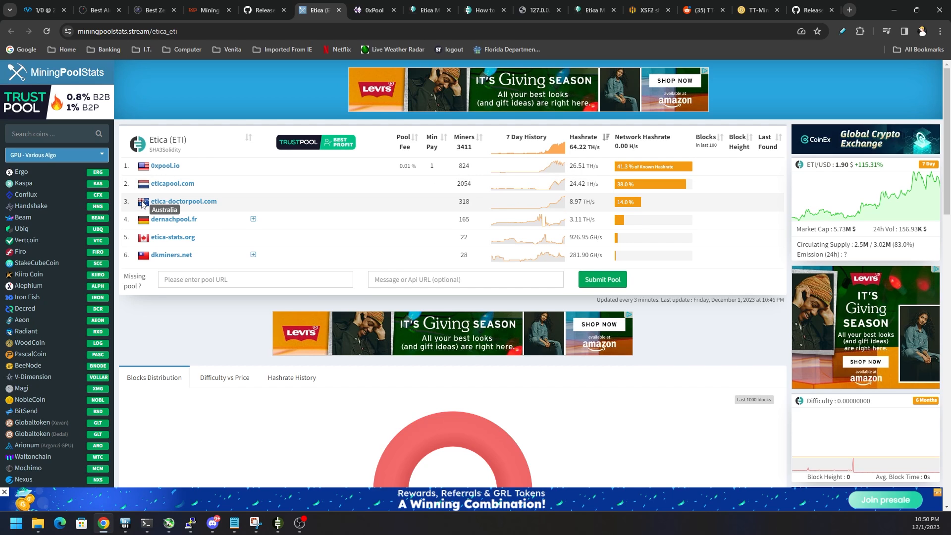
mouse_move(144, 256)
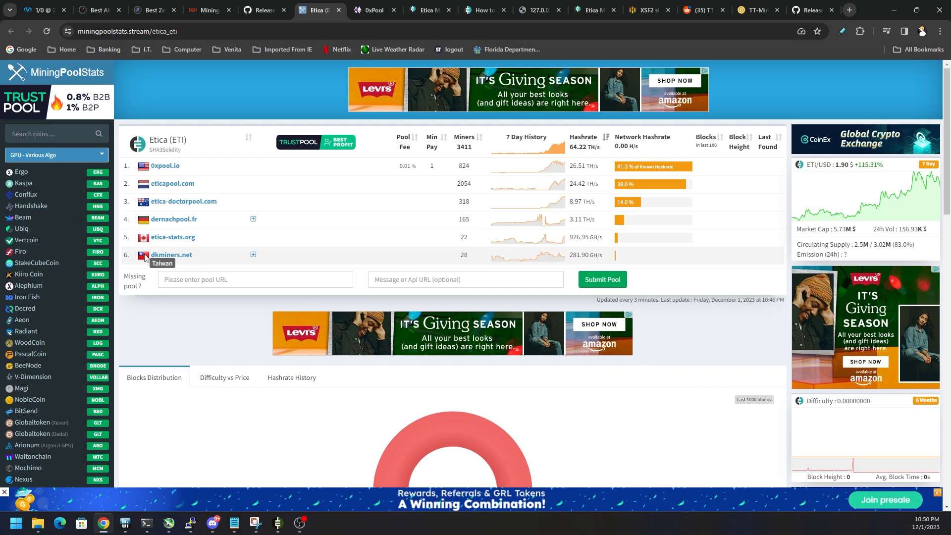
mouse_move(533, 383)
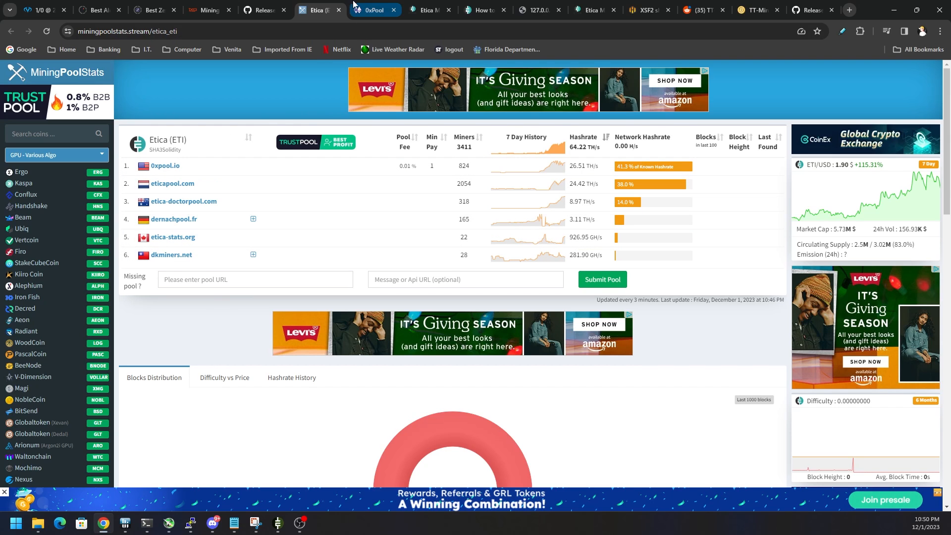
Step: Review the 0xPool and Eticapool pages, picking out the 0xpool.io:80 mining URL
left_click(373, 10)
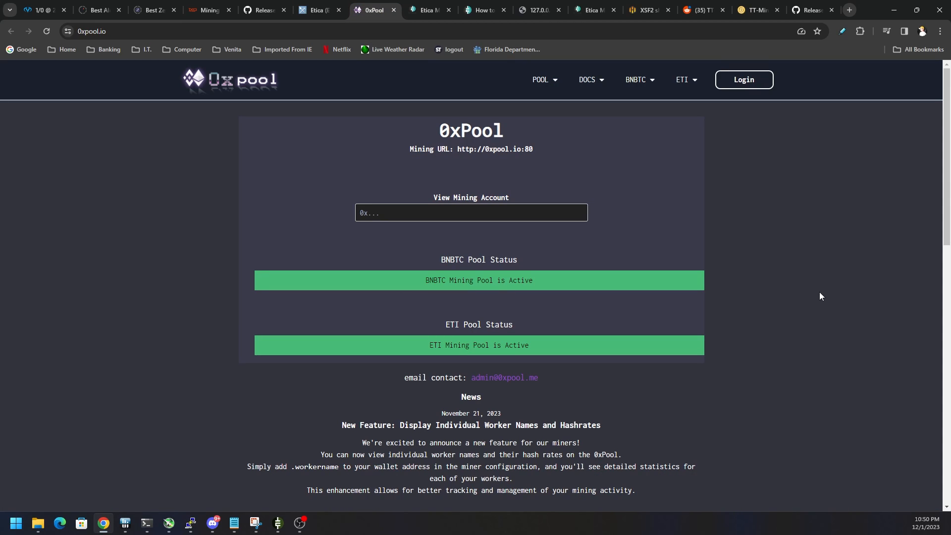
left_click(428, 10)
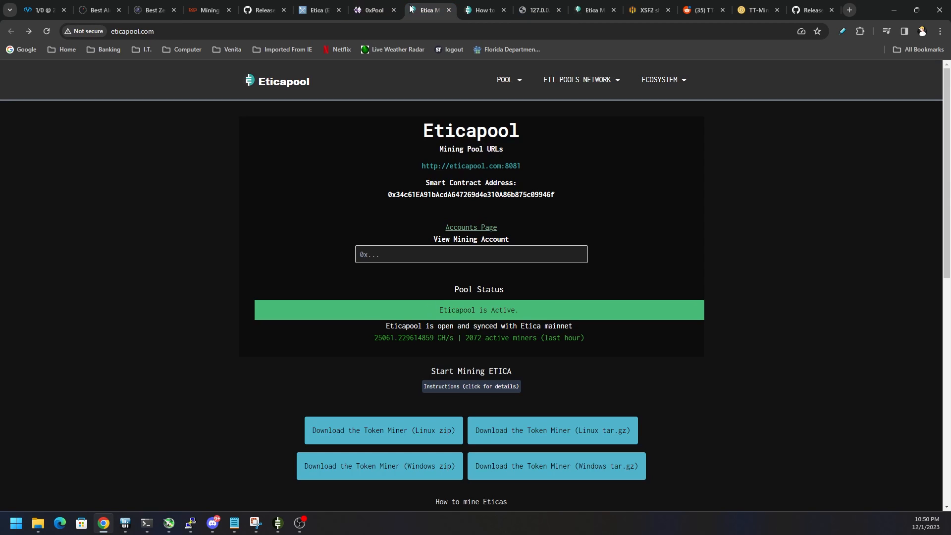
double_click(513, 166)
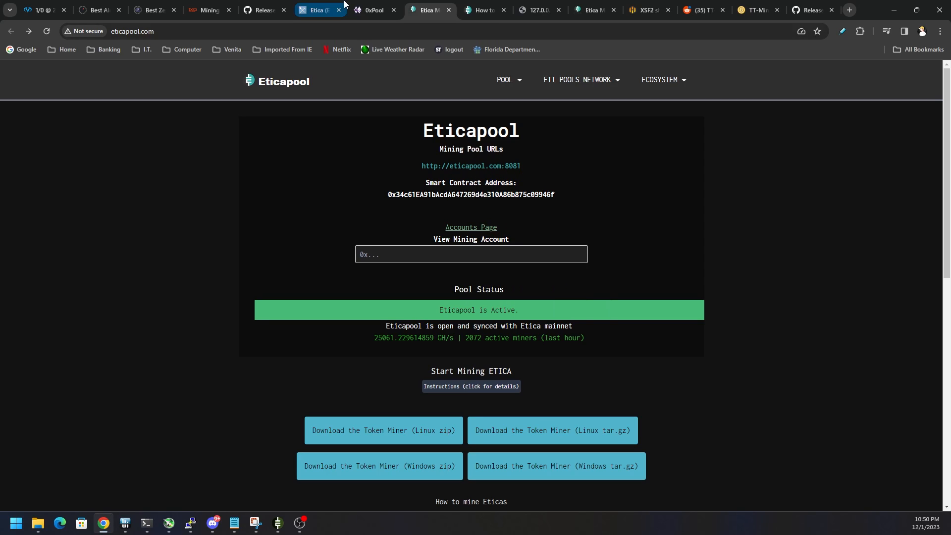
left_click(375, 9)
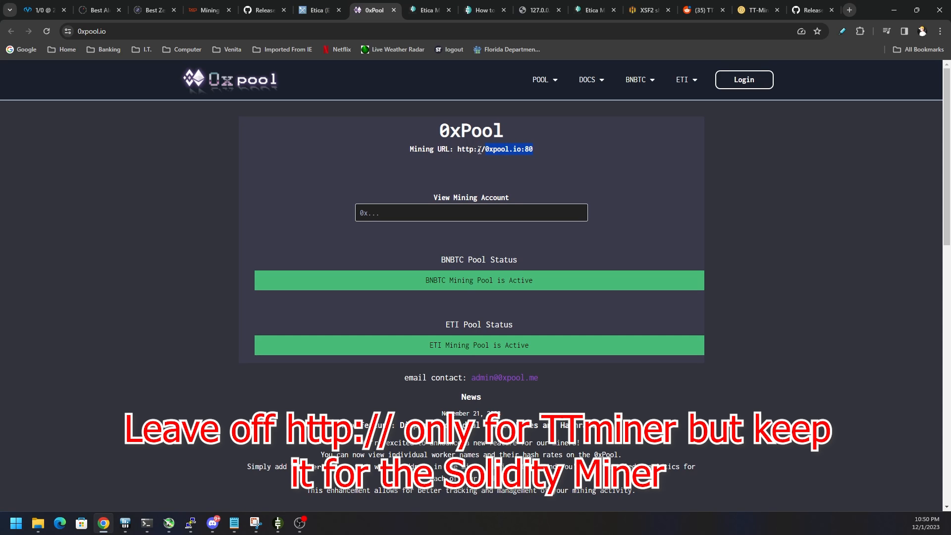
Step: Scroll the How to mine Etica guide to the SoliditySha3 miner links with the Etica folder in view
left_click(428, 9)
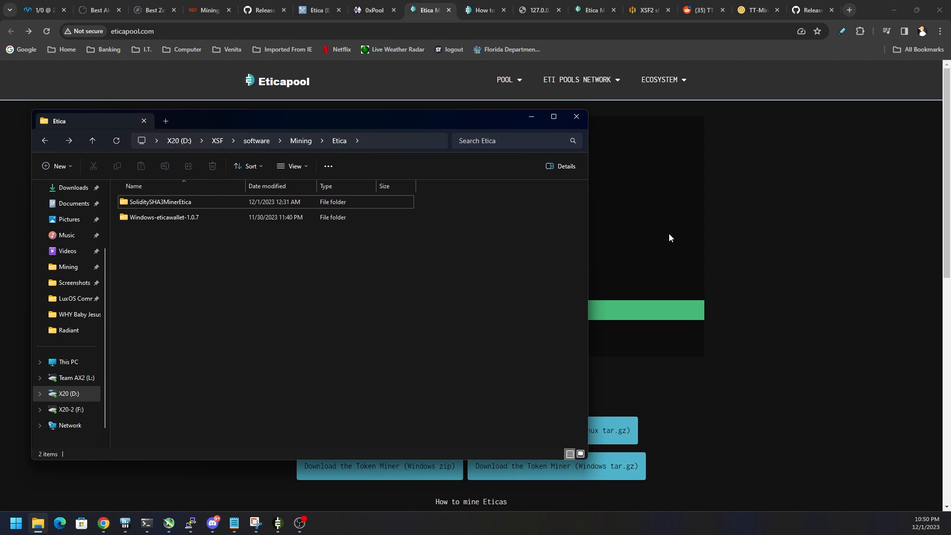
left_click(485, 9)
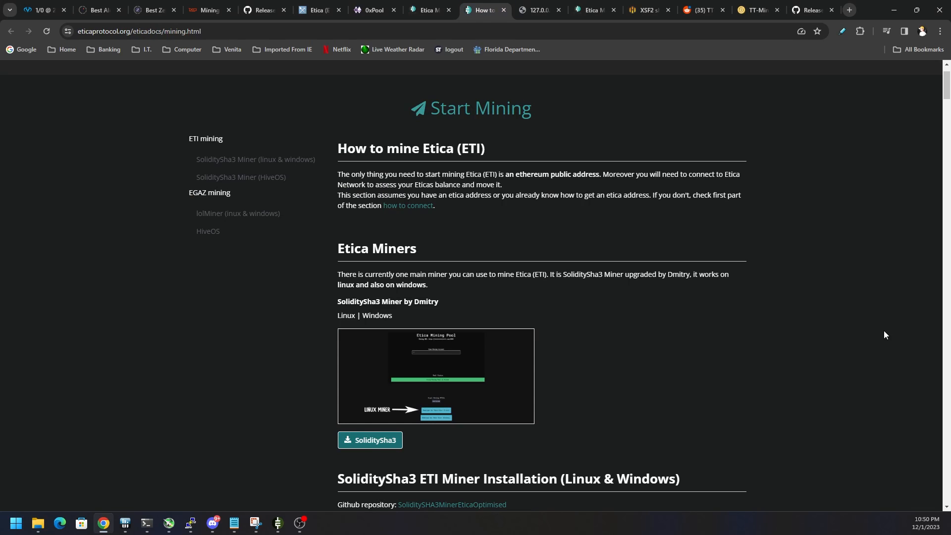
scroll("down", 3)
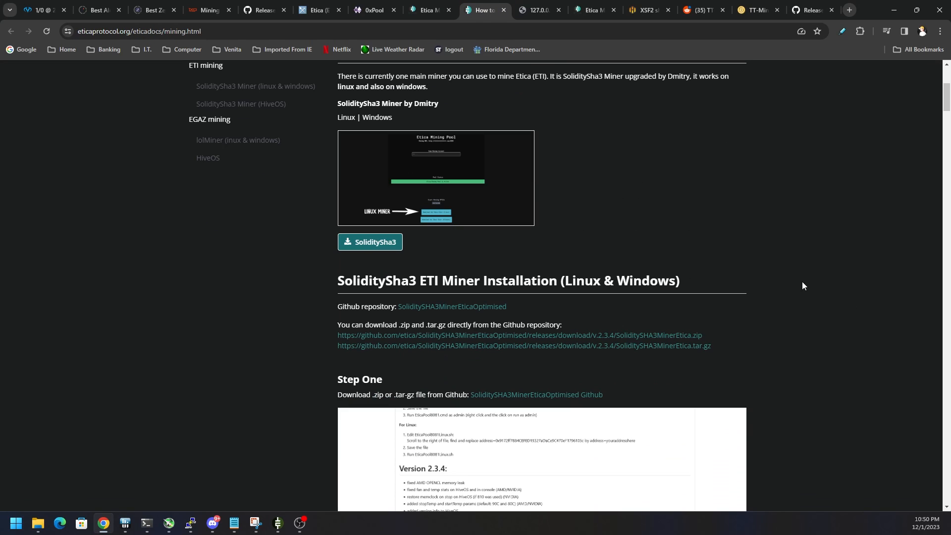
mouse_move(630, 354)
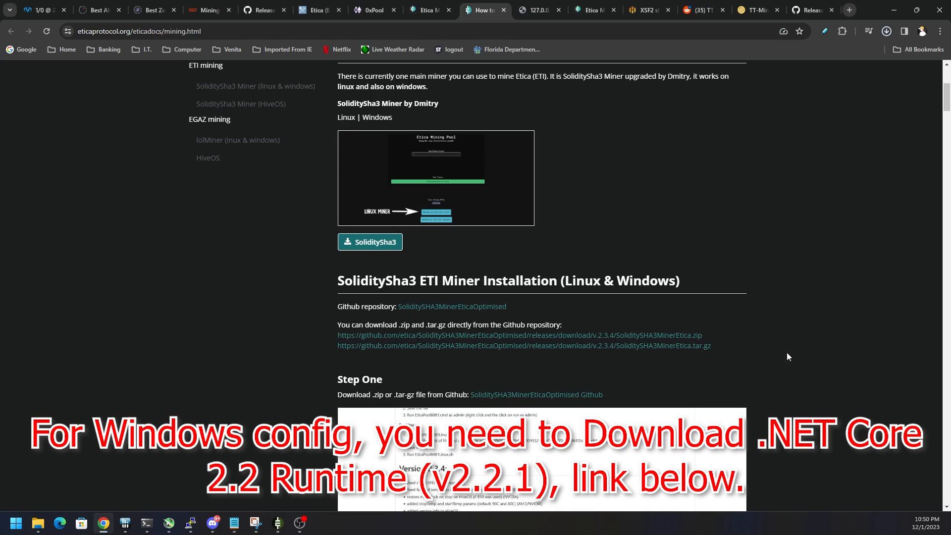
left_click(887, 30)
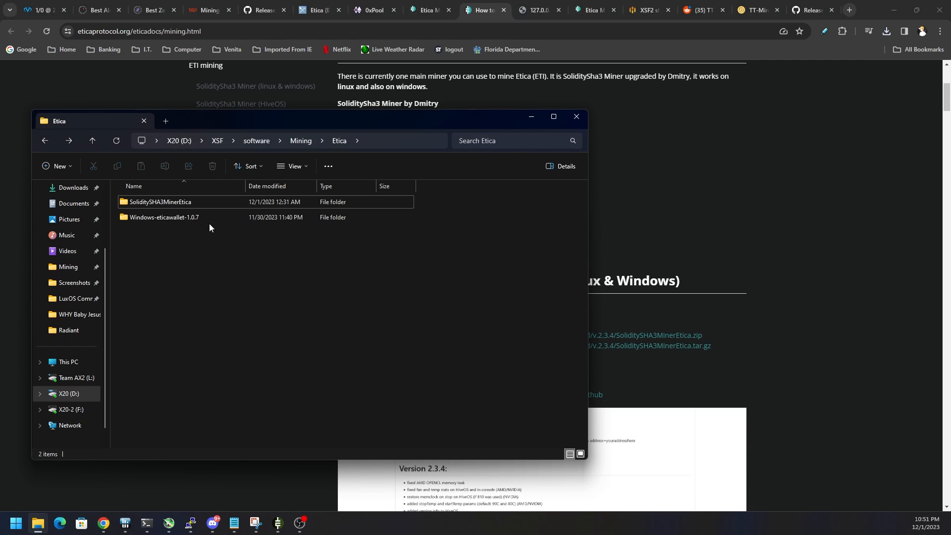
Step: Open the EticaPool8081 script from the SoliditySHA3MinerEtica folder via Show more options > Edit
double_click(160, 202)
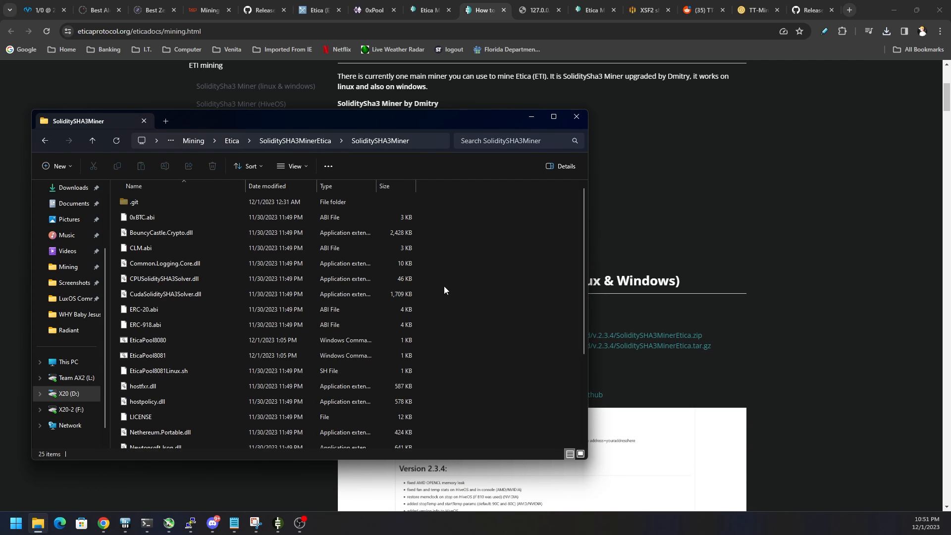
left_click(148, 340)
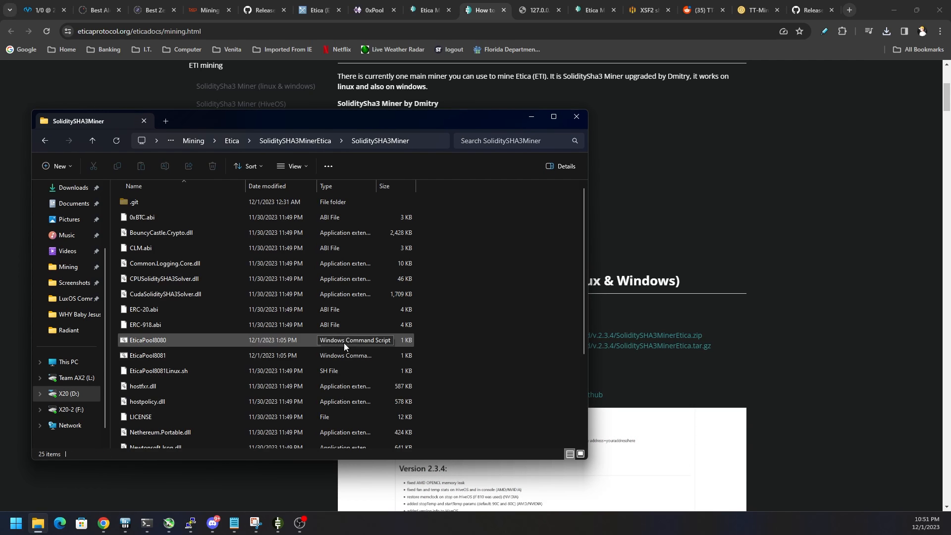
left_click(148, 355)
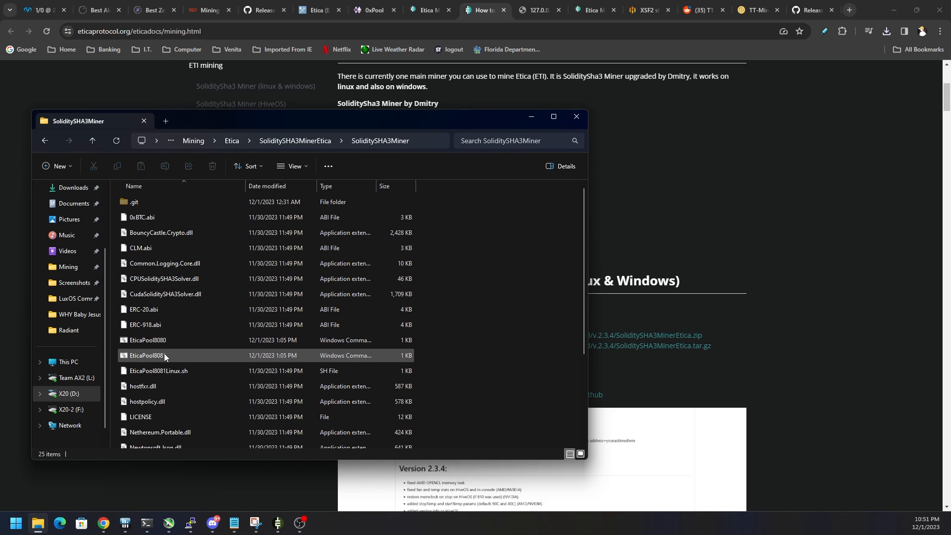
left_click(146, 355)
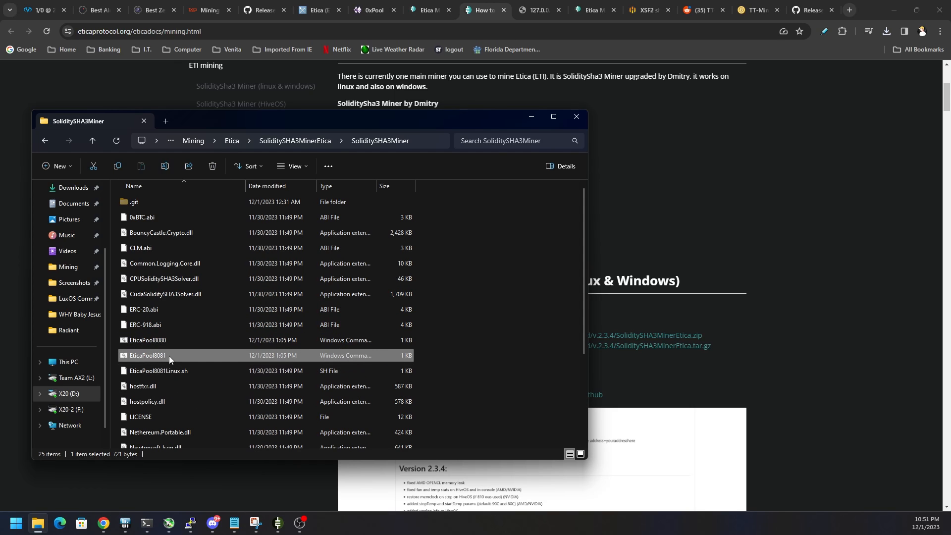
right_click(147, 355)
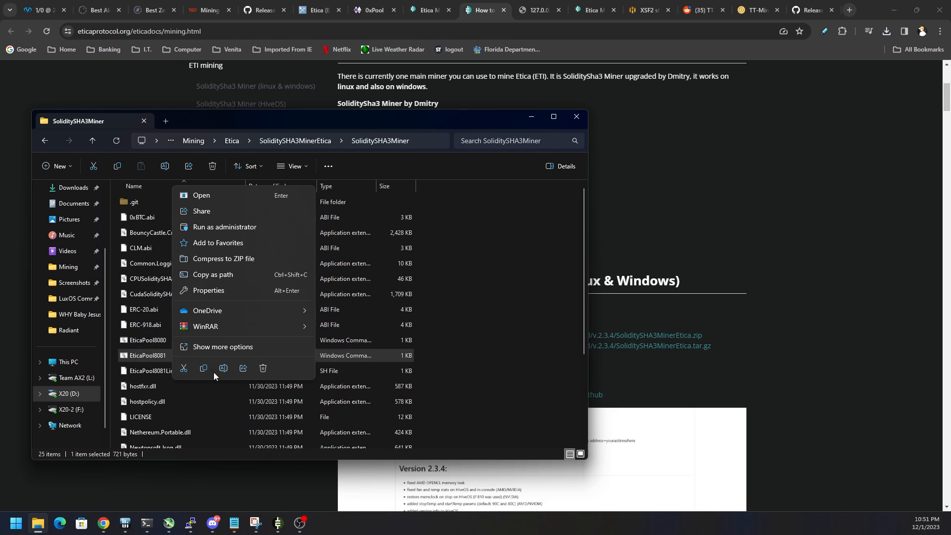
mouse_move(217, 351)
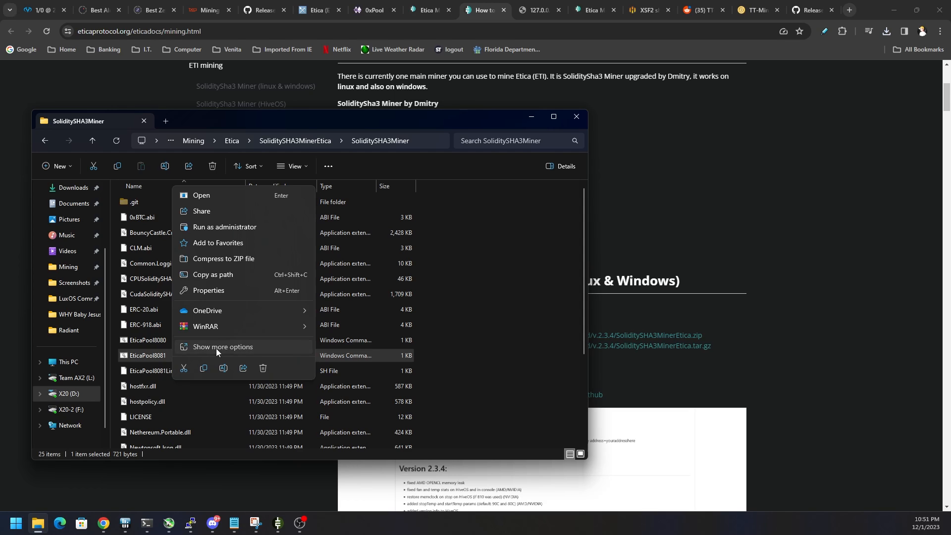
left_click(221, 347)
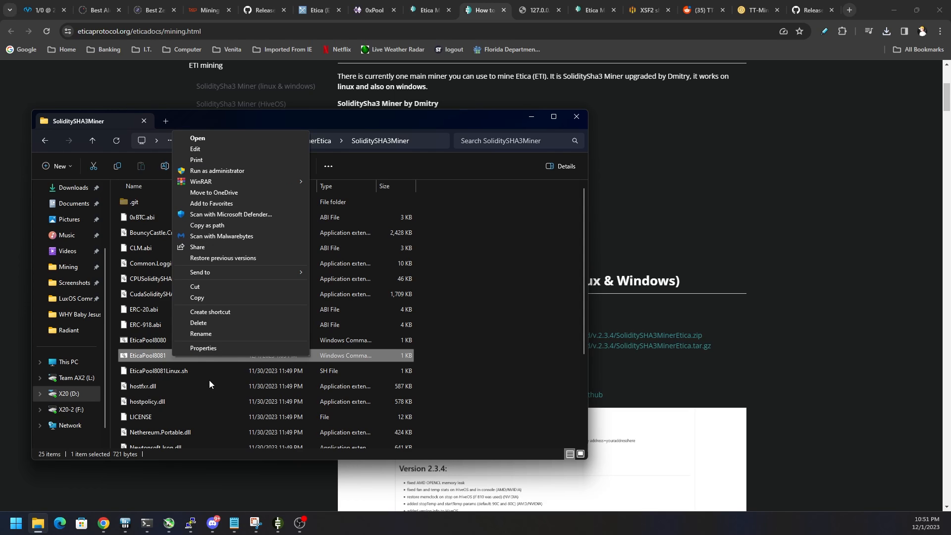
left_click(210, 384)
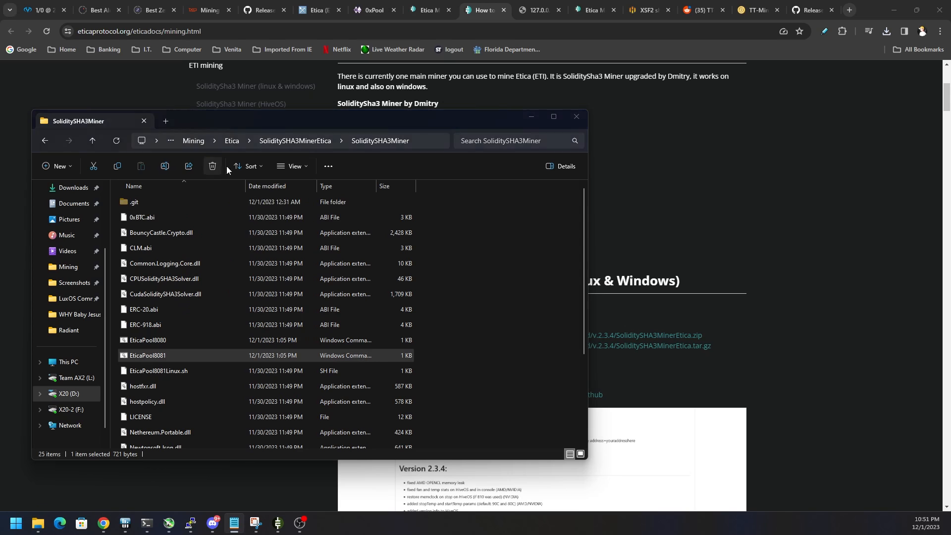
double_click(147, 355)
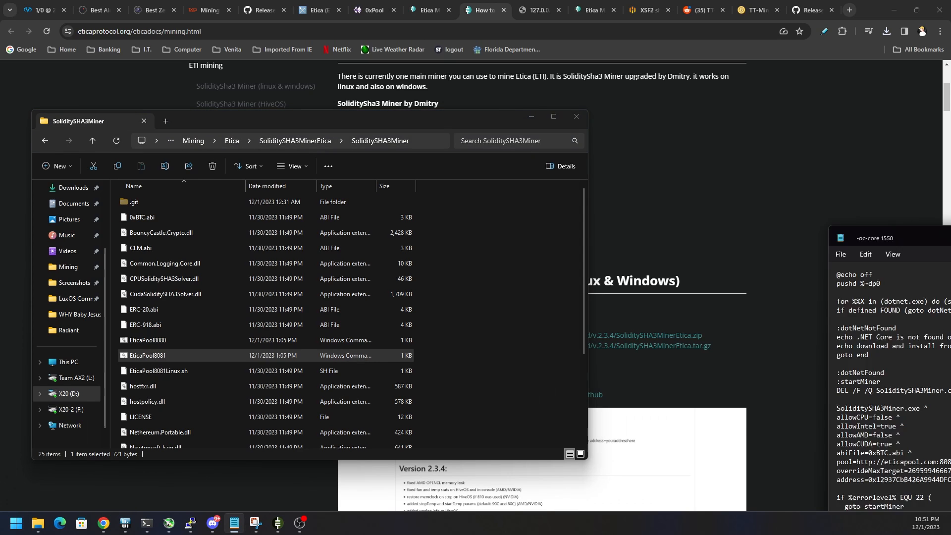
Step: Highlight the wallet address and the allowCPU, allowIntel, allowAMD and allowCUDA values in the script
double_click(147, 355)
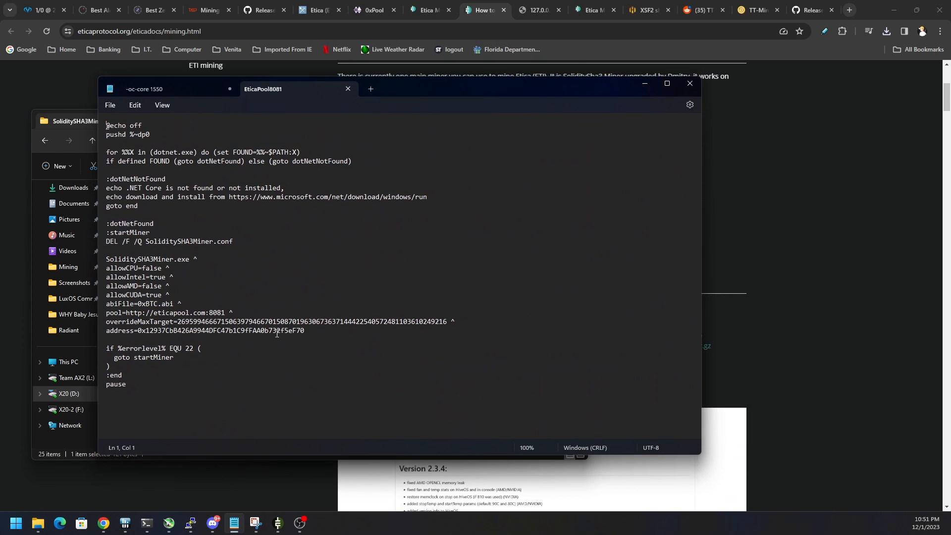
left_click_drag(157, 331, 304, 331)
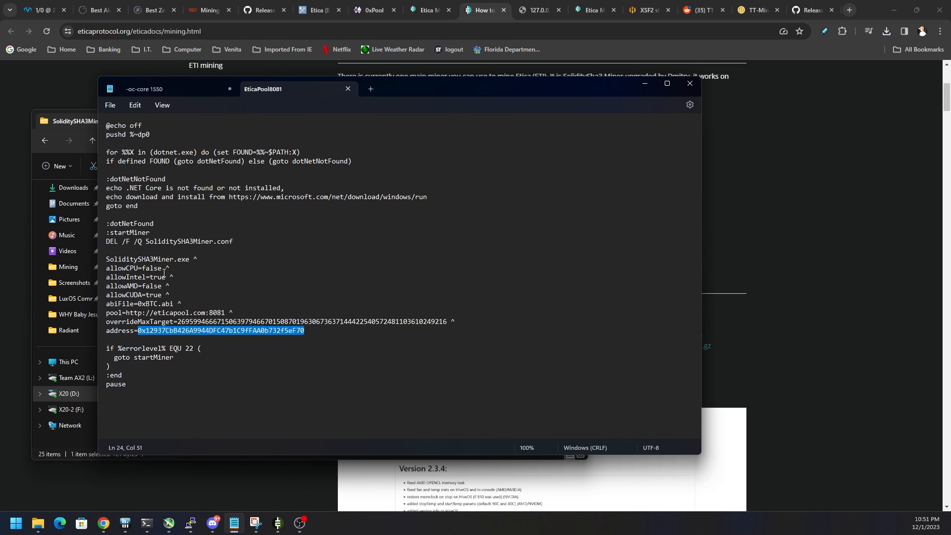
double_click(152, 267)
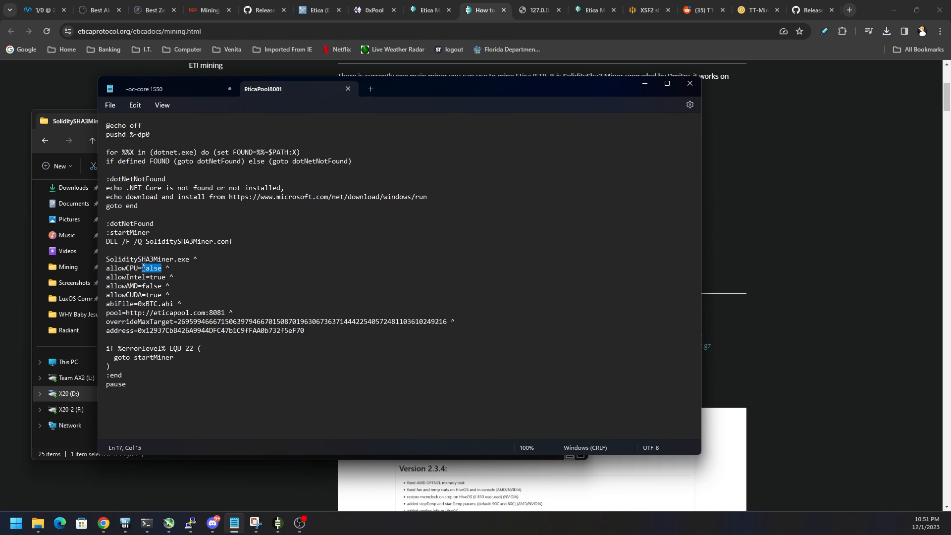
mouse_move(162, 275)
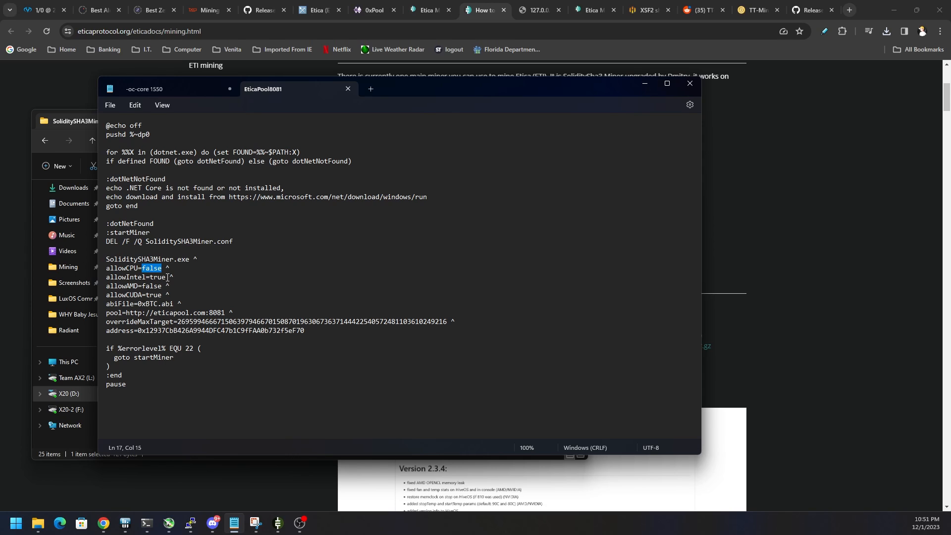
left_click(163, 277)
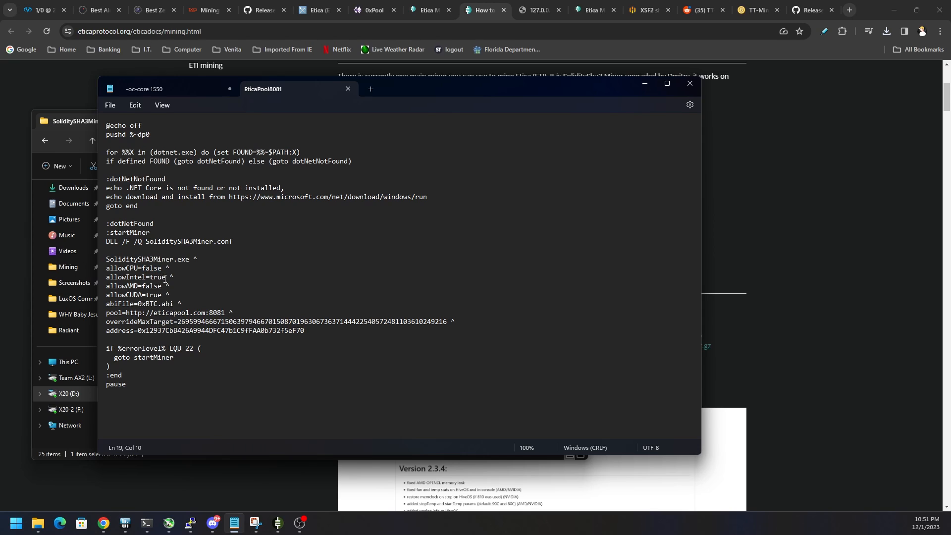
double_click(157, 278)
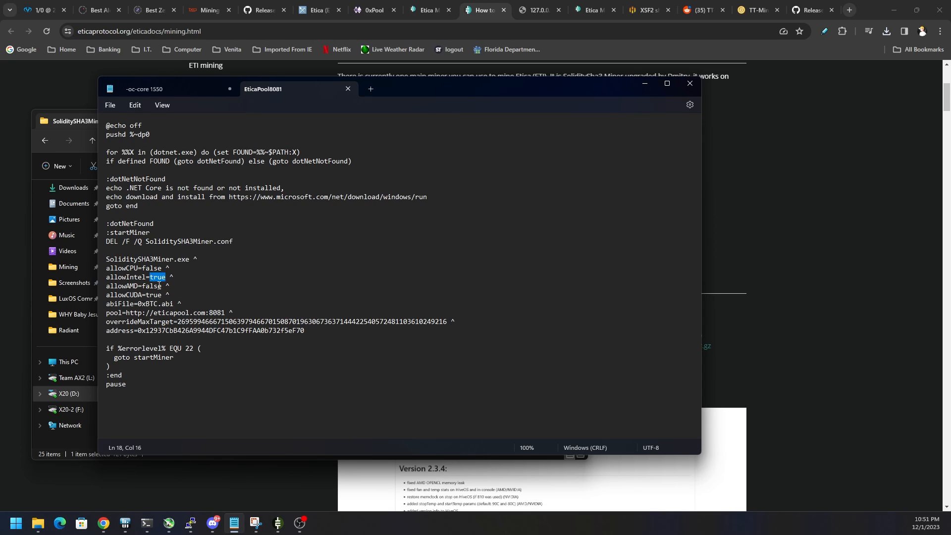
mouse_move(177, 278)
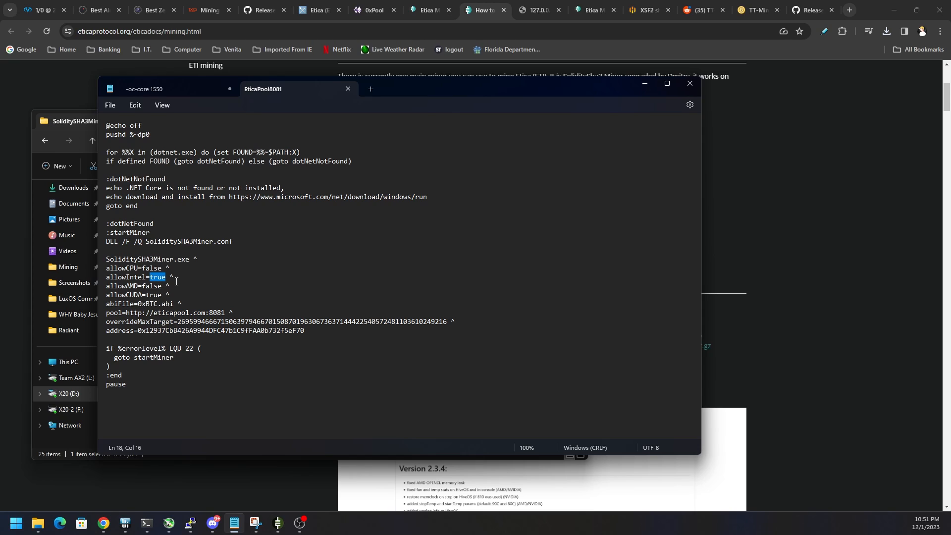
double_click(154, 285)
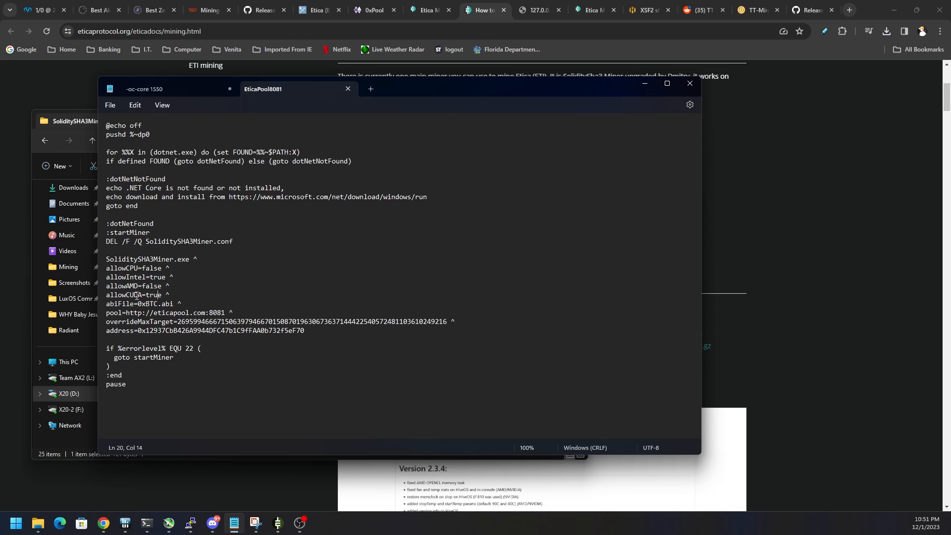
double_click(153, 295)
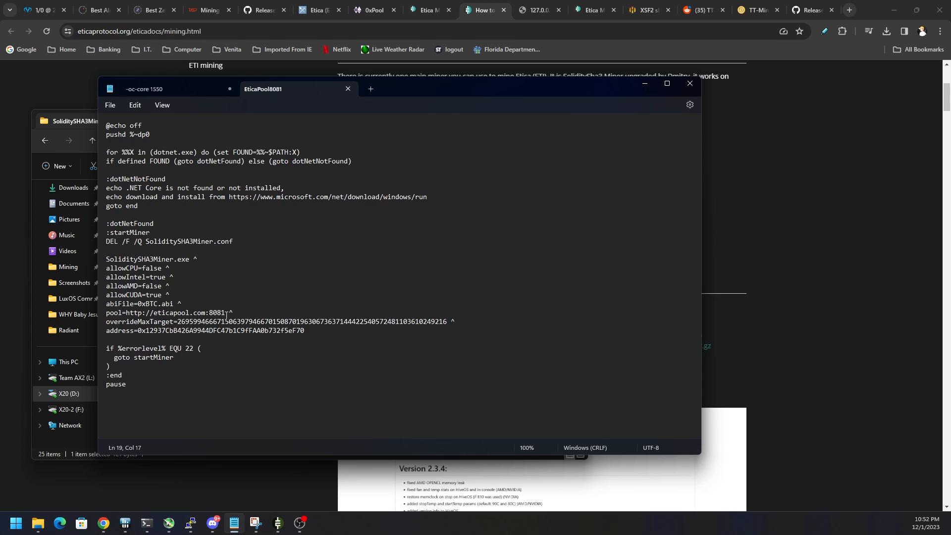
Step: Highlight the eticapool.com:8081 pool address and device lines, then close the EticaPool8081 script
left_click_drag(126, 312, 223, 312)
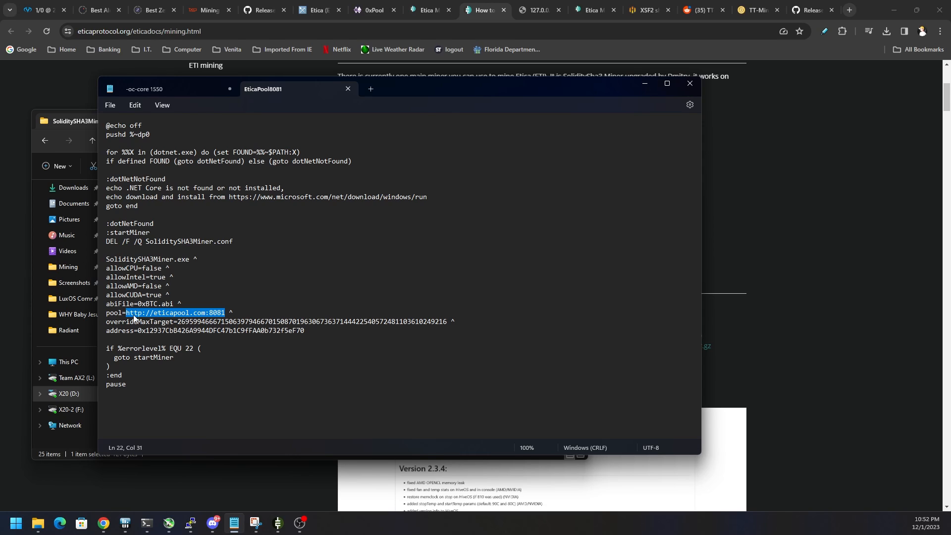
mouse_move(206, 326)
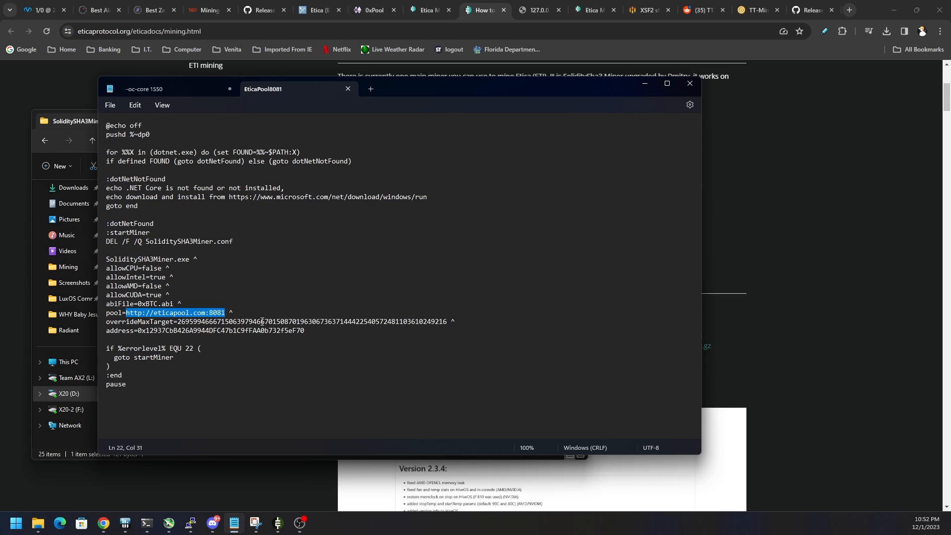
mouse_move(321, 330)
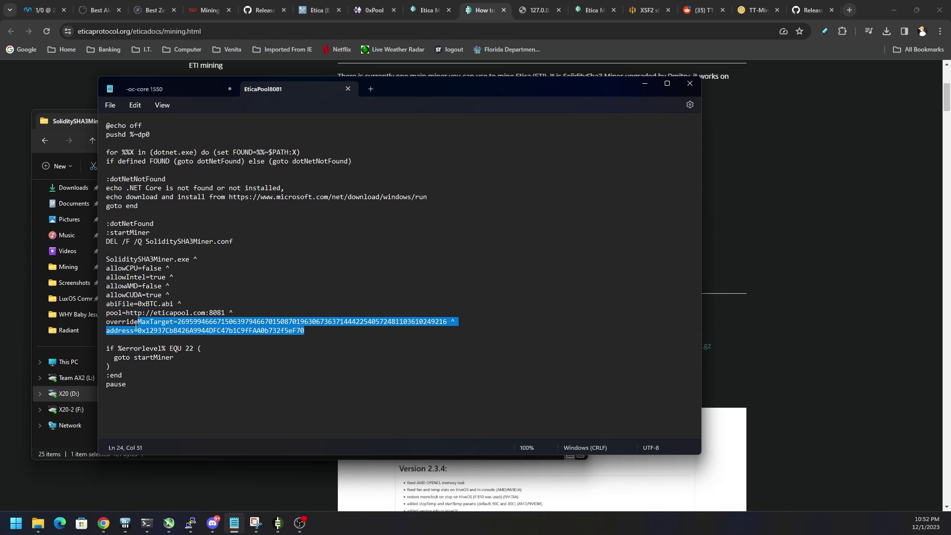
left_click(163, 295)
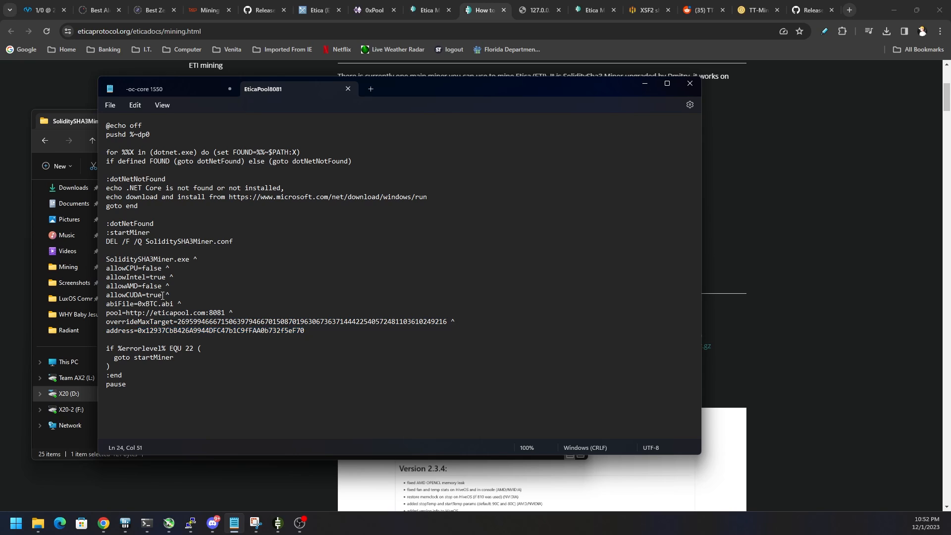
left_click_drag(106, 268, 172, 296)
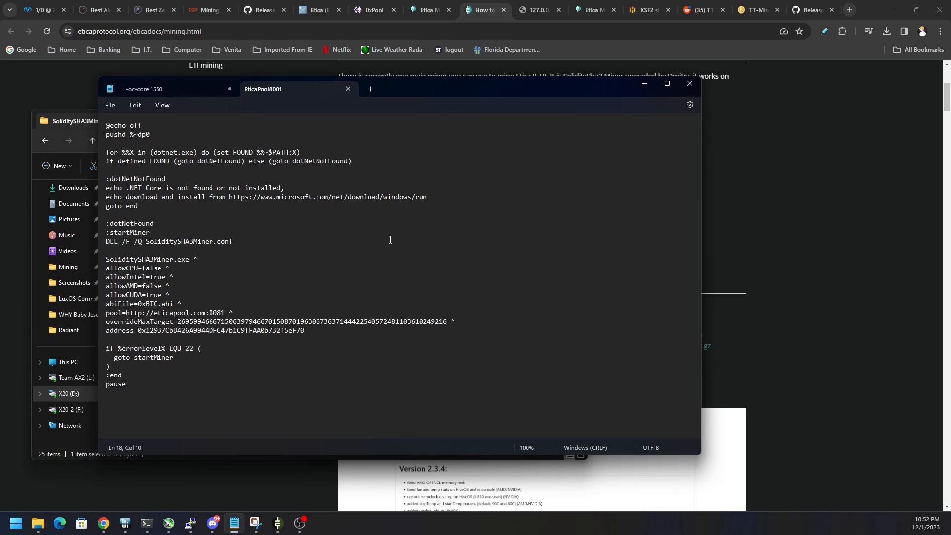
mouse_move(600, 107)
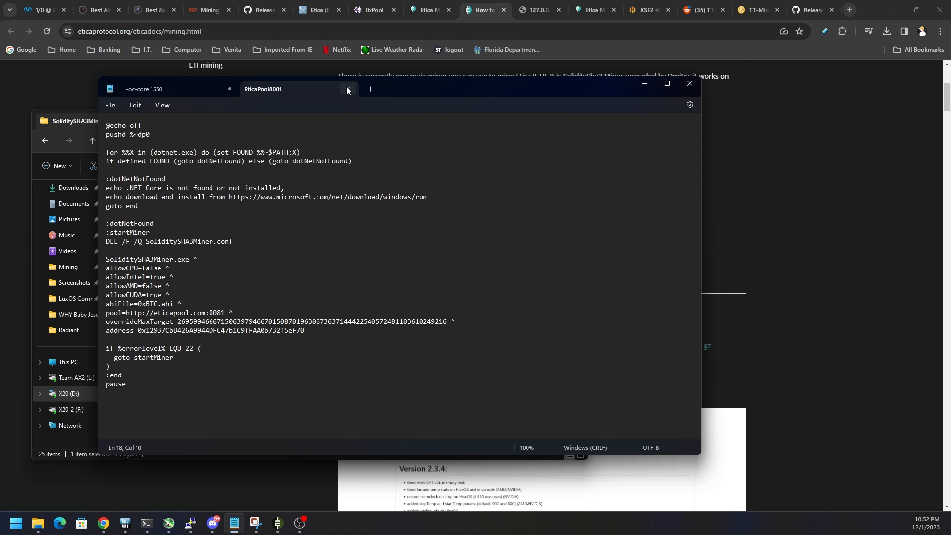
left_click(348, 89)
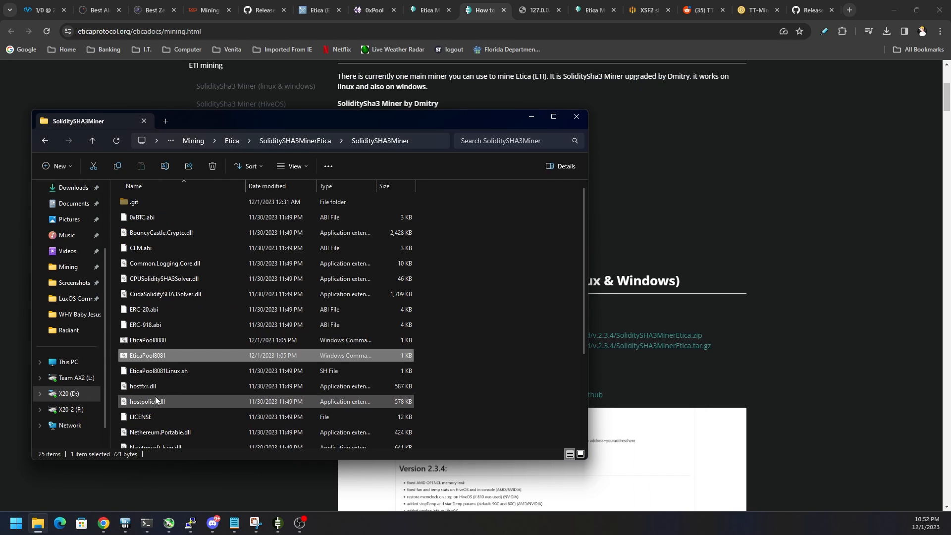
Step: Open the XSF Etica OXpool script from the miner folder for editing in Notepad
scroll("down", 3)
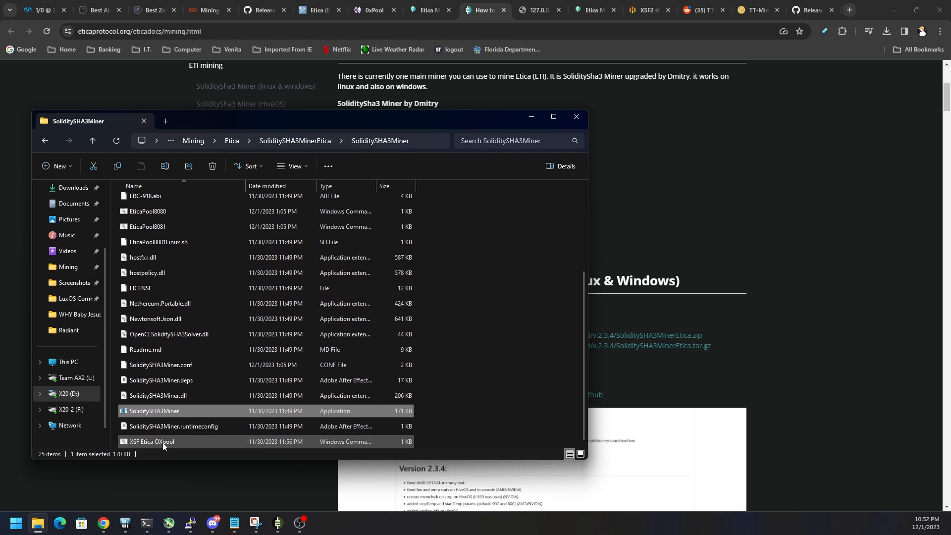
left_click(153, 442)
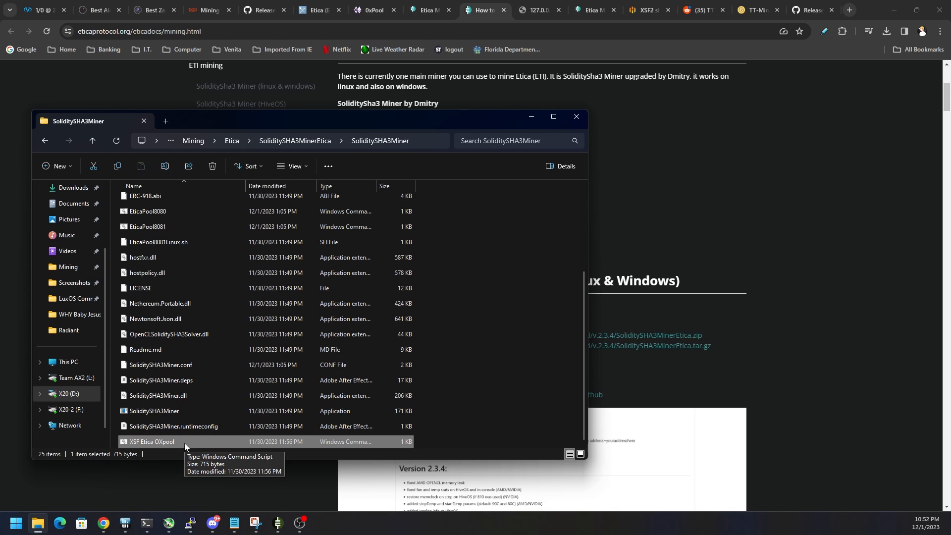
mouse_move(186, 447)
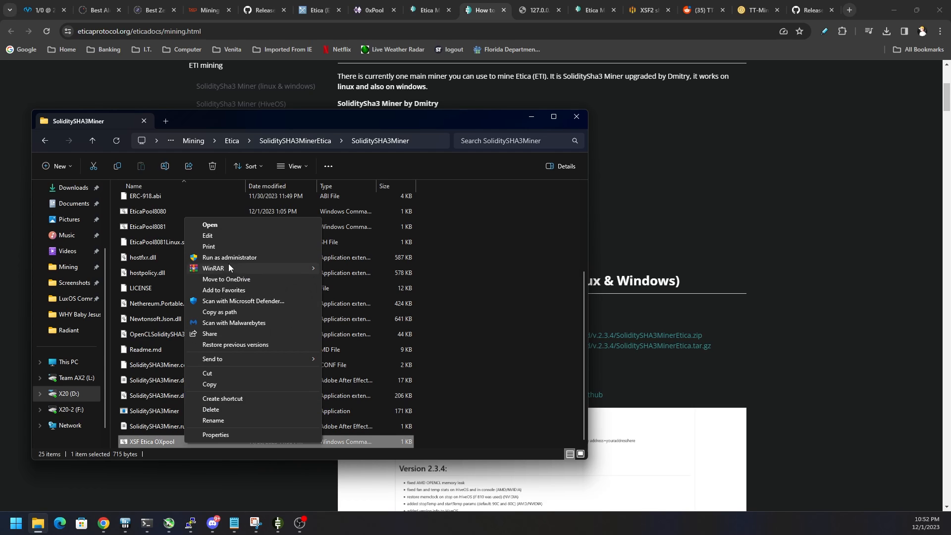
left_click(208, 236)
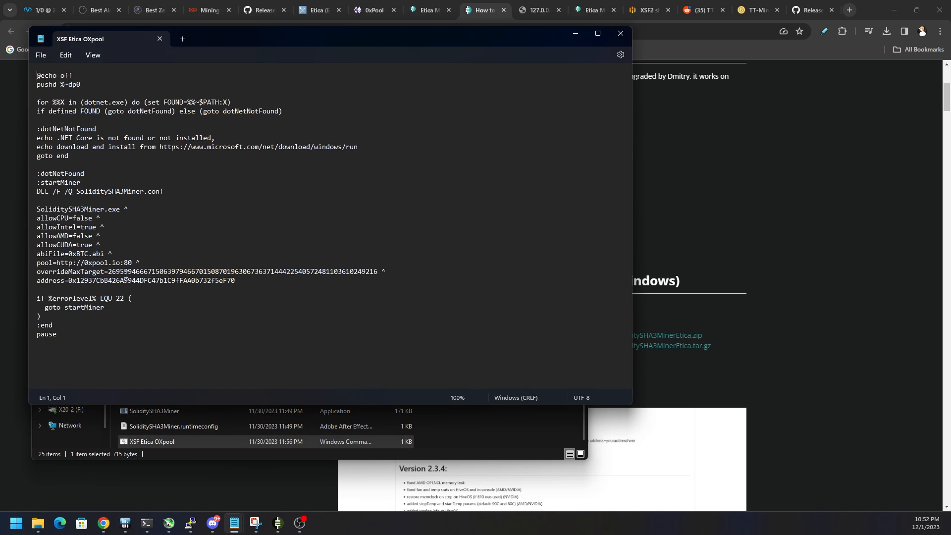
Step: Highlight the allowIntel, allowAMD and allowCUDA lines in the XSF Etica OXpool script
left_click_drag(68, 281, 236, 280)
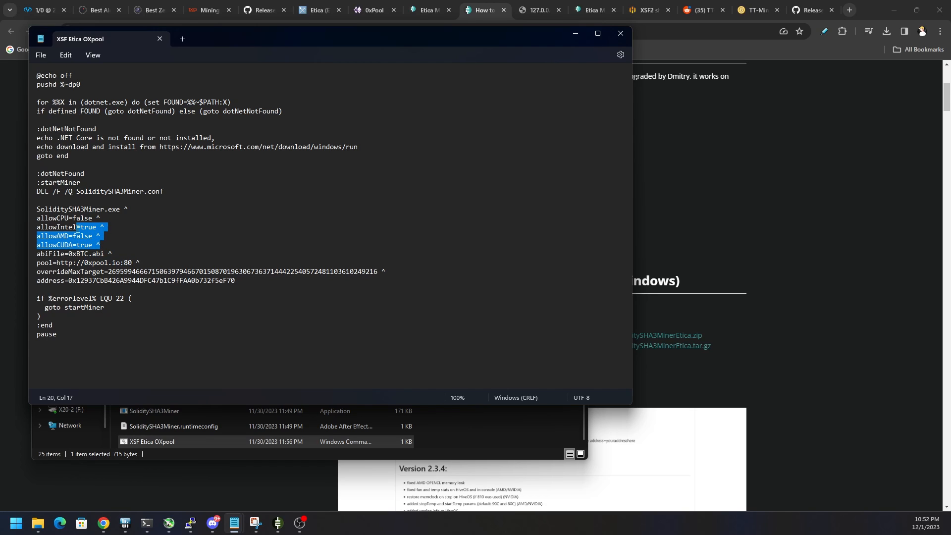
left_click(448, 172)
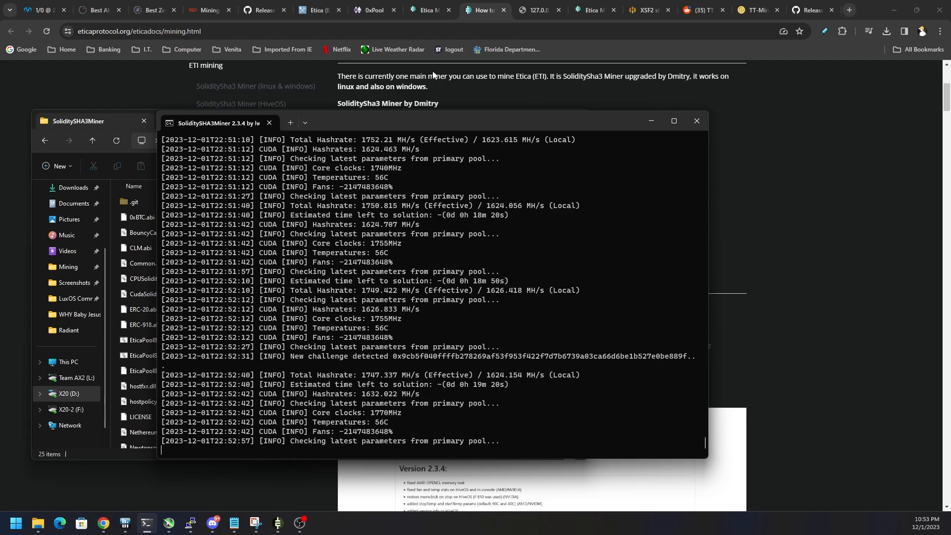
Step: Show the 127.0.0.1:4078 miner stats with about 1,622 MH/s and 13 accepted shares, marking TotalHashRate
left_click(540, 10)
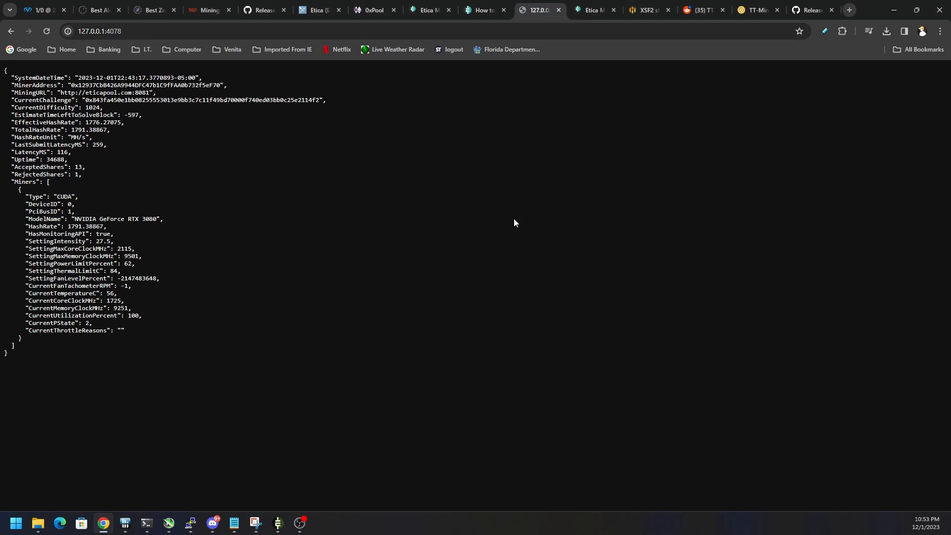
mouse_move(461, 239)
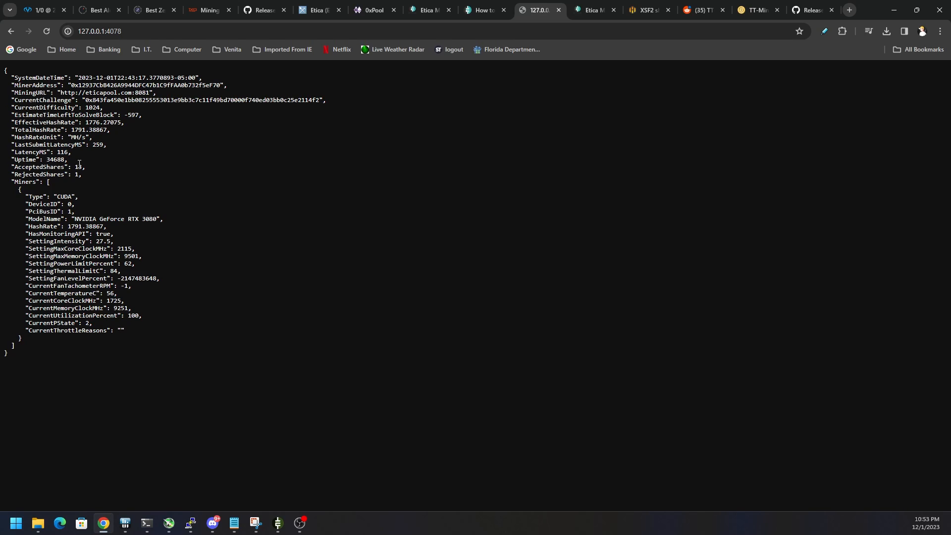
double_click(76, 166)
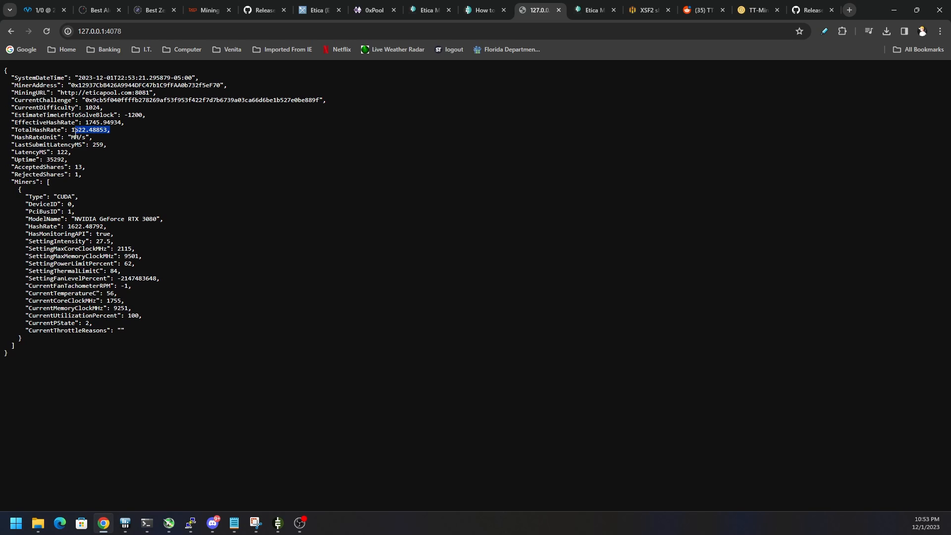
left_click(152, 168)
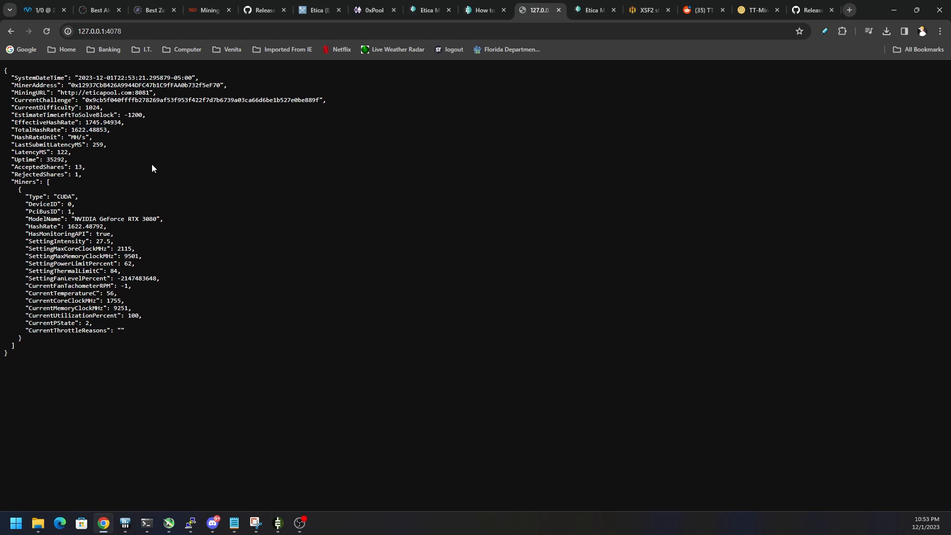
mouse_move(404, 93)
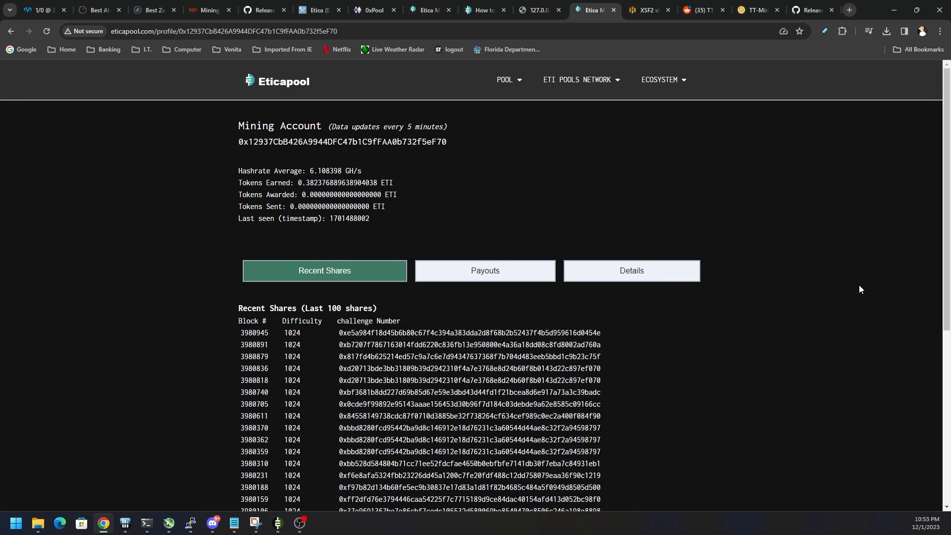
mouse_move(363, 171)
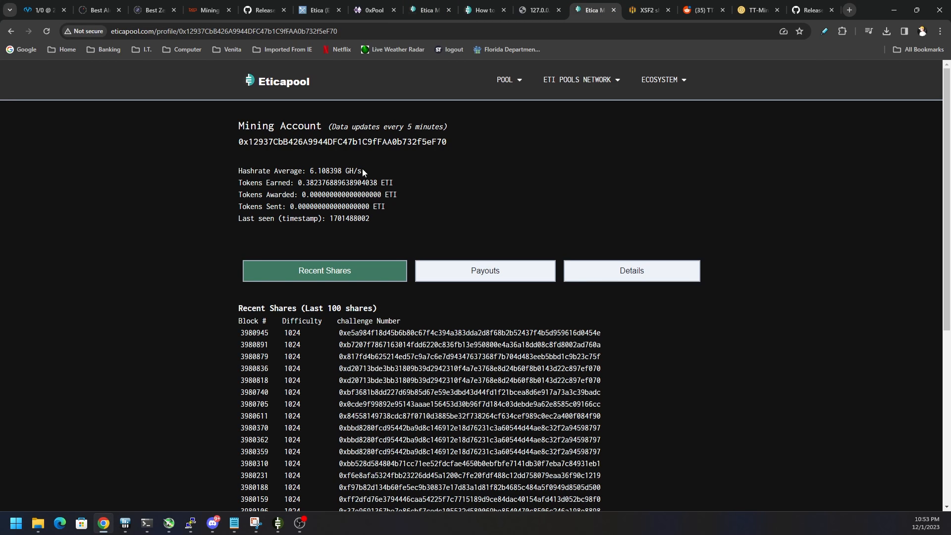
Step: Review the Eticapool account's challenge details and recent shares at difficulty 1024
left_click_drag(342, 183, 376, 183)
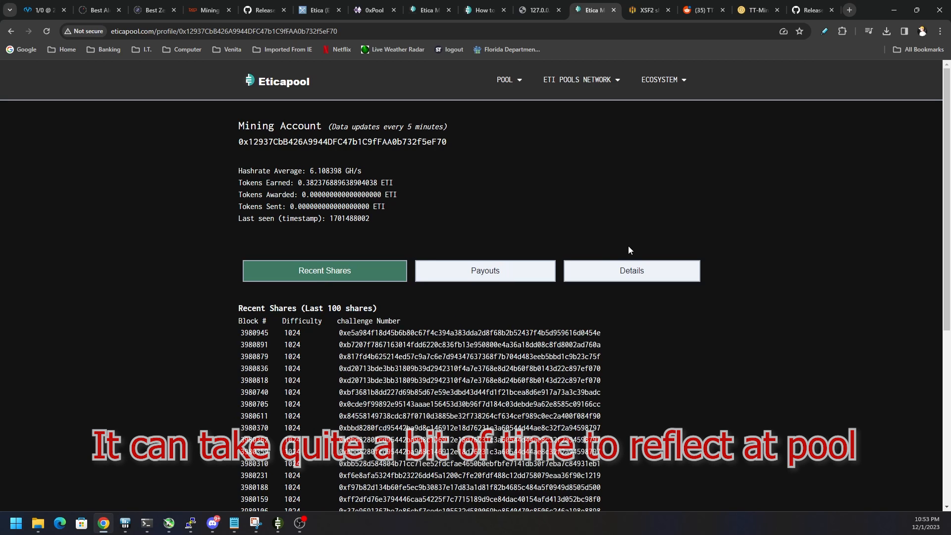
left_click(632, 271)
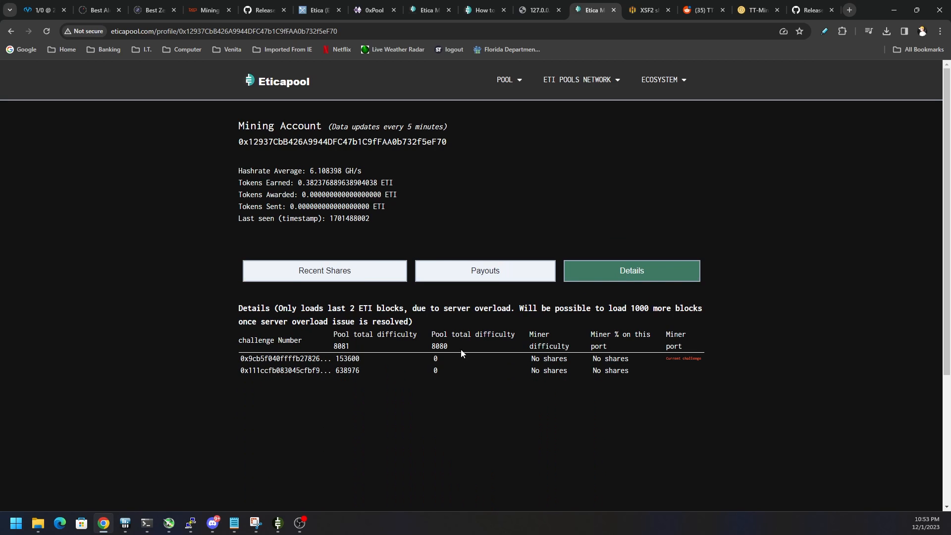
left_click(325, 270)
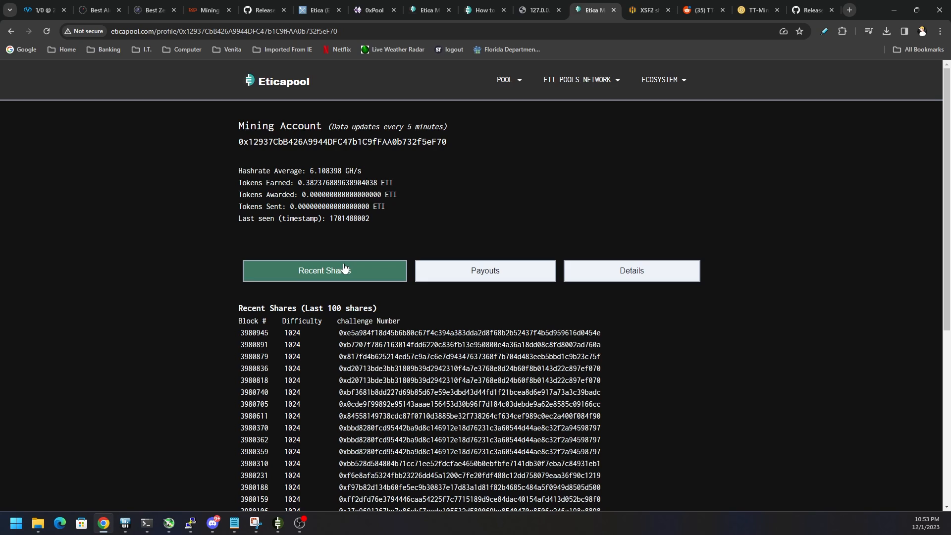
mouse_move(347, 266)
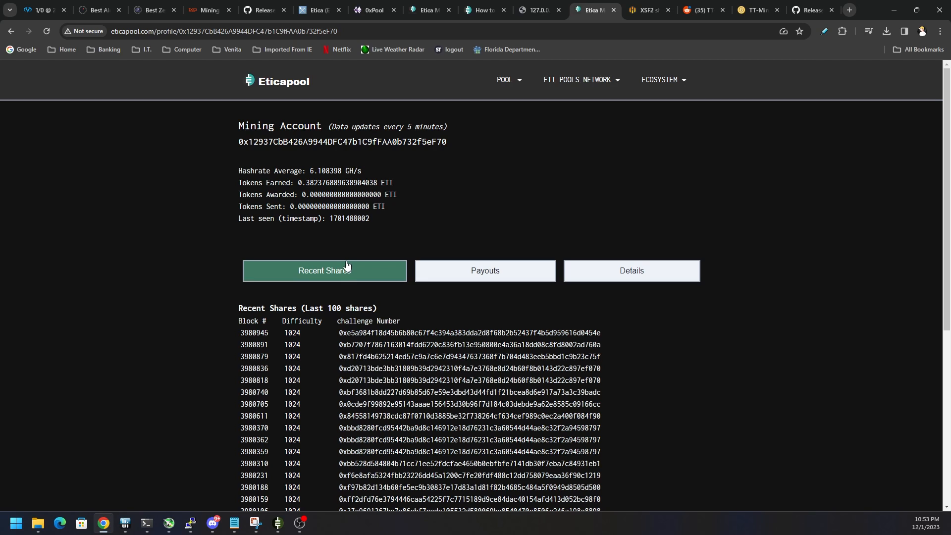
mouse_move(432, 249)
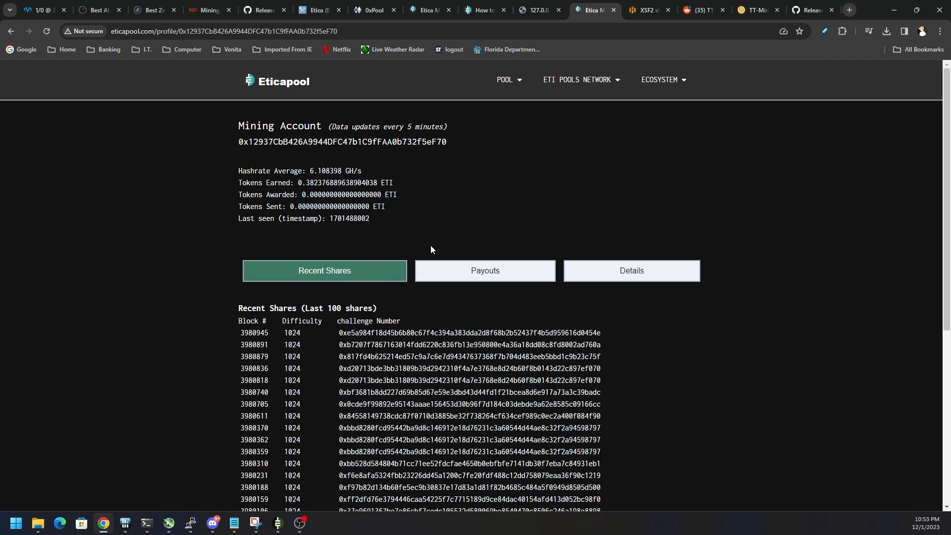
mouse_move(515, 226)
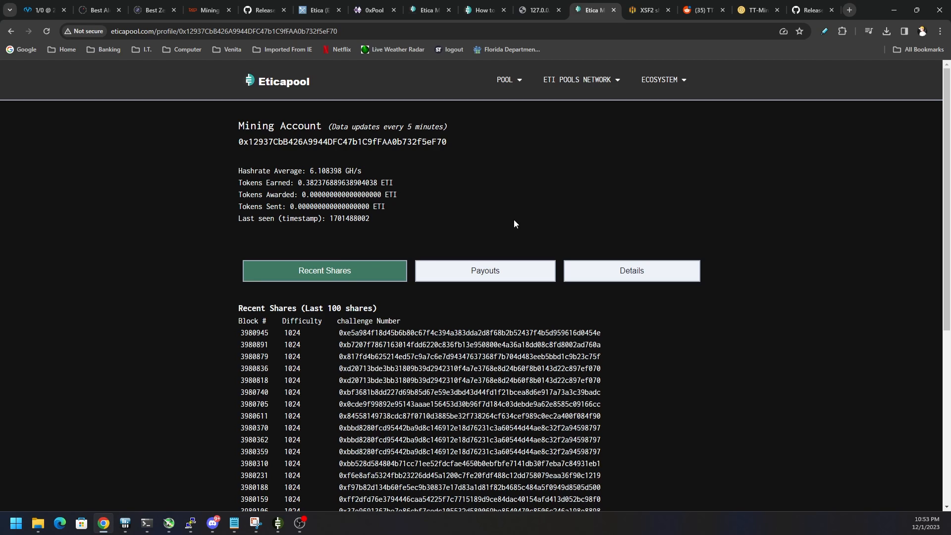
mouse_move(533, 214)
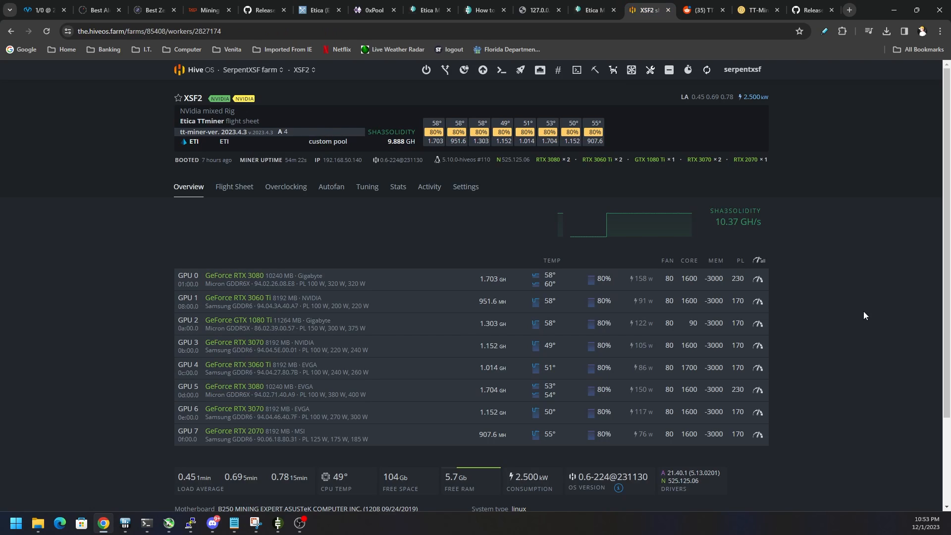
mouse_move(862, 297)
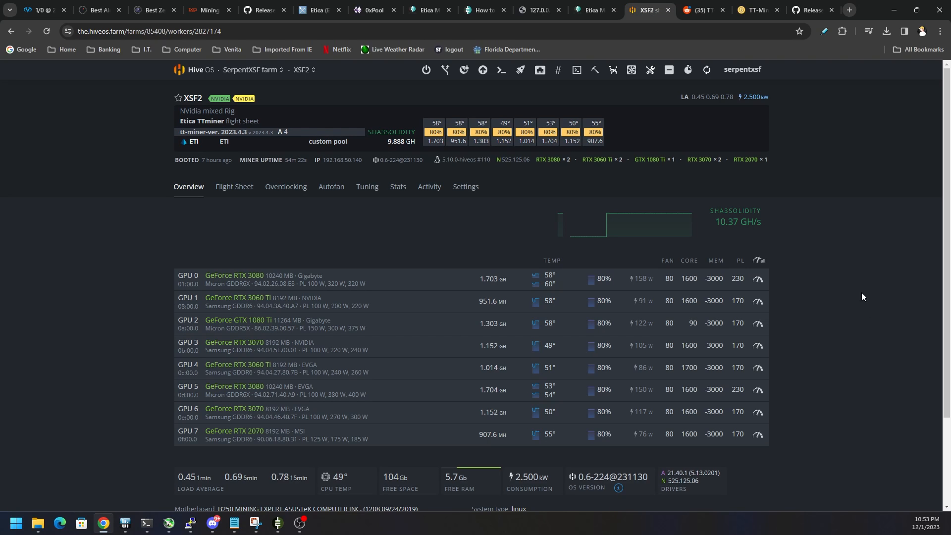
mouse_move(832, 238)
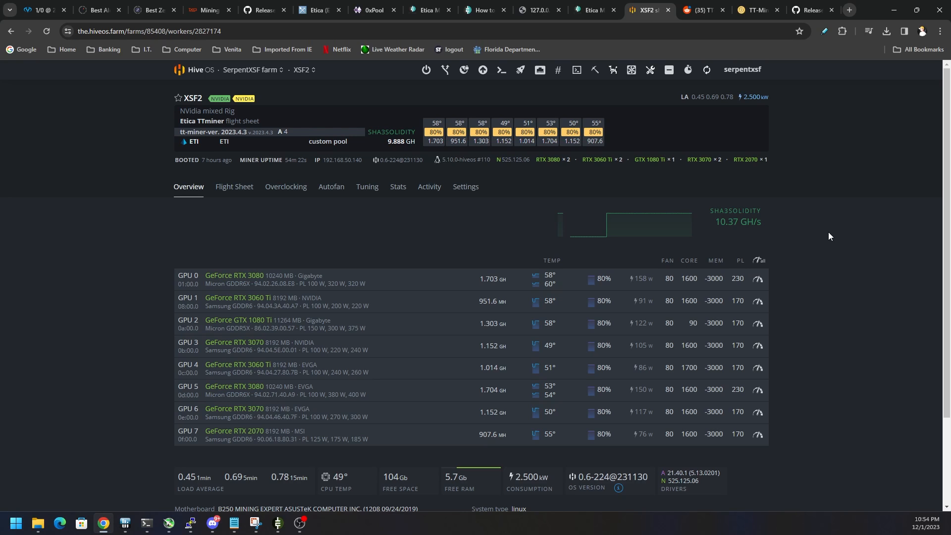
mouse_move(334, 245)
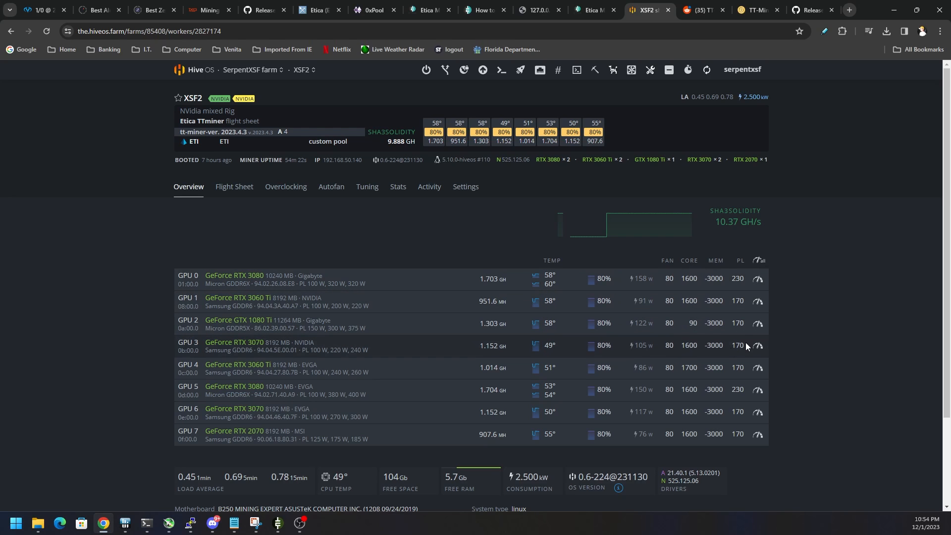
mouse_move(744, 342)
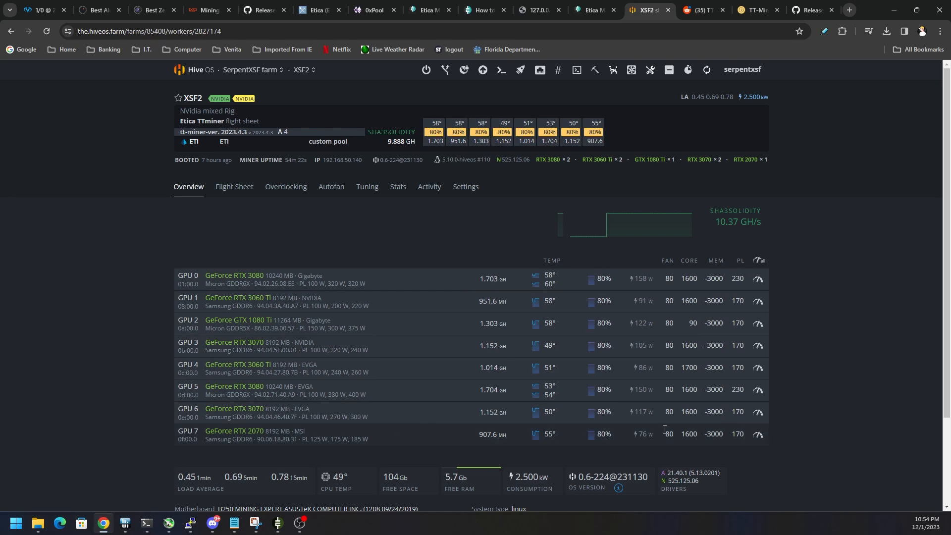
mouse_move(764, 412)
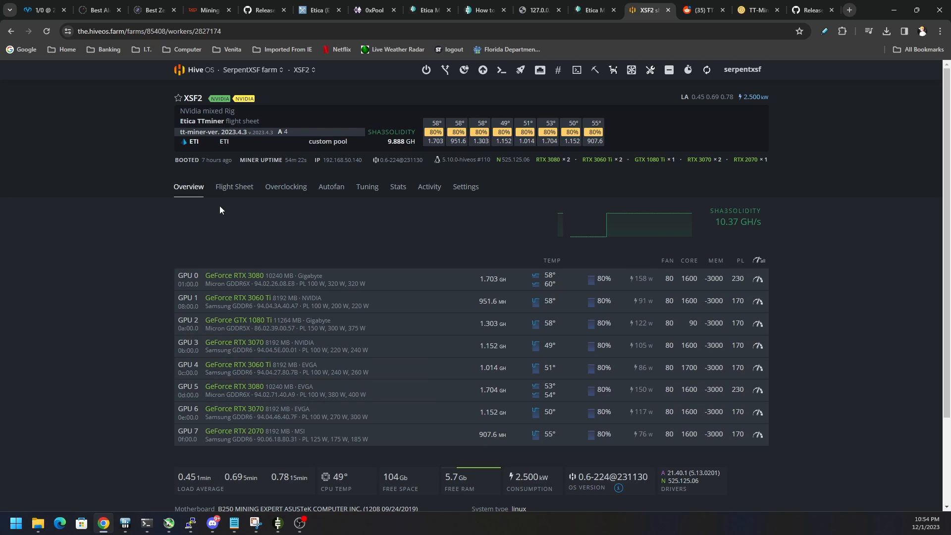
Step: Edit the Etica TTminer flight sheet from the rig's Flight Sheet list and check its wallets
left_click(234, 186)
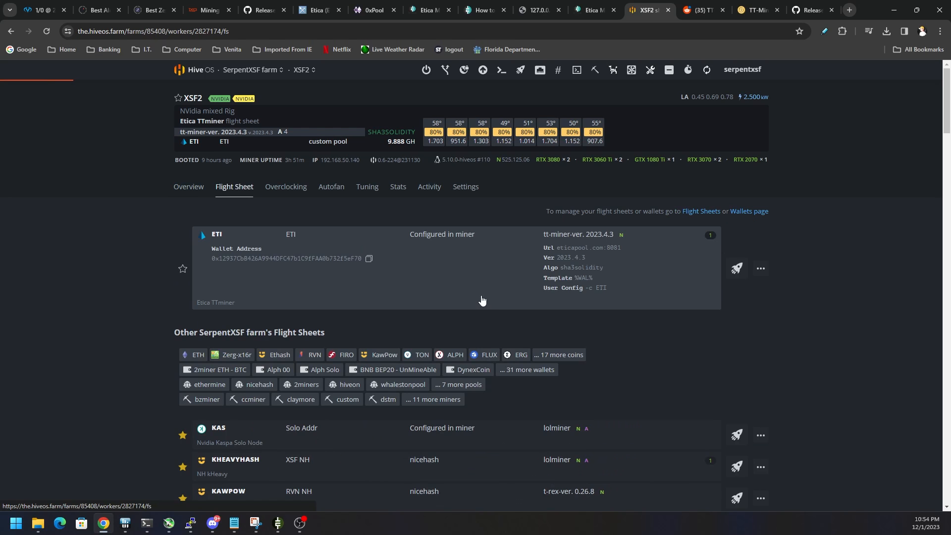
left_click(761, 269)
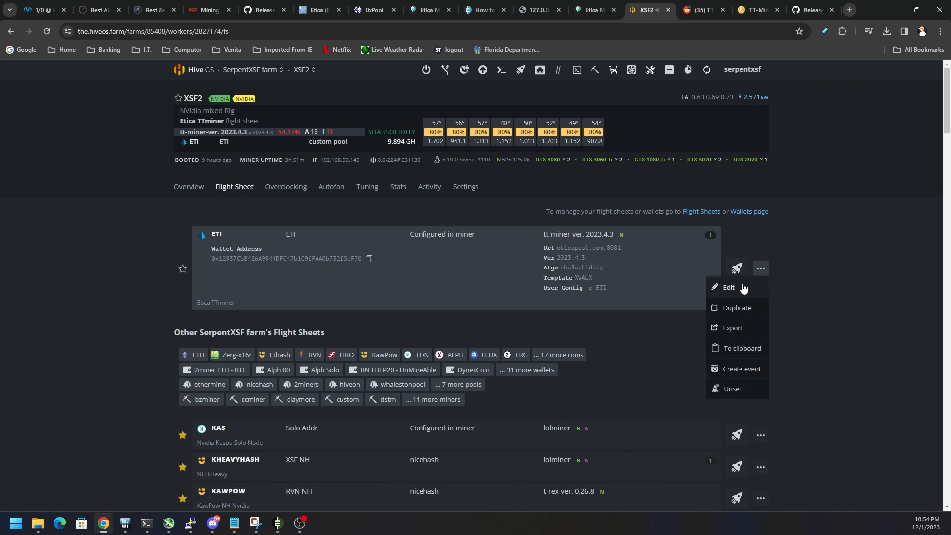
left_click(728, 288)
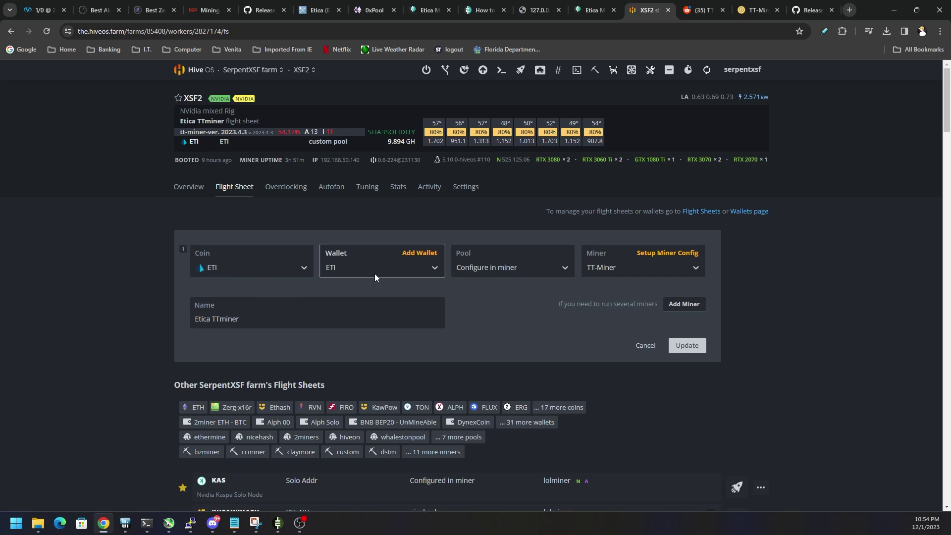
left_click(382, 268)
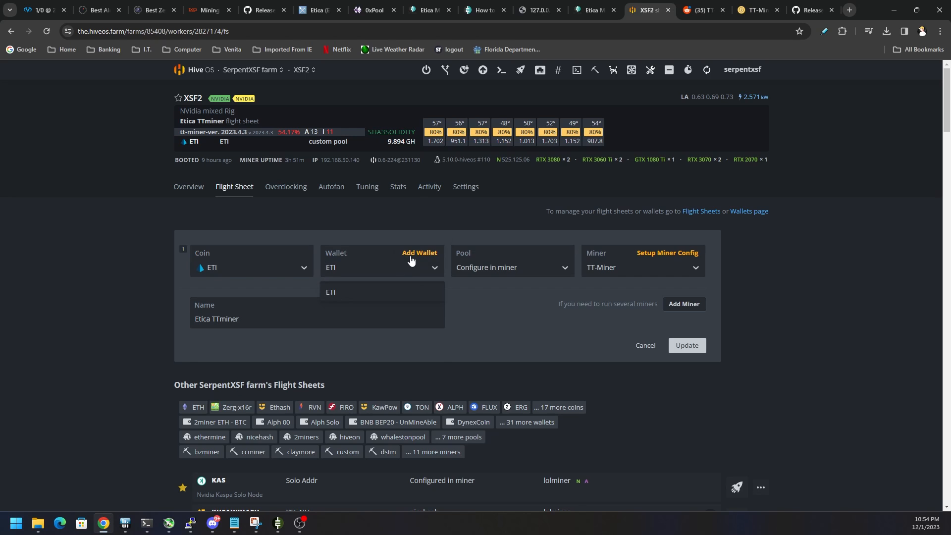
Step: Check the wallet and miner choices and bring up the TT-Miner configuration dialog
left_click(419, 252)
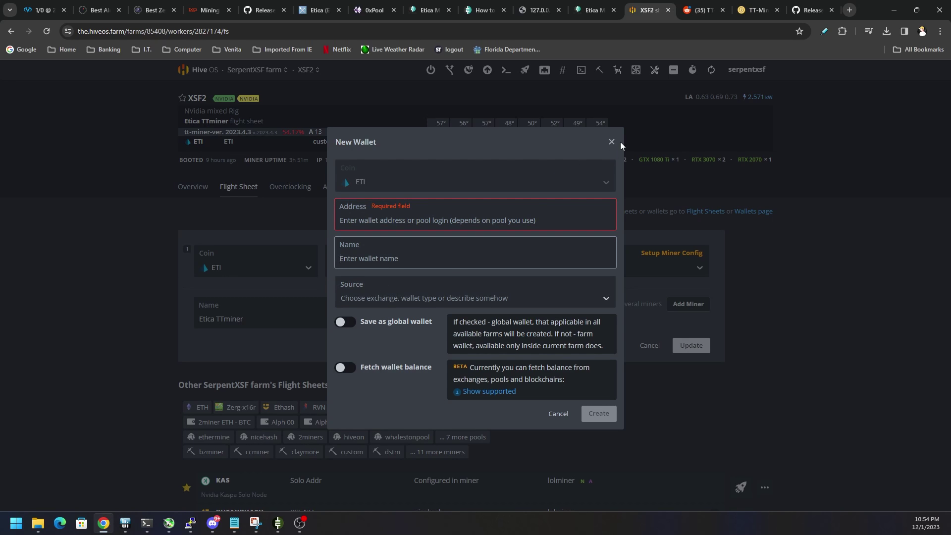
mouse_move(631, 157)
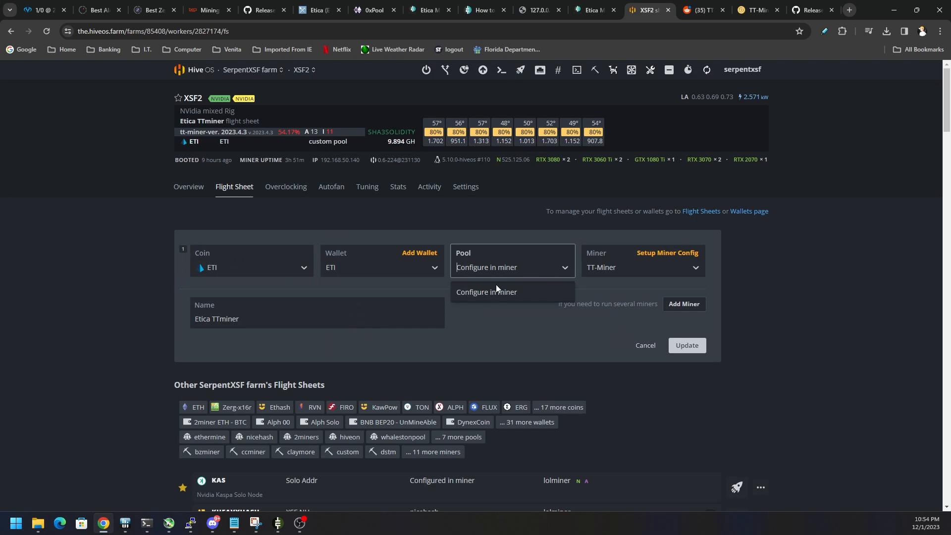
left_click(642, 268)
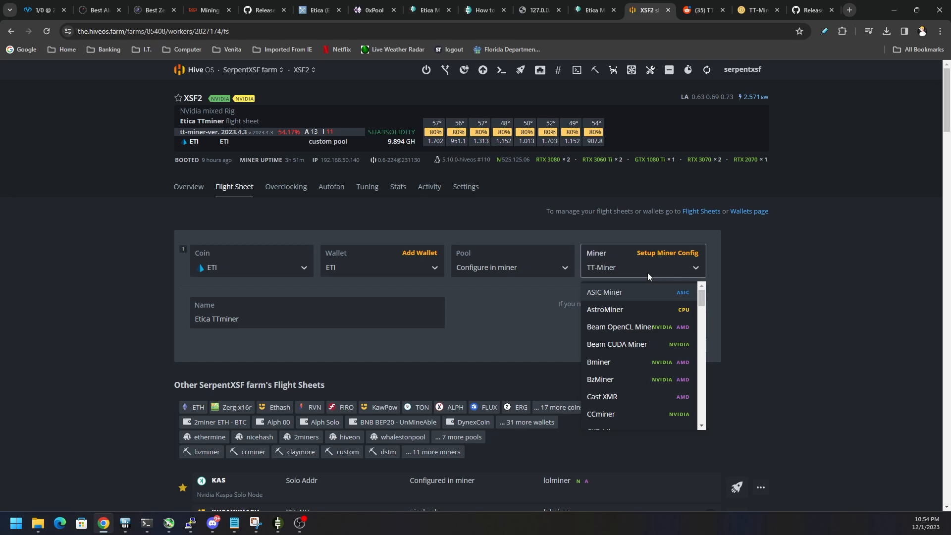
left_click(668, 253)
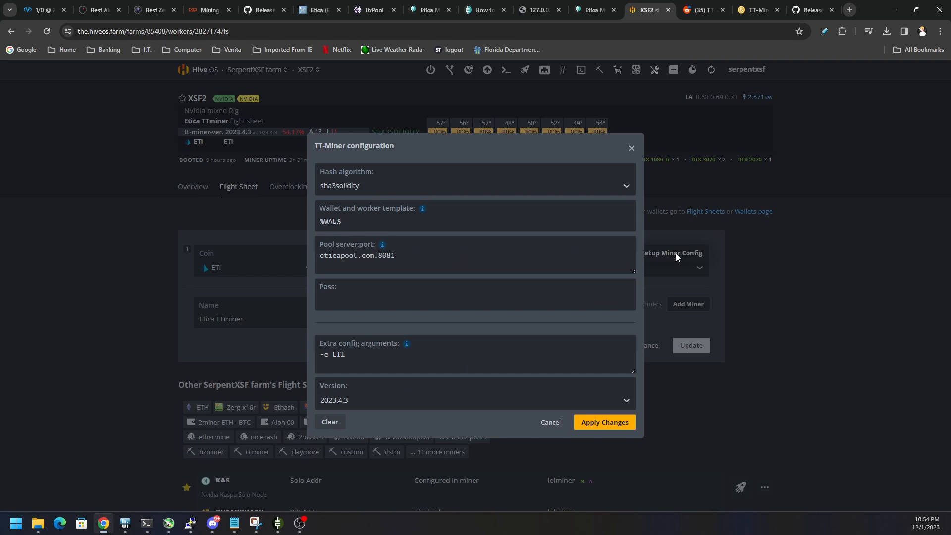
left_click(474, 399)
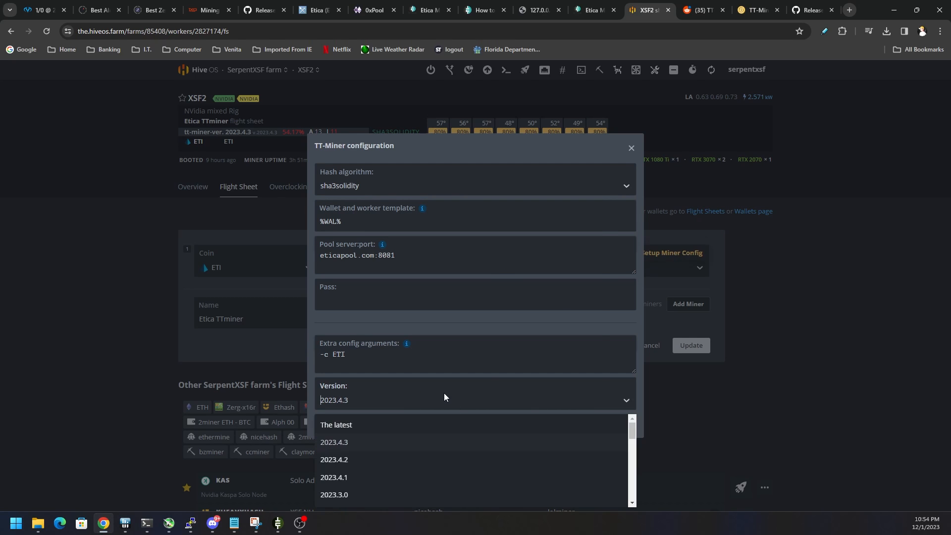
mouse_move(371, 428)
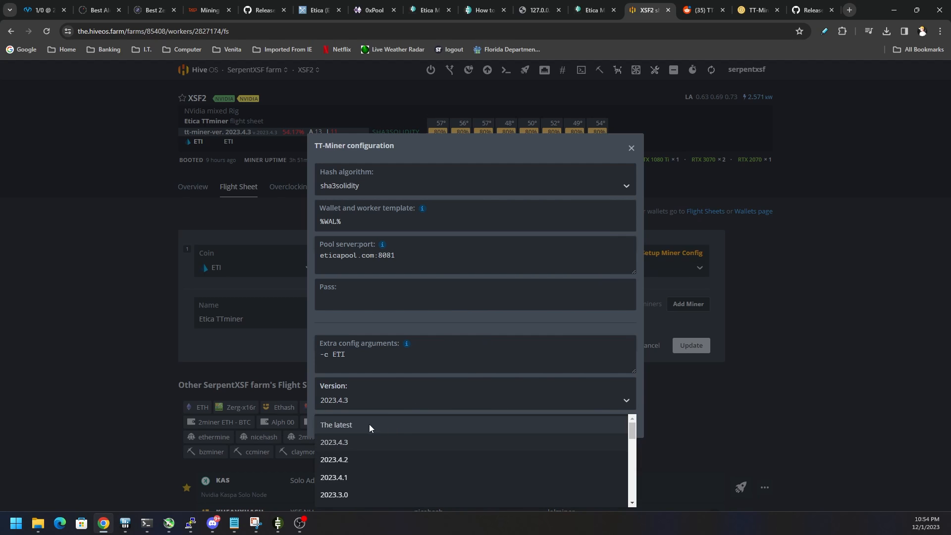
mouse_move(408, 428)
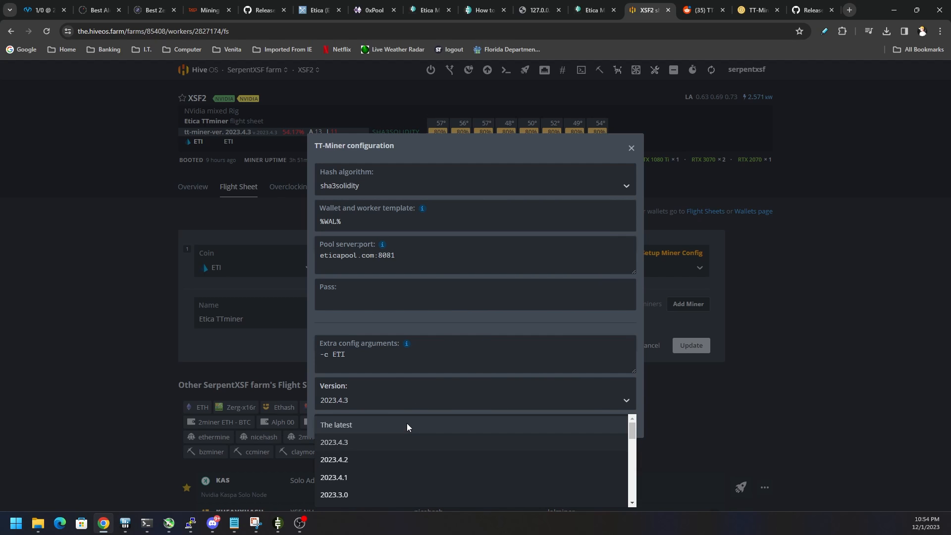
mouse_move(372, 439)
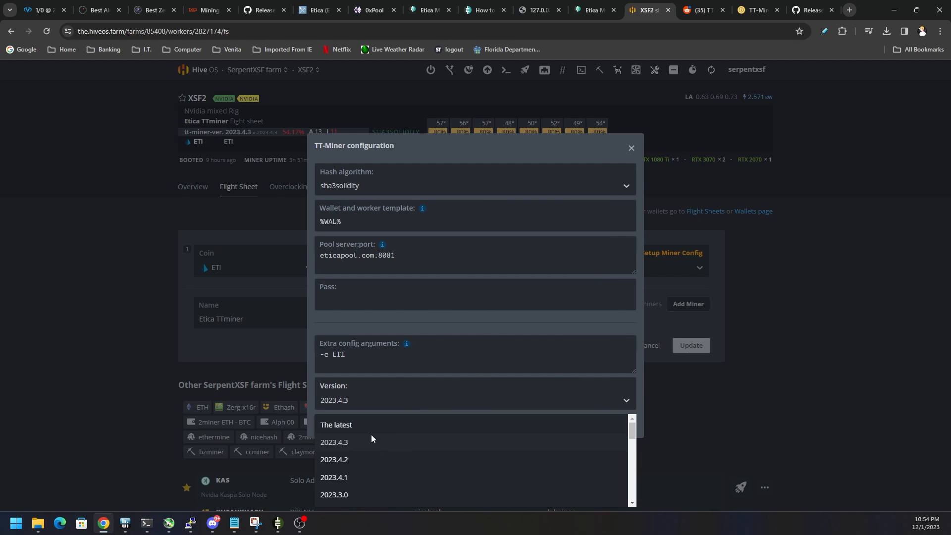
mouse_move(381, 444)
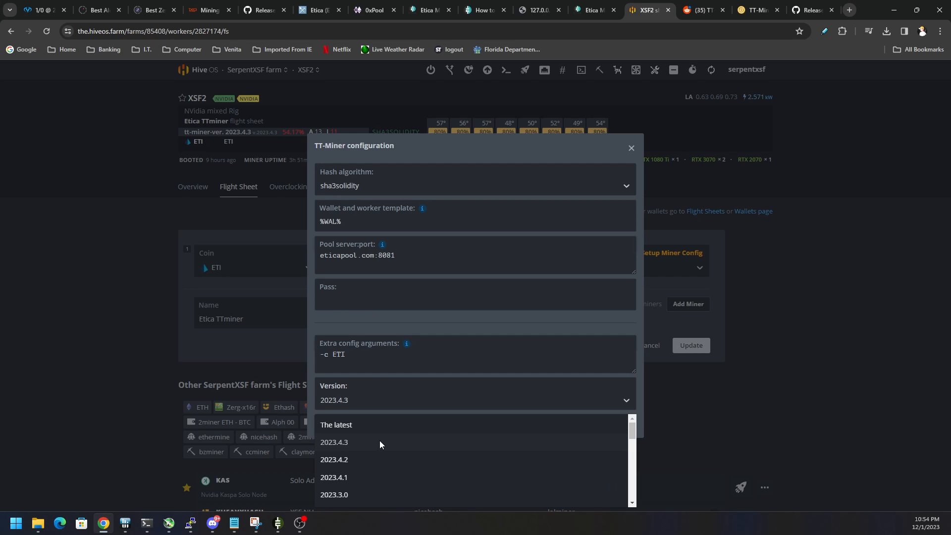
mouse_move(357, 444)
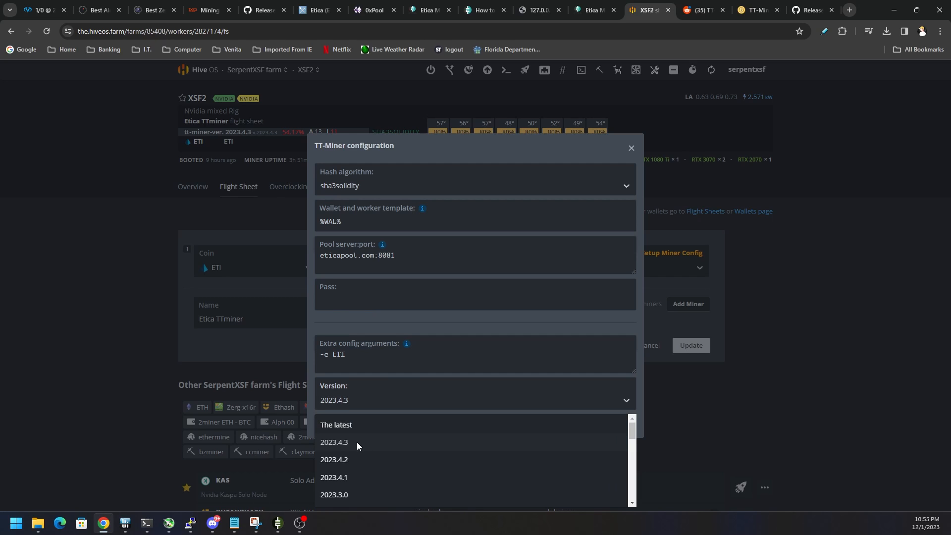
mouse_move(374, 445)
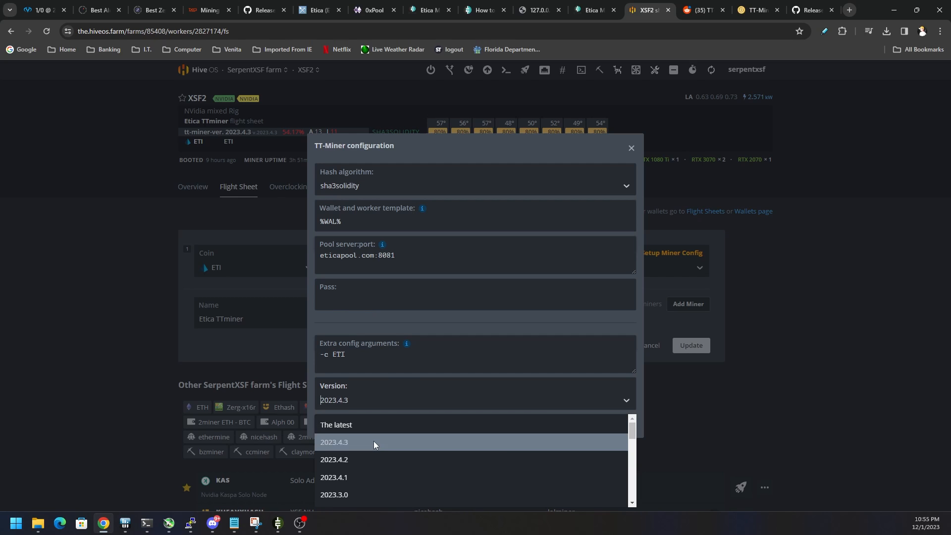
left_click(334, 442)
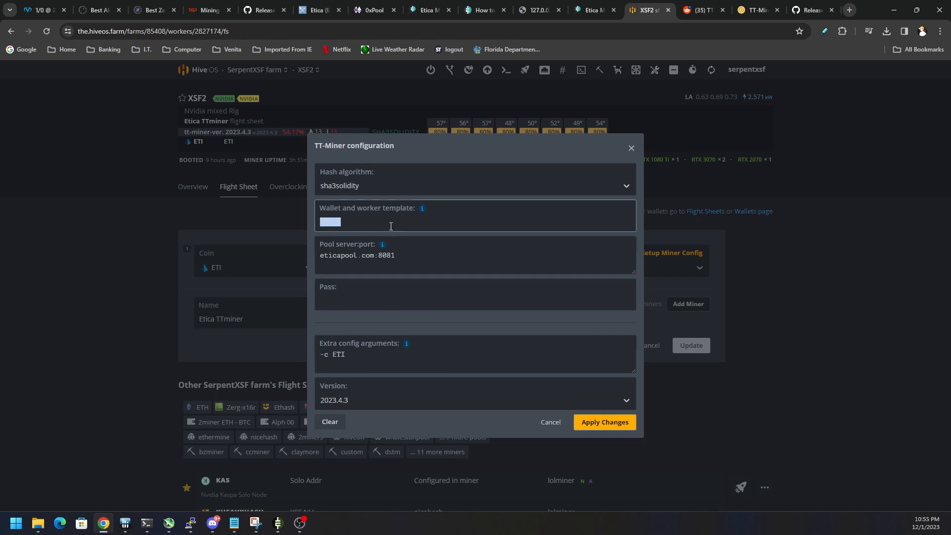
mouse_move(316, 224)
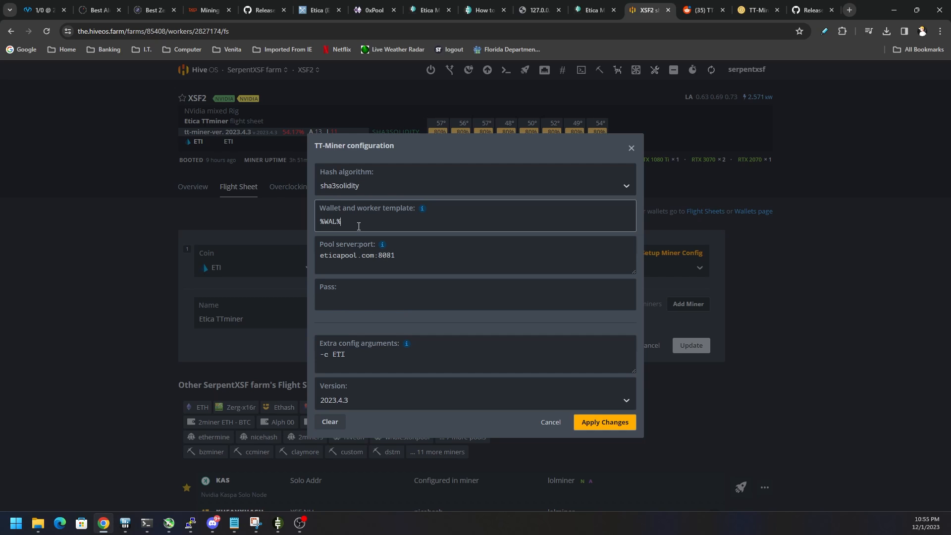
Step: Set the wallet template to %WAL%.%WORKER_NAME% and trim the duplicated part
double_click(330, 222)
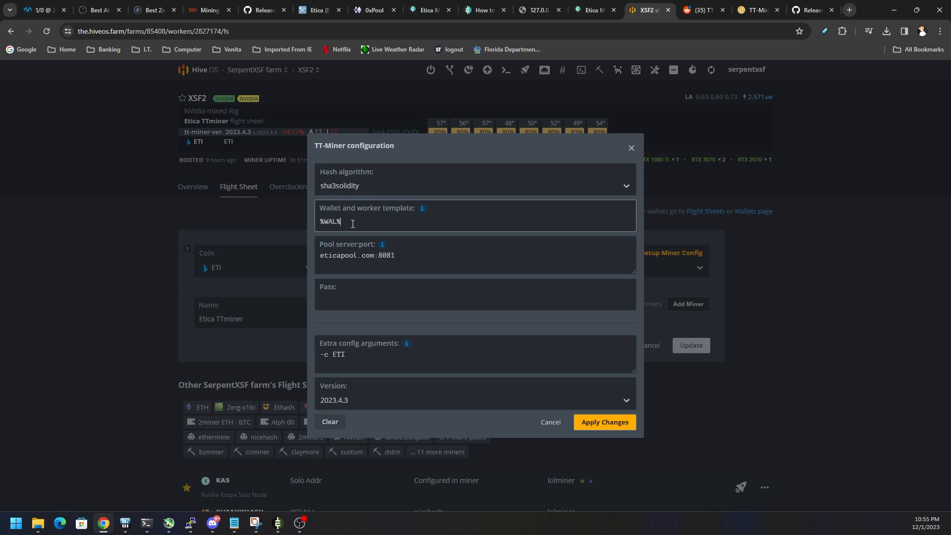
mouse_move(422, 210)
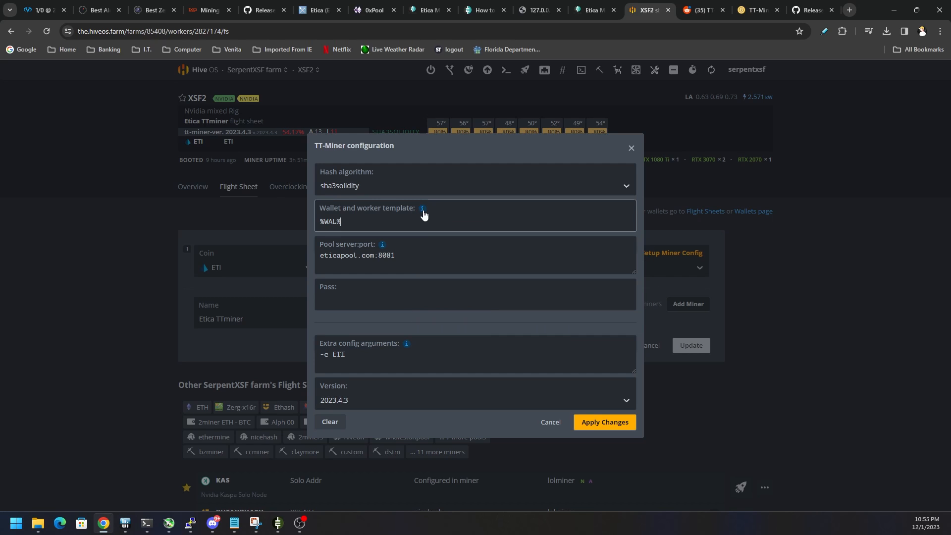
type("%WAL%.%WORKER_NAME%")
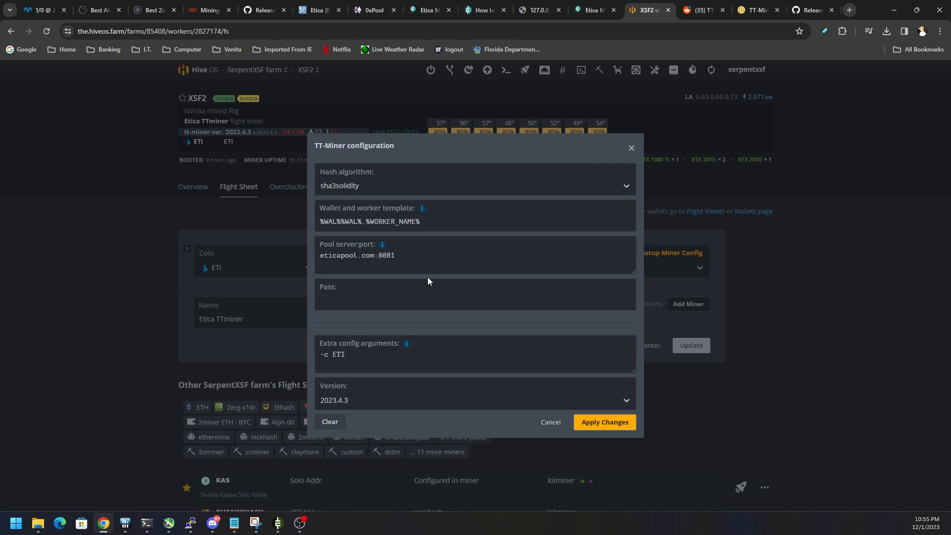
double_click(330, 222)
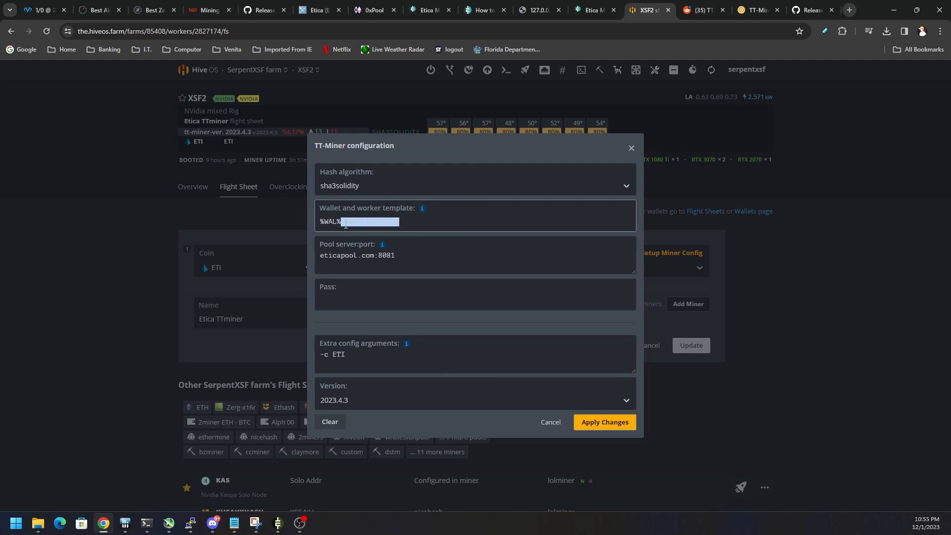
Step: Set the pool server to eticapool.com:8081 and move on to the Pass field
left_click(436, 260)
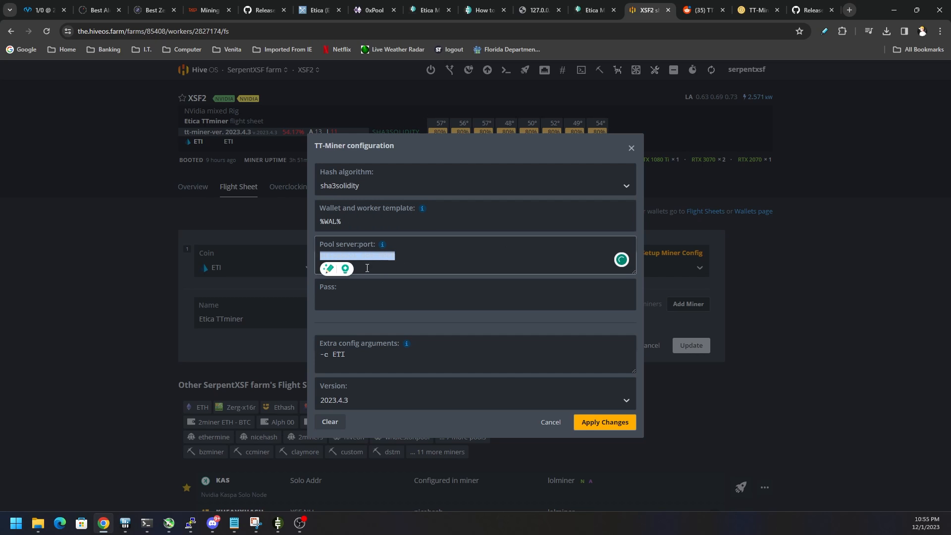
type("eticapool.com:8081")
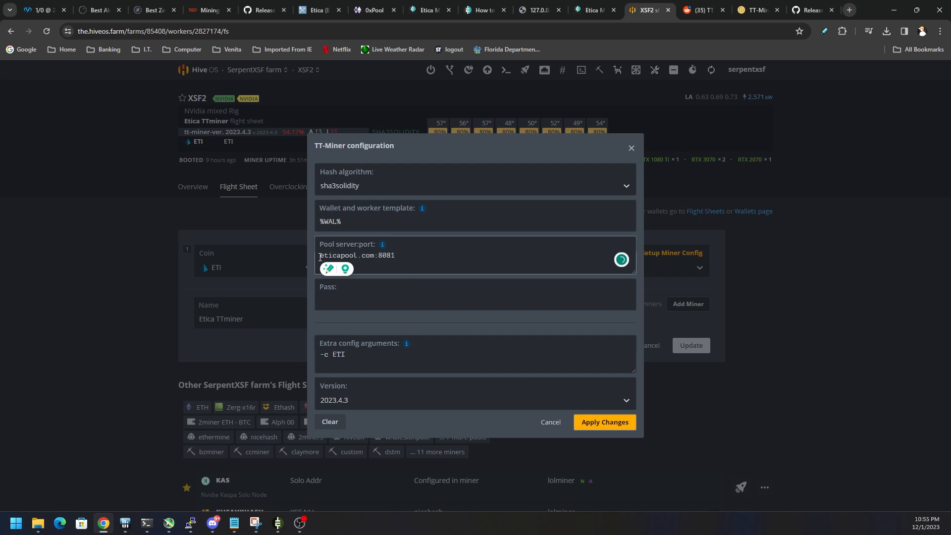
triple_click(357, 255)
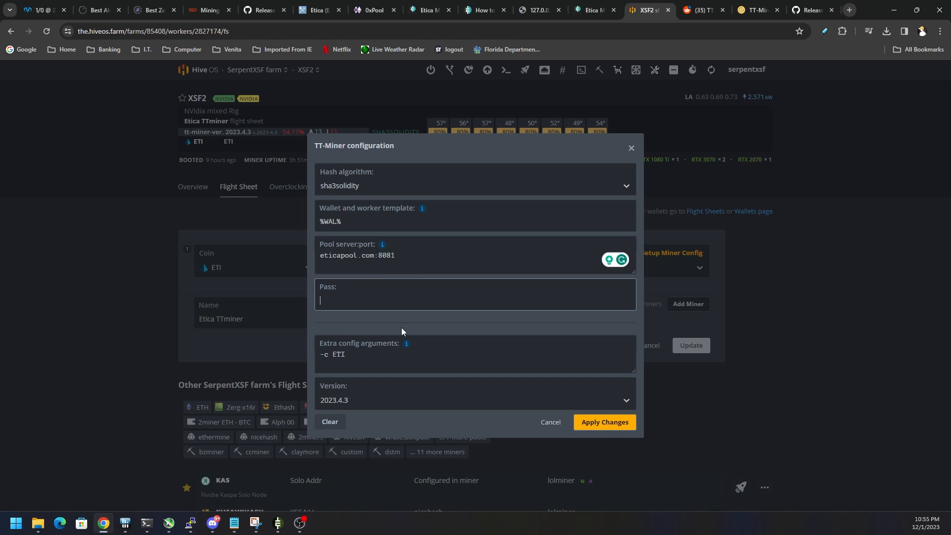
left_click(355, 356)
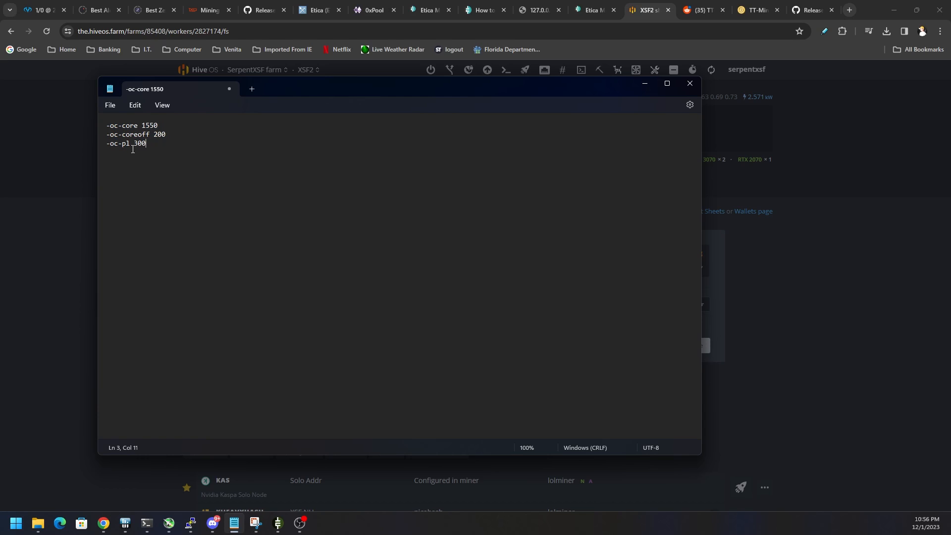
Step: Add the copied -oc overclock lines and -oc-pl 300 to the extra config arguments and apply
key("ctrl+a")
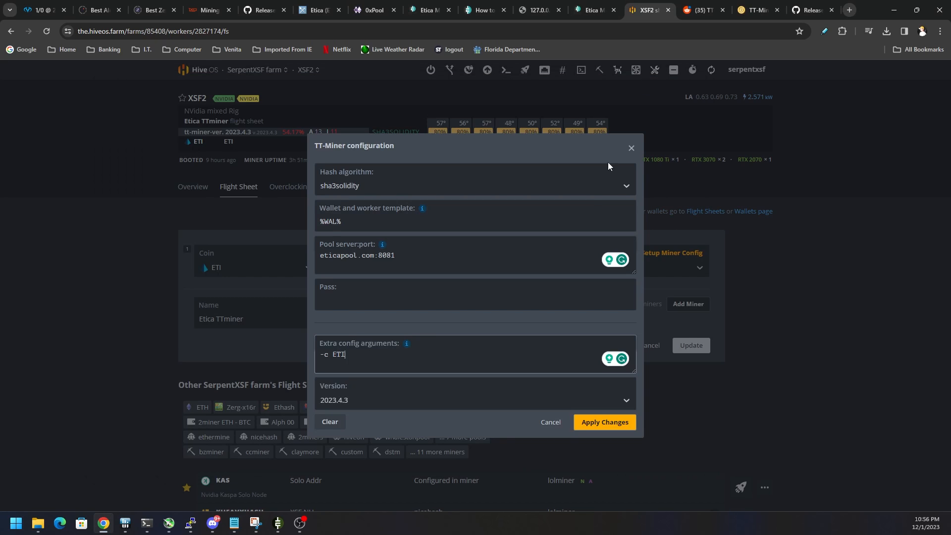
mouse_move(464, 359)
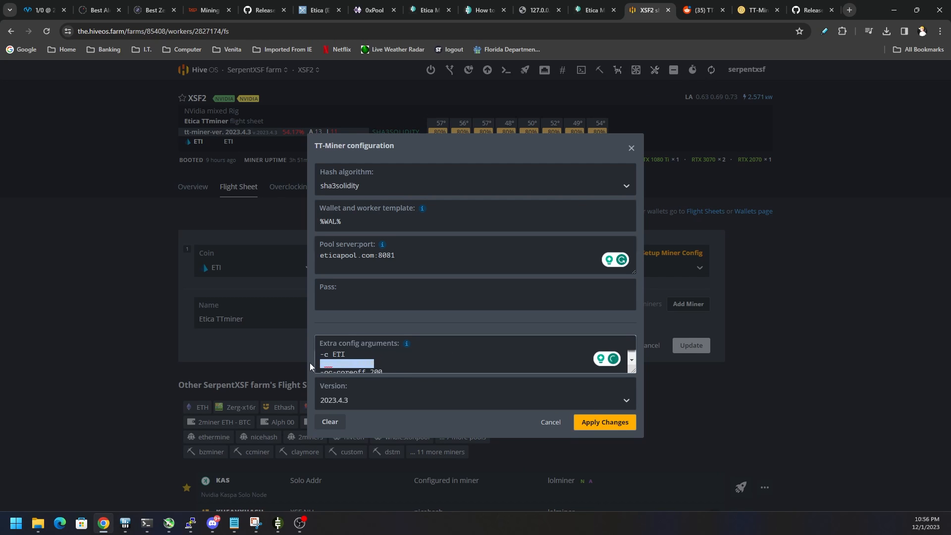
type("-oc-pl 300")
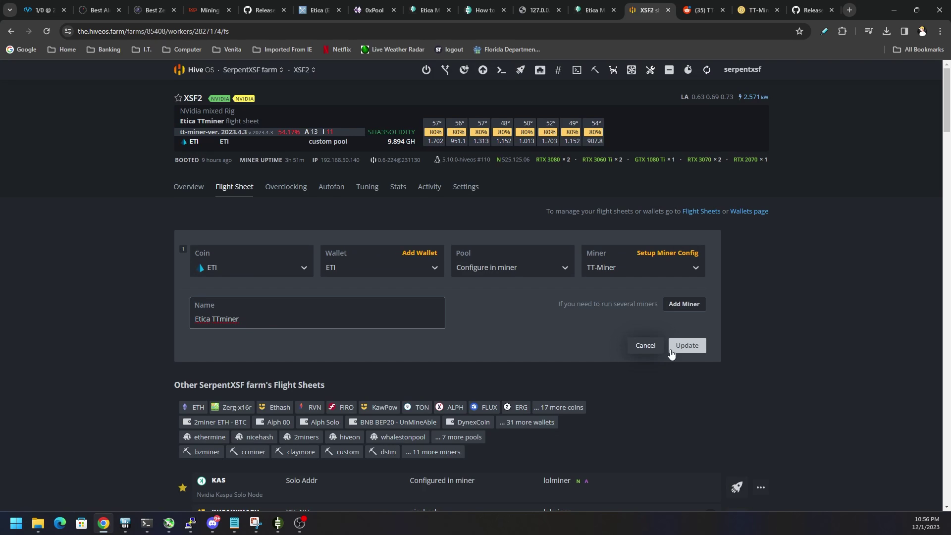
mouse_move(644, 348)
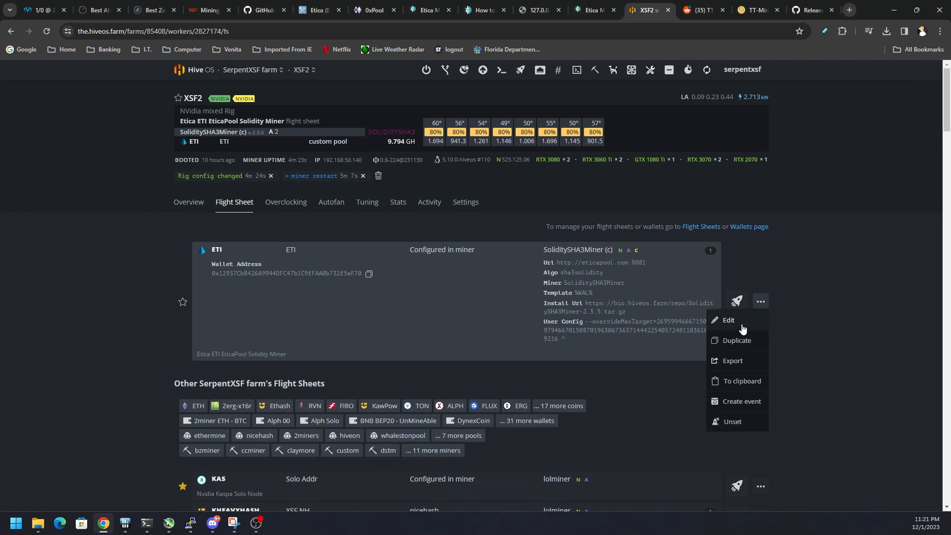
Step: Inspect the EticaPool Solidity Miner flight sheet's extra config arguments, then return to the XSF2 overview
left_click(728, 320)
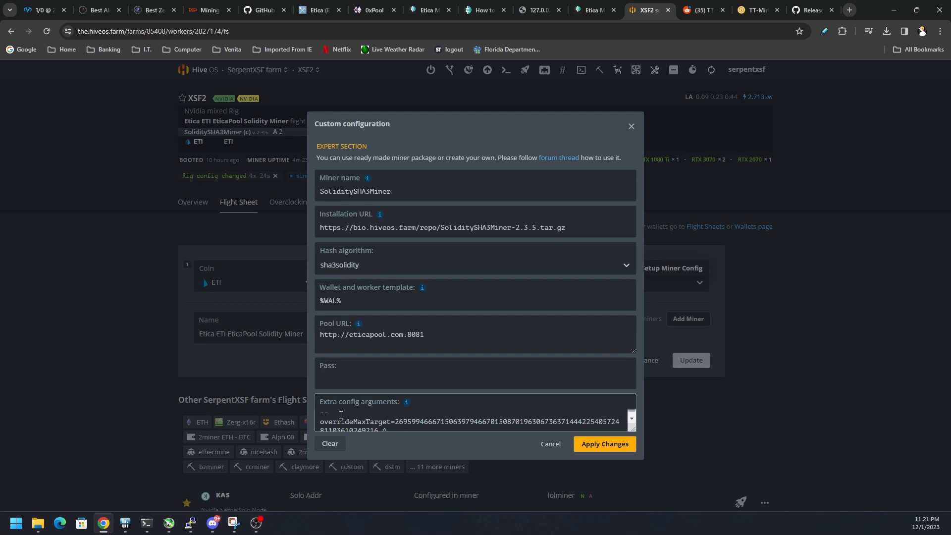
left_click(408, 377)
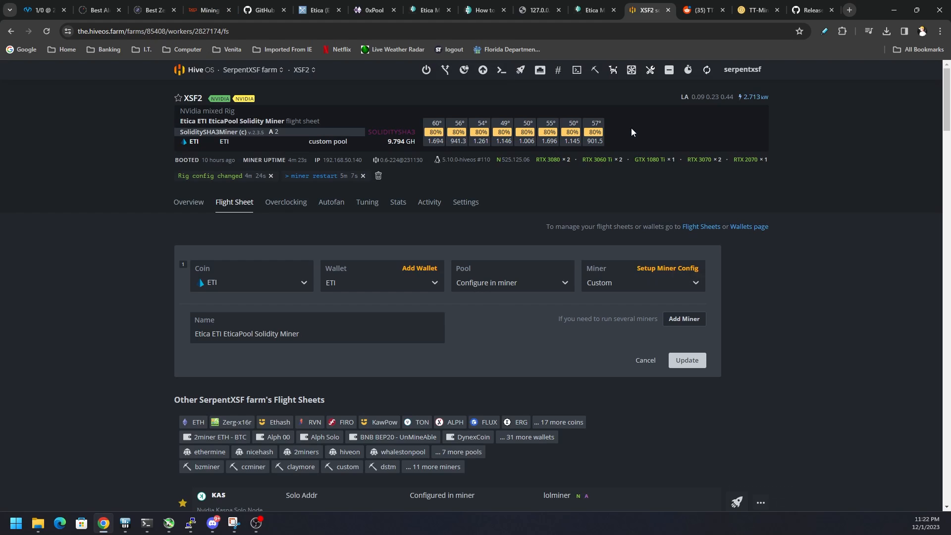
mouse_move(355, 410)
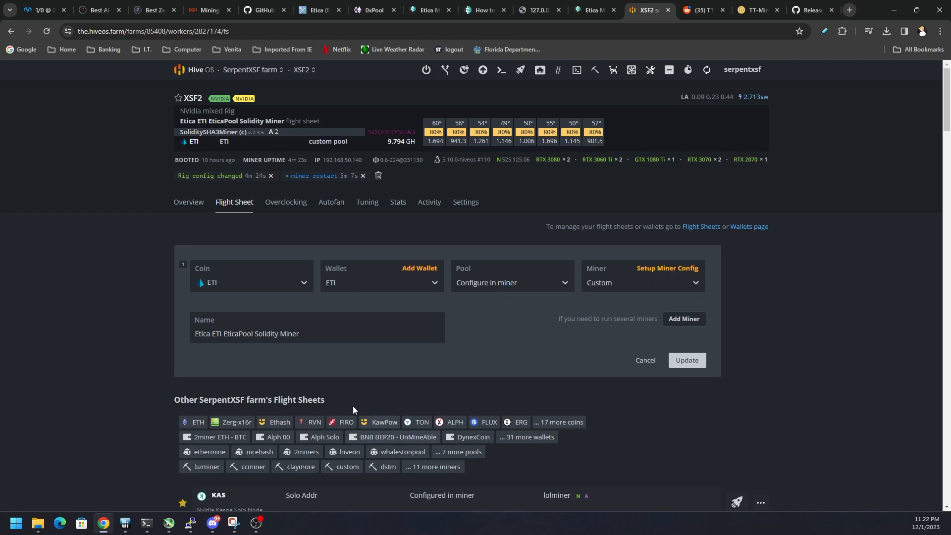
left_click(192, 202)
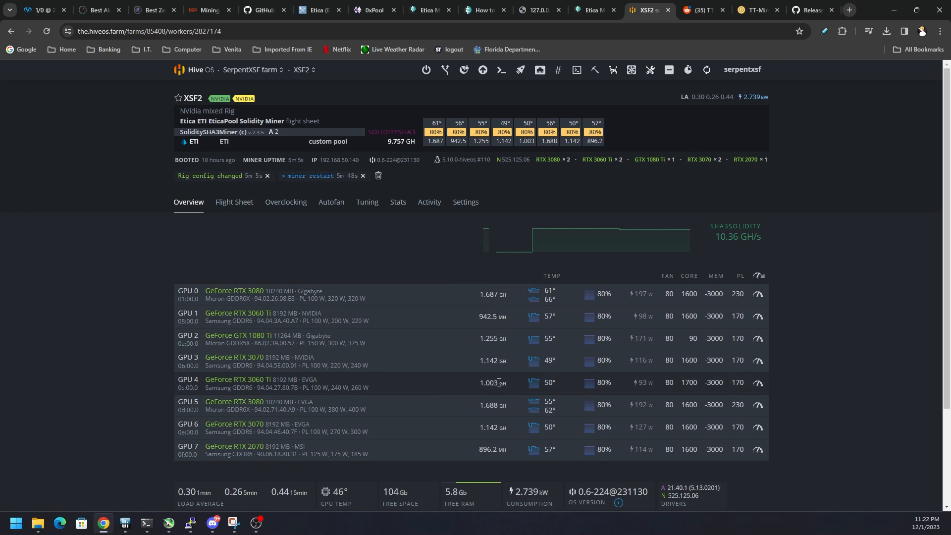
mouse_move(575, 356)
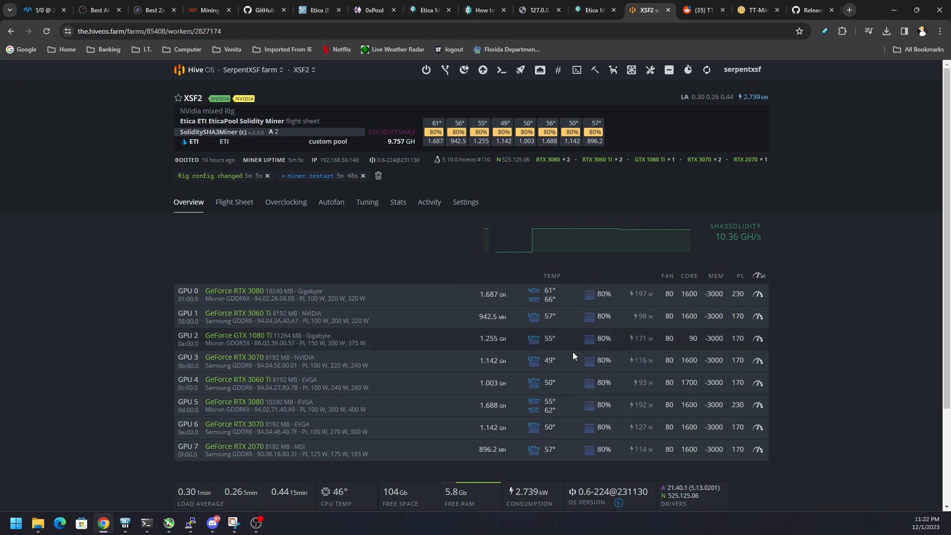
mouse_move(705, 450)
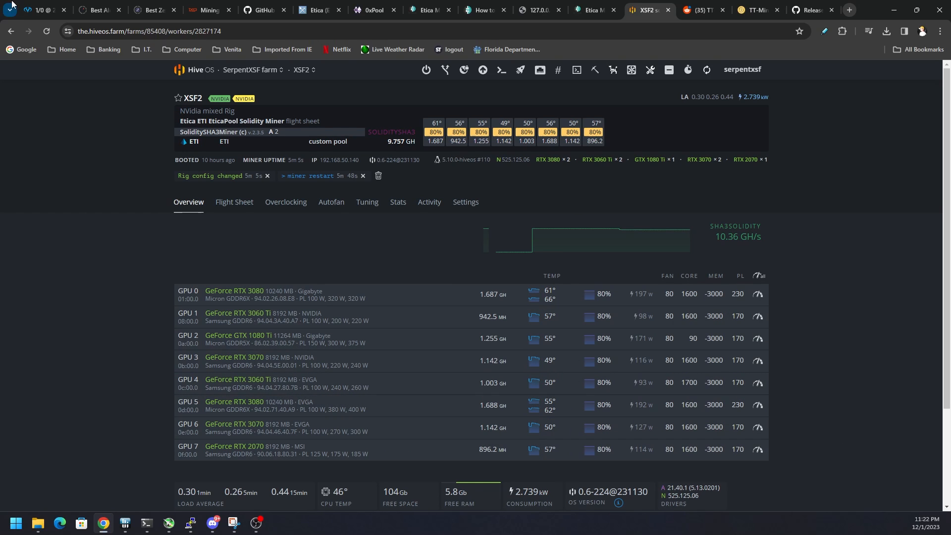
Step: Glance at the Hashrate.no Etica stats, then scroll the flight sheet list to the Etica TTminer 0xPool entry
left_click(210, 9)
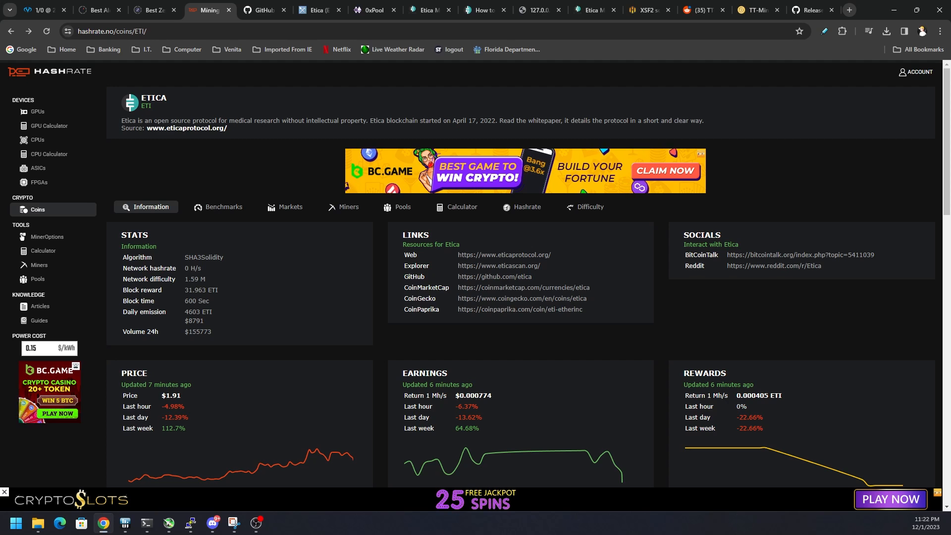
left_click(648, 10)
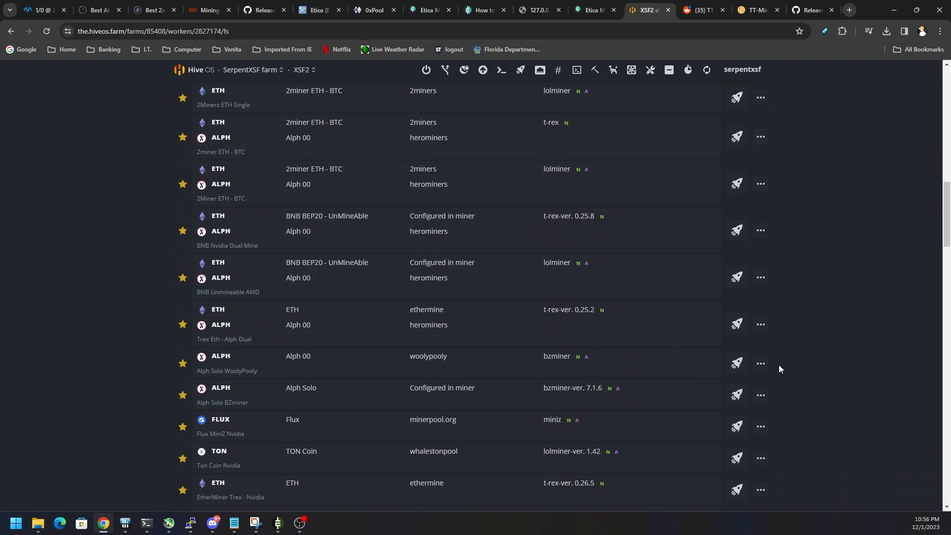
scroll("down", 3)
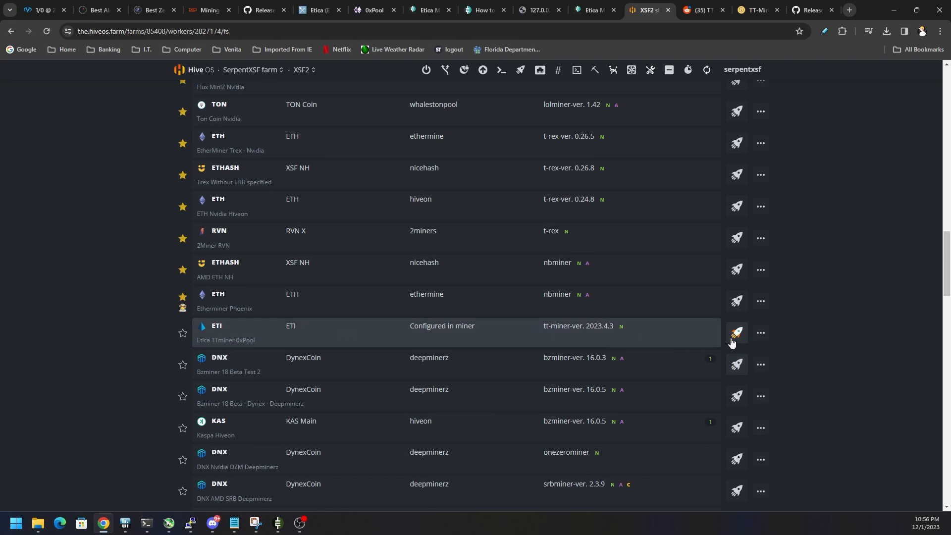
Step: Expand the Etica TTminer 0xPool flight sheet form and open its TT-Miner configuration
left_click(737, 333)
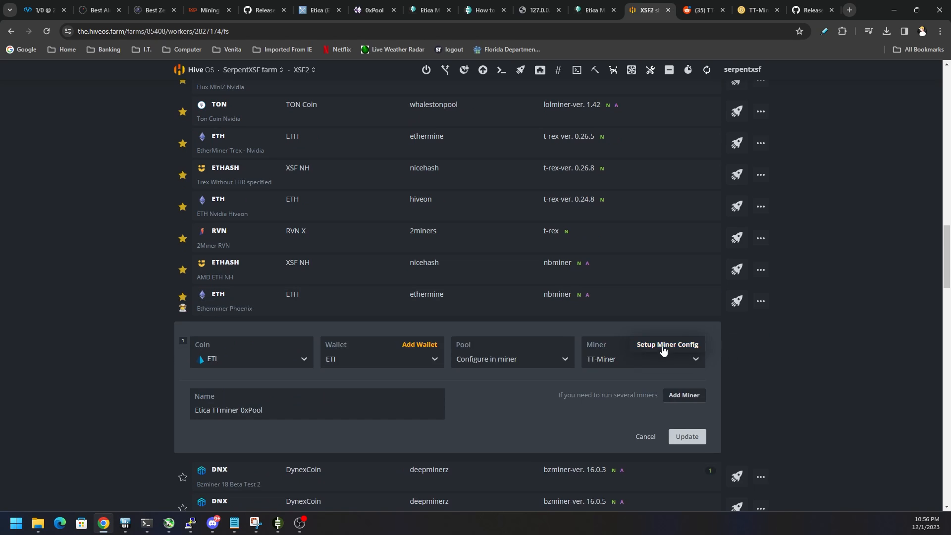
left_click(667, 345)
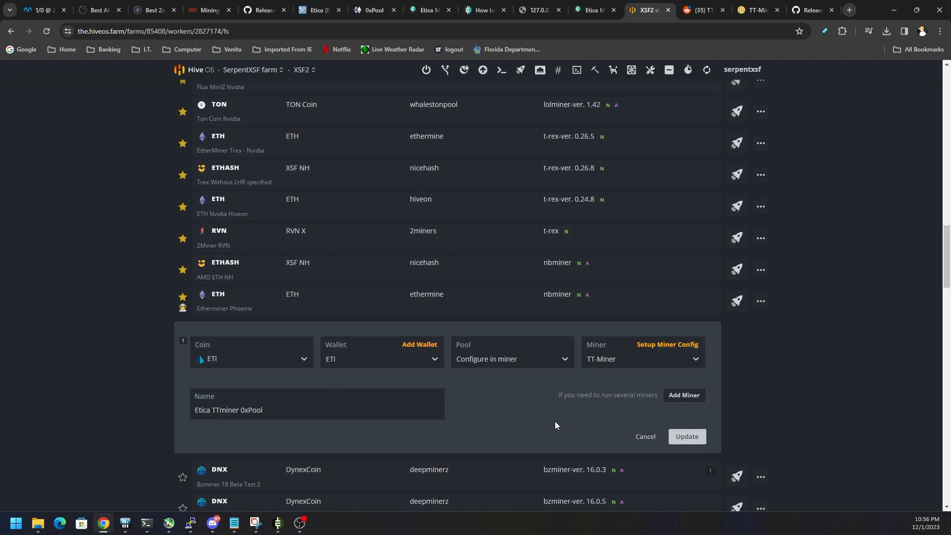
mouse_move(263, 522)
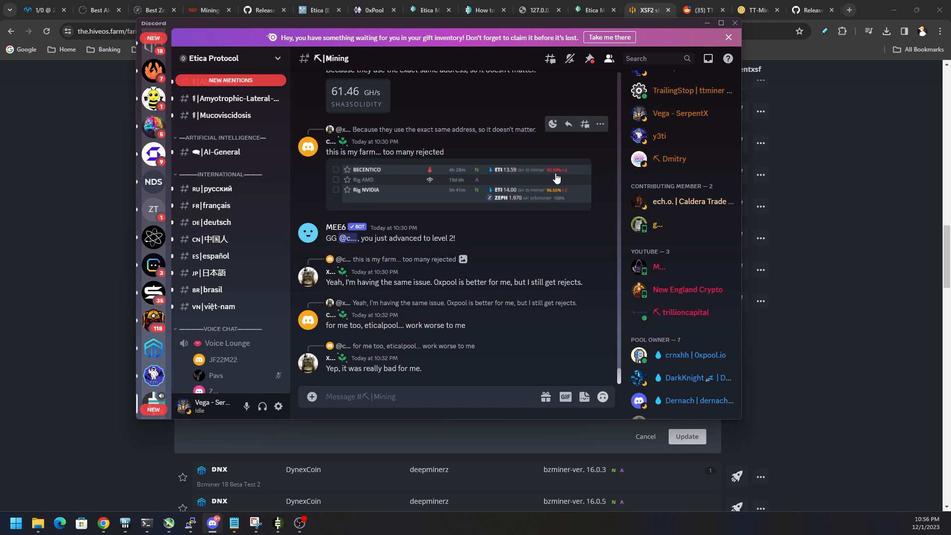
mouse_move(561, 196)
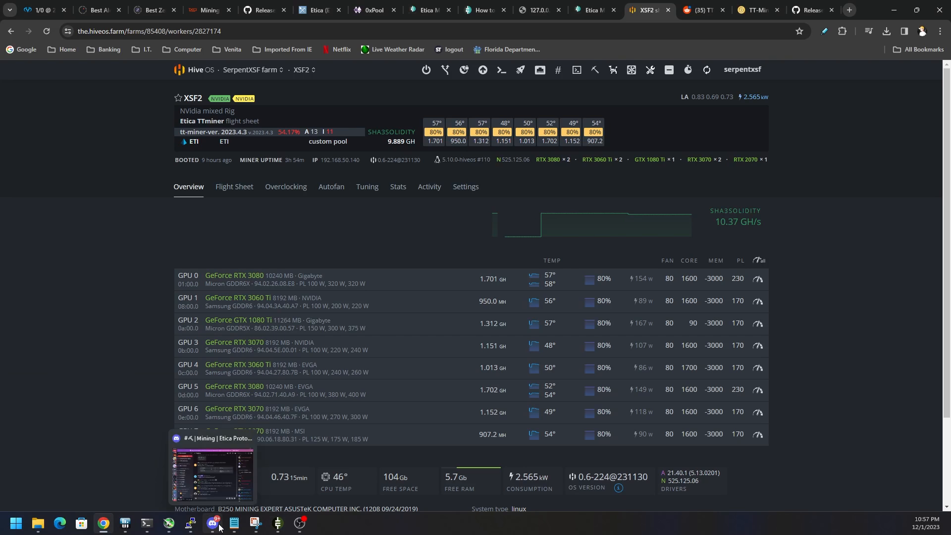
Step: Bring up the bitcointalk TT-Miner thread and clear the selected error log
left_click(213, 523)
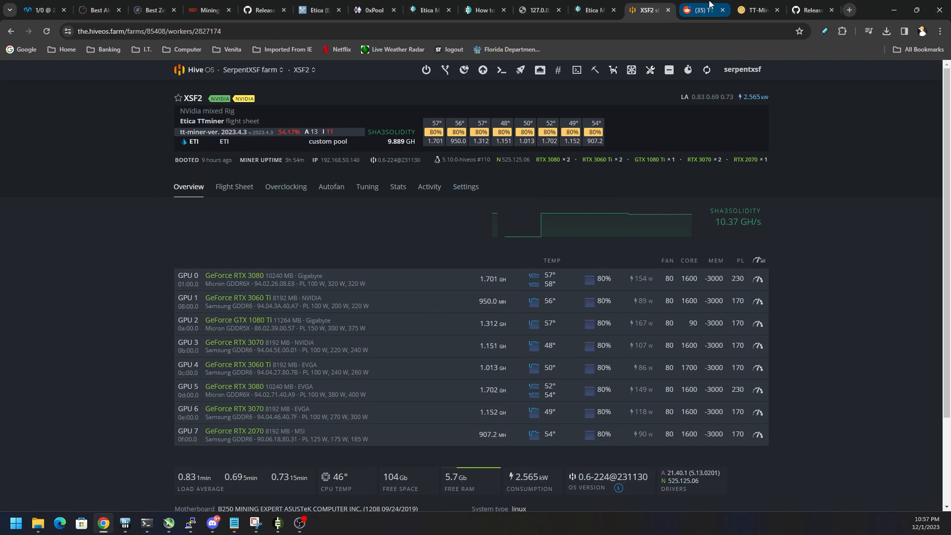
left_click(757, 10)
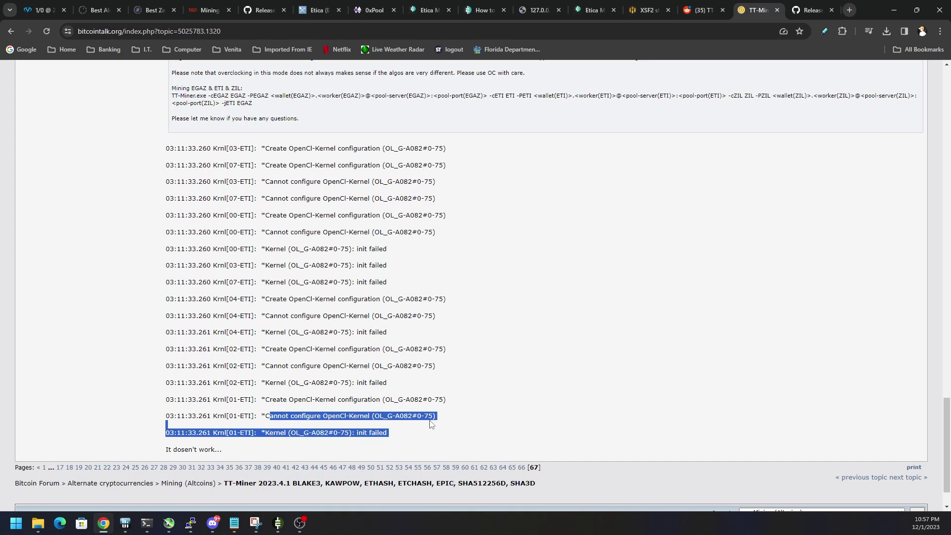
left_click(671, 389)
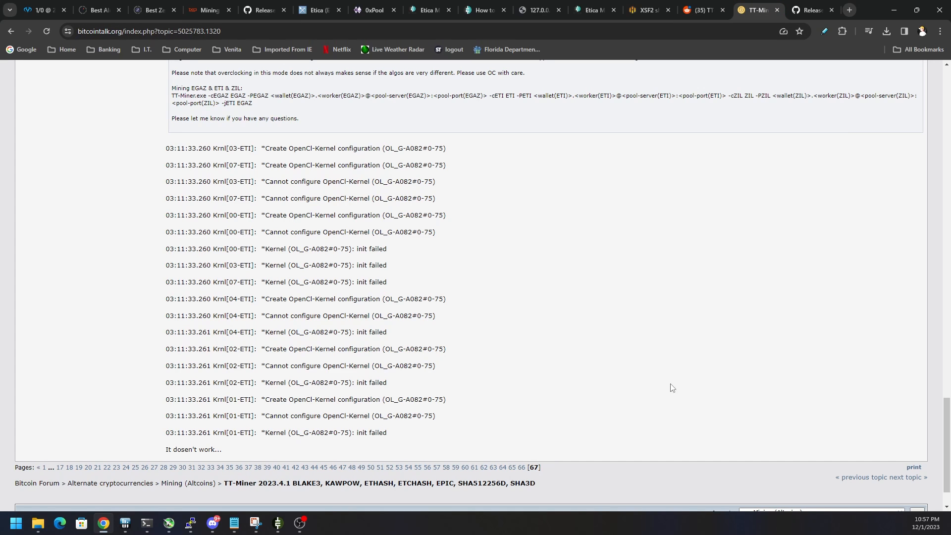
Step: Compare the rig overview hashrate with the forum thread, then show the Reddit new ETI miner post
left_click(646, 10)
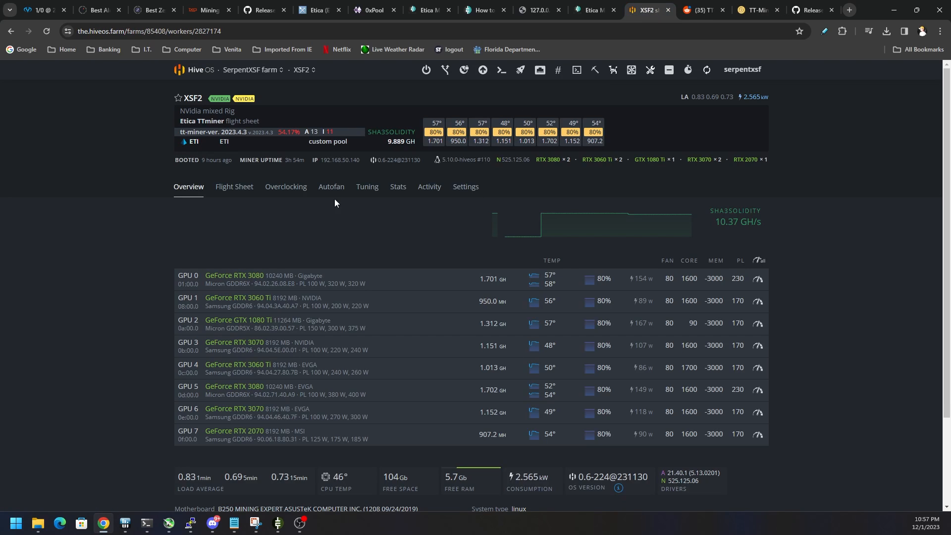
mouse_move(502, 158)
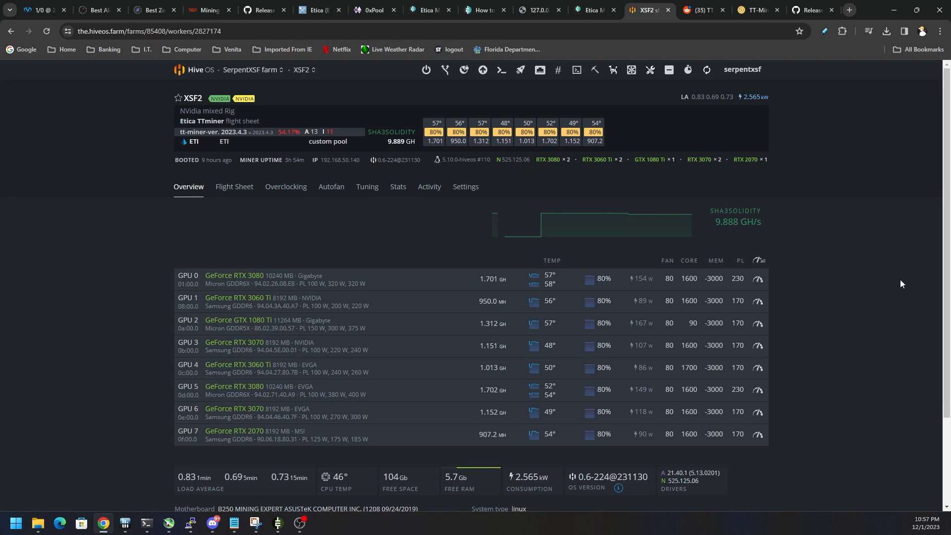
mouse_move(909, 293)
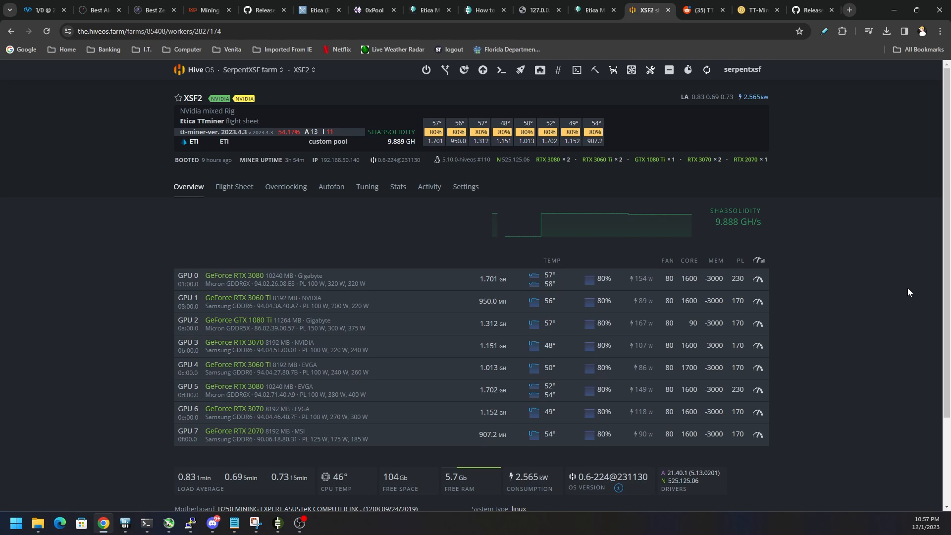
mouse_move(840, 317)
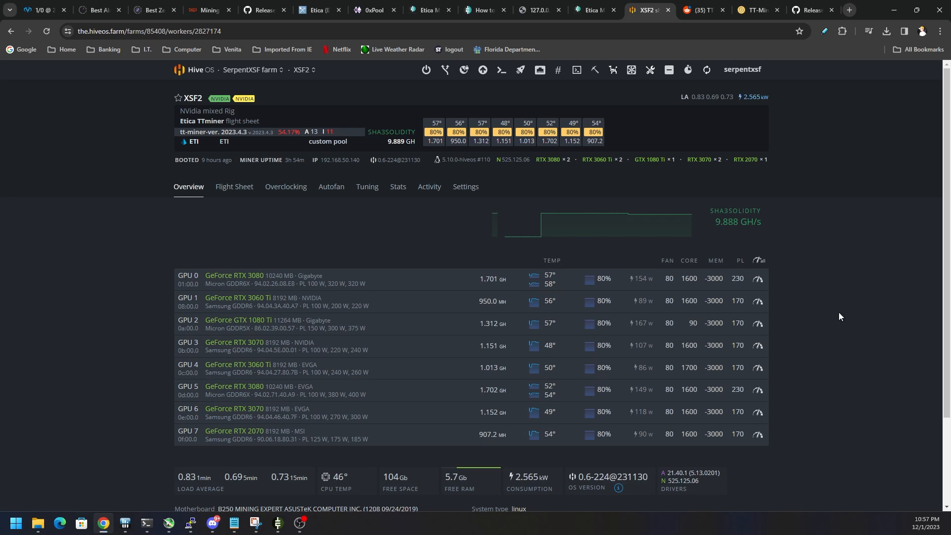
mouse_move(713, 384)
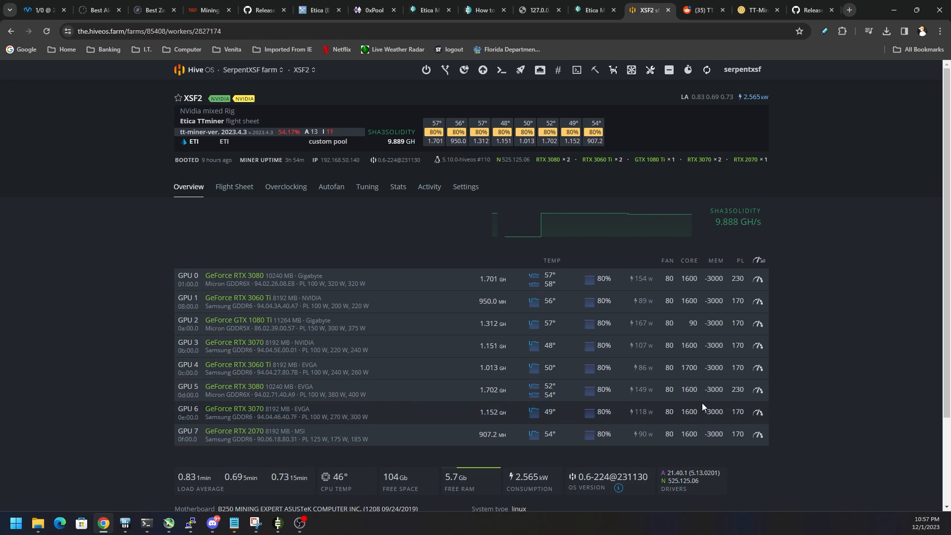
left_click(757, 10)
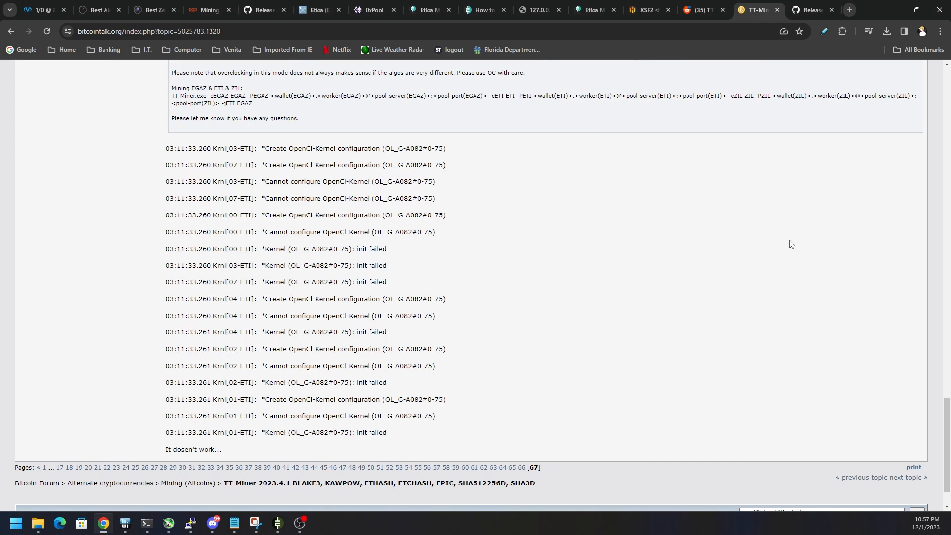
left_click(697, 10)
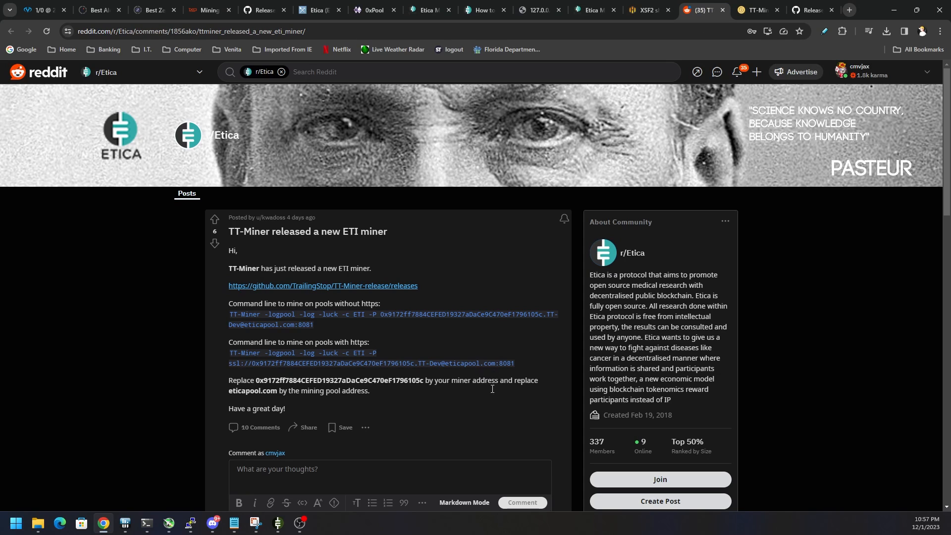
mouse_move(527, 373)
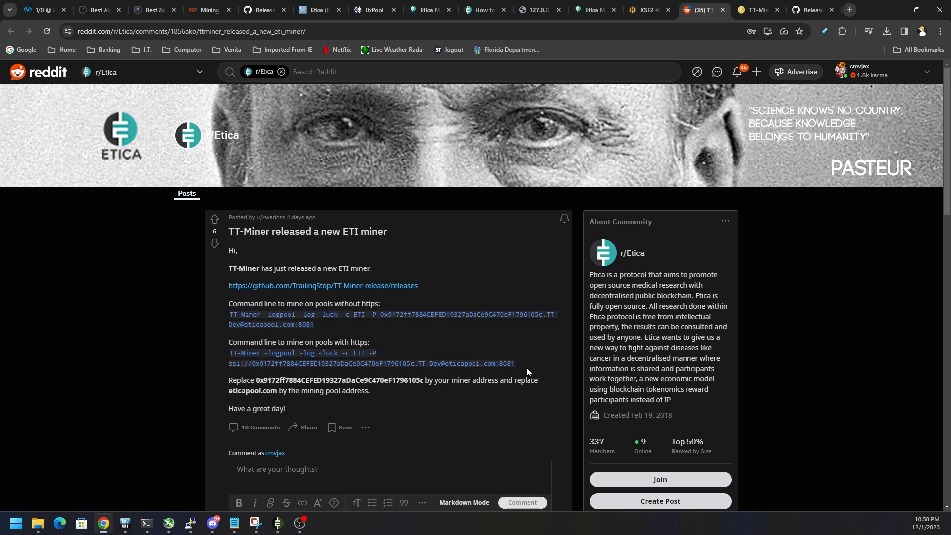
mouse_move(881, 96)
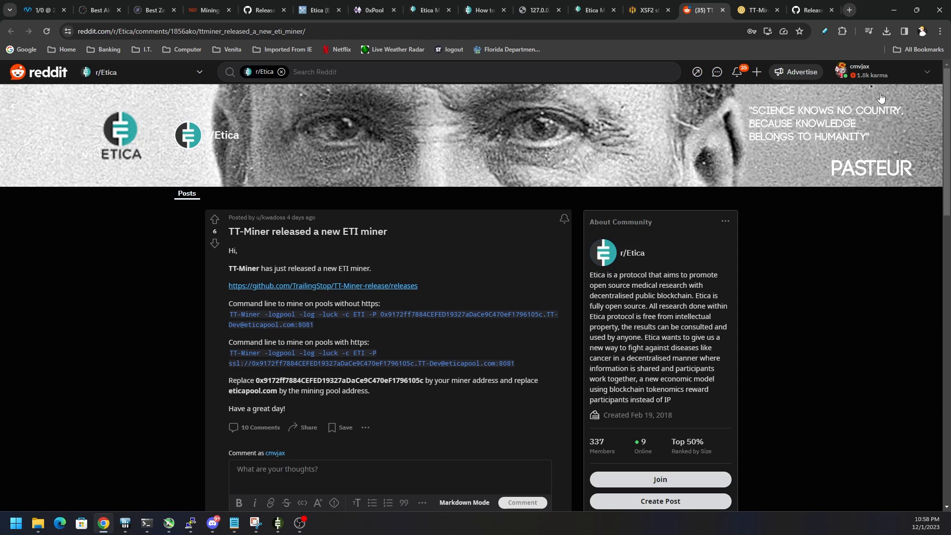
Step: Check the TT-Miner GitHub releases page and return to the Reddit ETI miner post
left_click(323, 285)
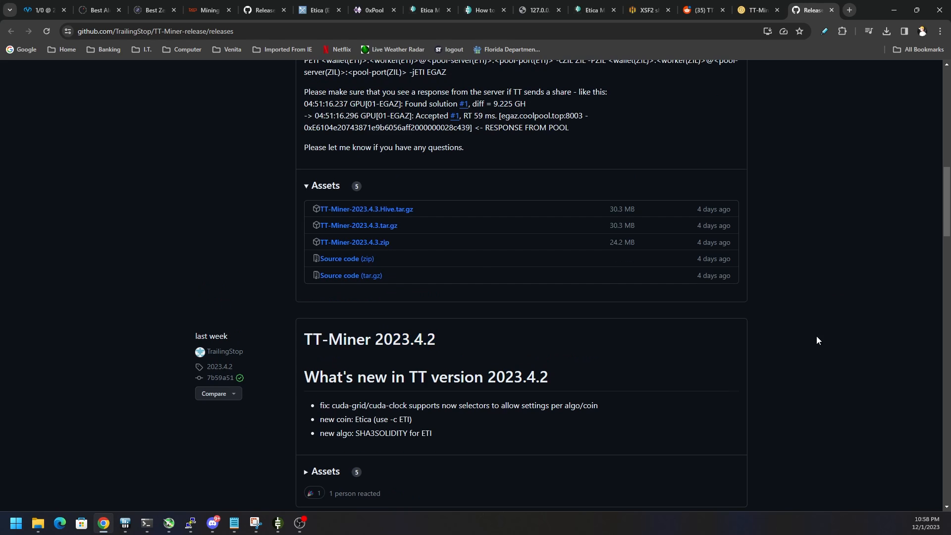
scroll("up", 3)
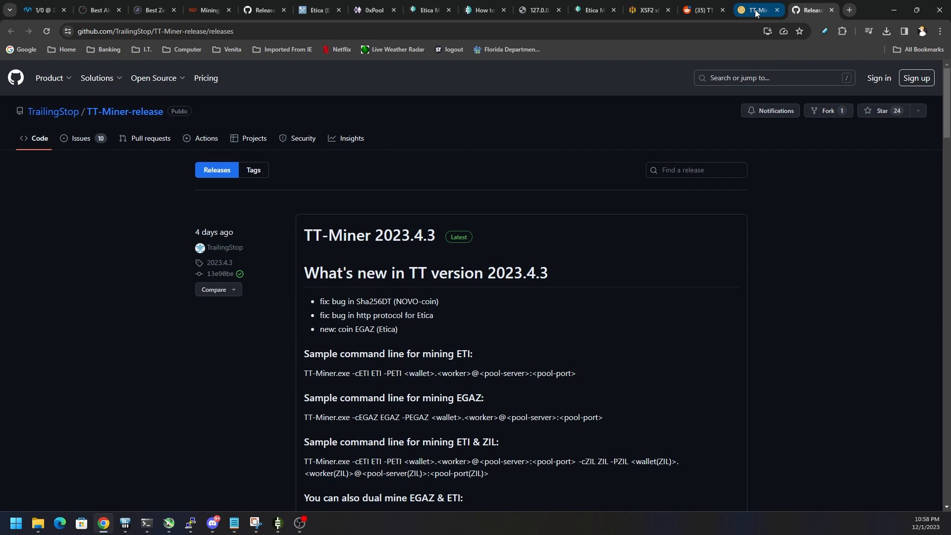
left_click(700, 10)
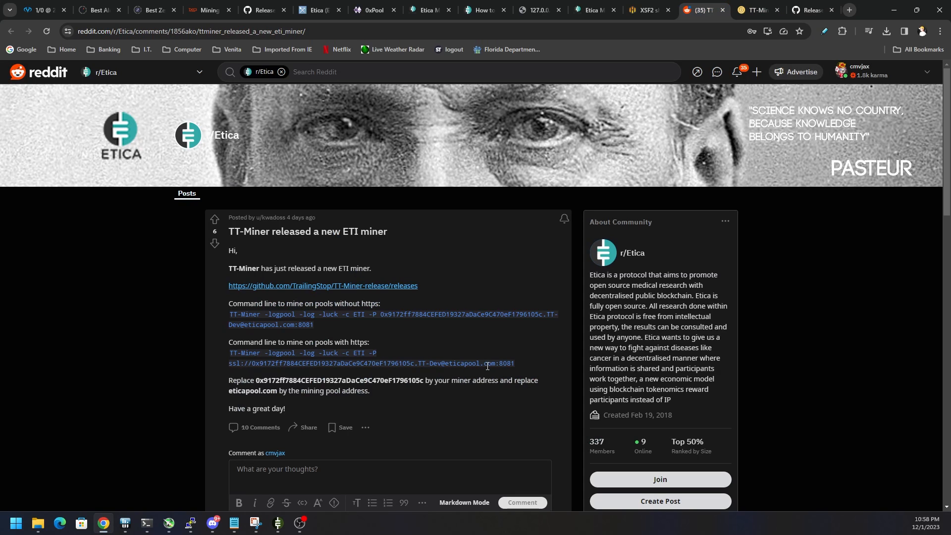
mouse_move(495, 362)
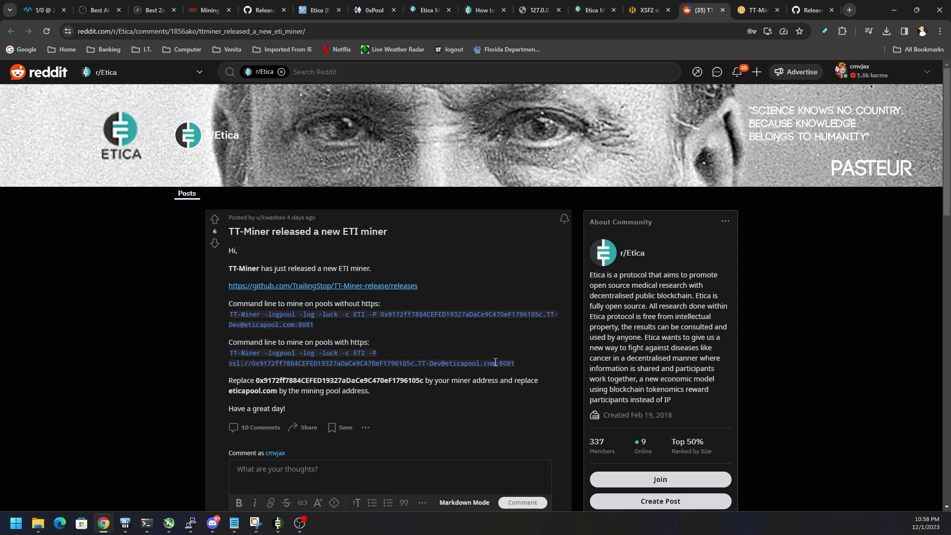
mouse_move(533, 376)
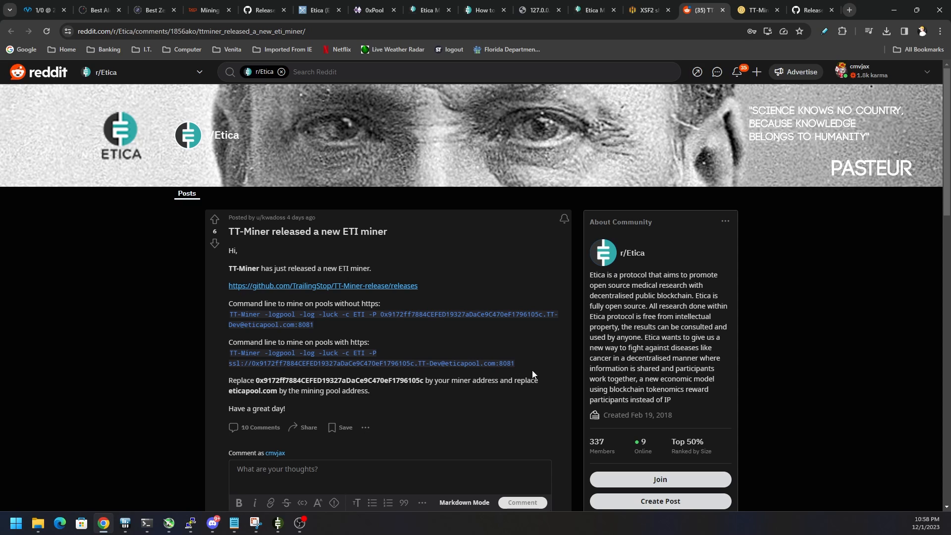
mouse_move(536, 368)
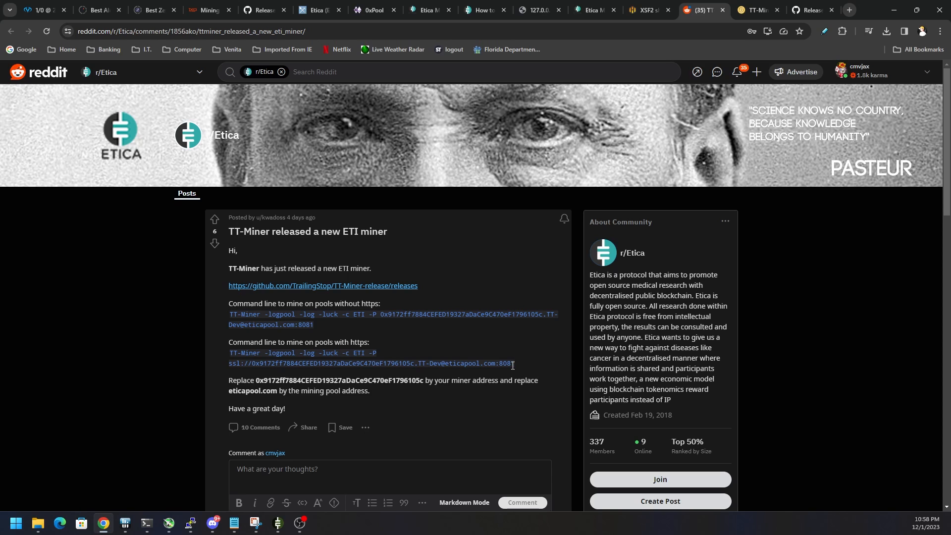
Step: Highlight the https pool command and its -luck option, then bring up the Etica Discord mining channel
left_click_drag(229, 352, 514, 364)
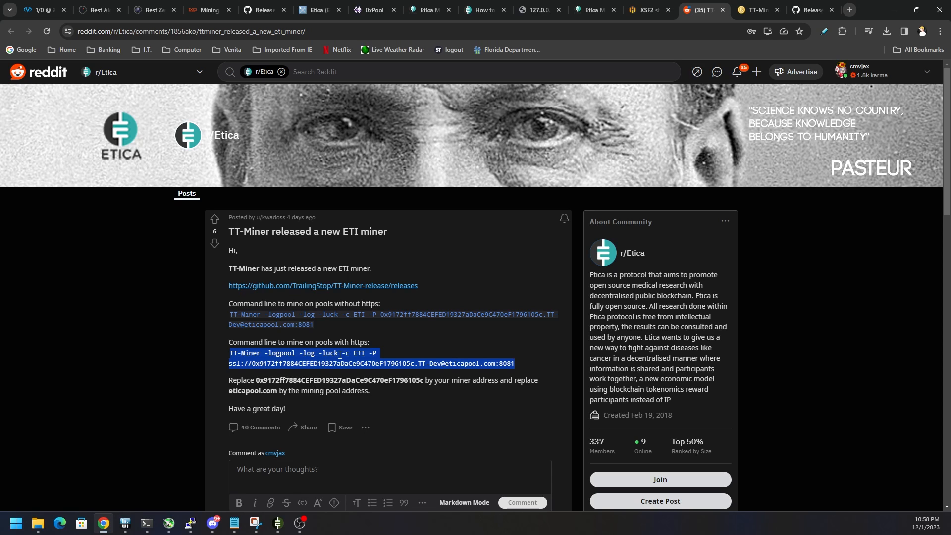
left_click(339, 353)
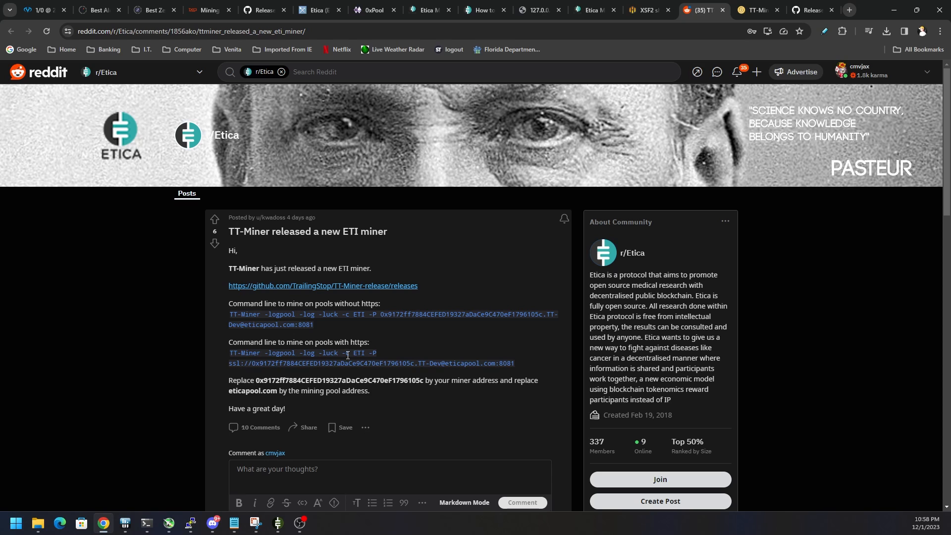
double_click(327, 352)
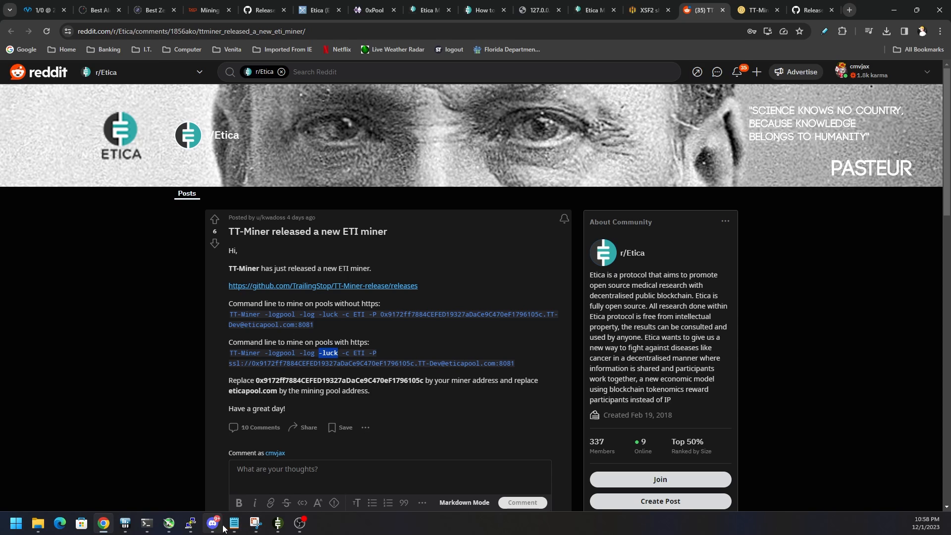
left_click(212, 523)
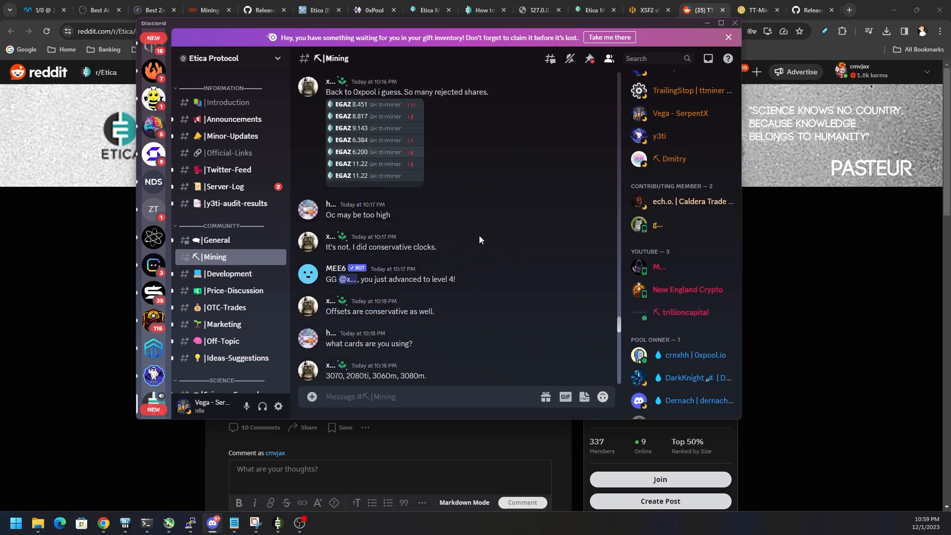
Step: Review the shared SoliditySHA3Miner custom configuration image for eticapool, then hide Discord
scroll("down", 3)
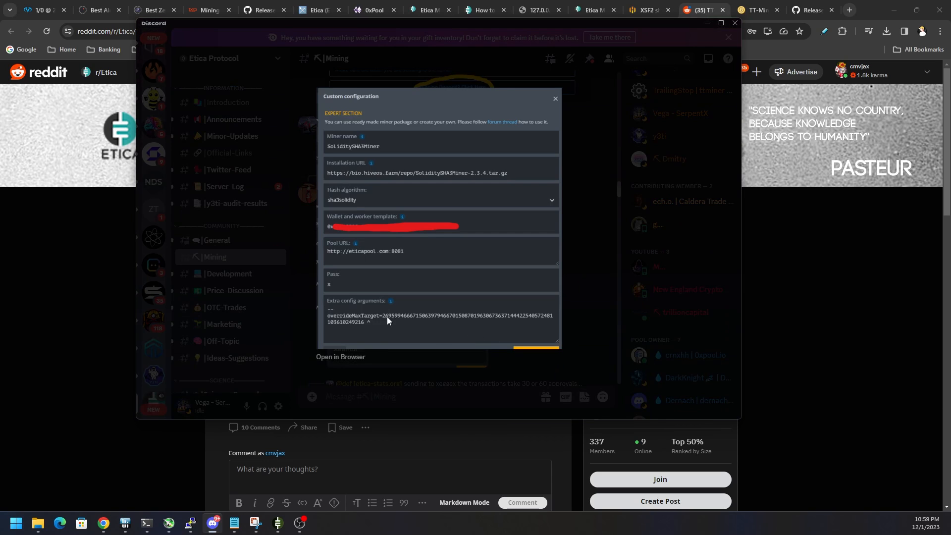
mouse_move(416, 316)
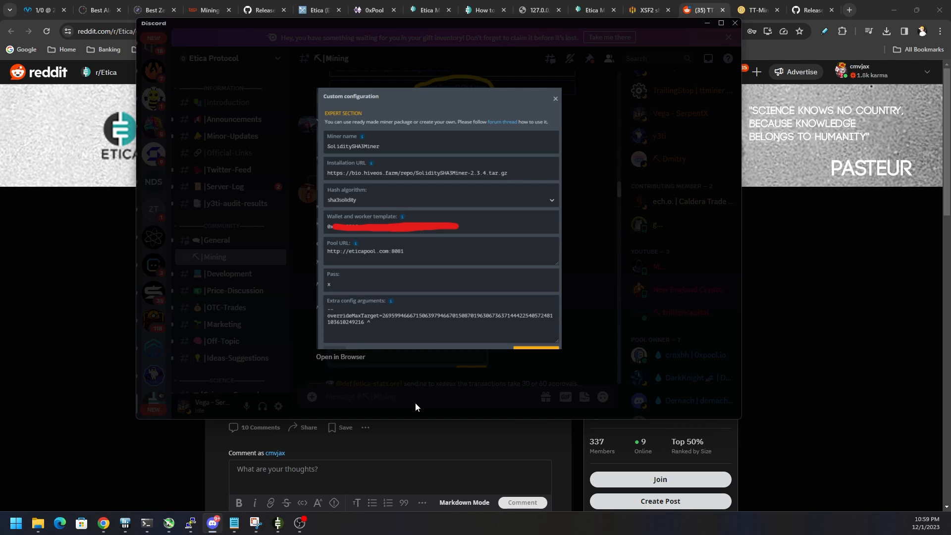
left_click(554, 98)
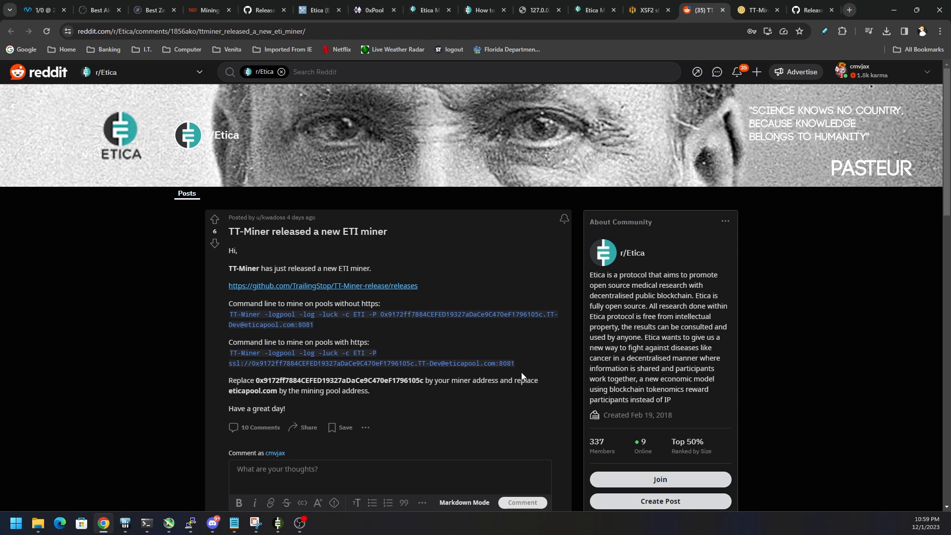
Step: Select parts of the https command line and the TT-Dev worker name in the Reddit post
left_click_drag(229, 352, 443, 364)
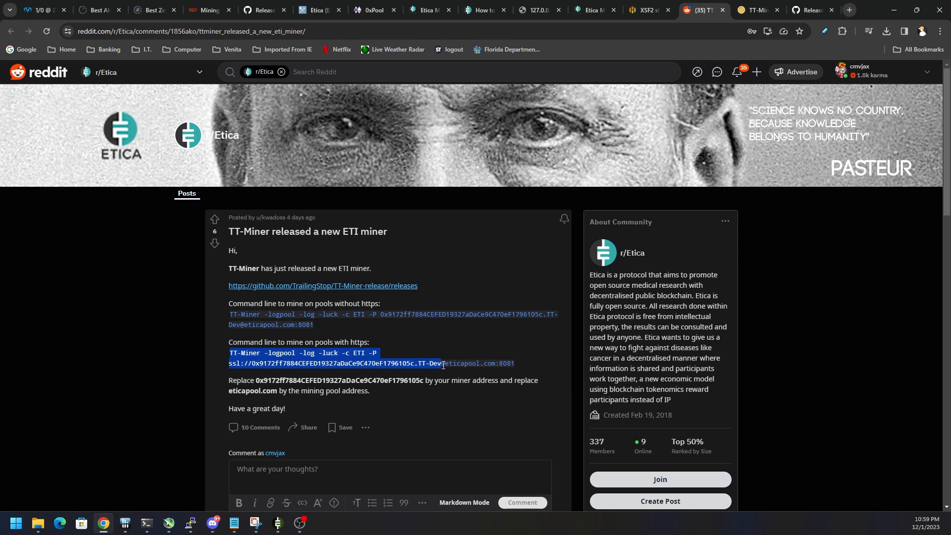
left_click(237, 353)
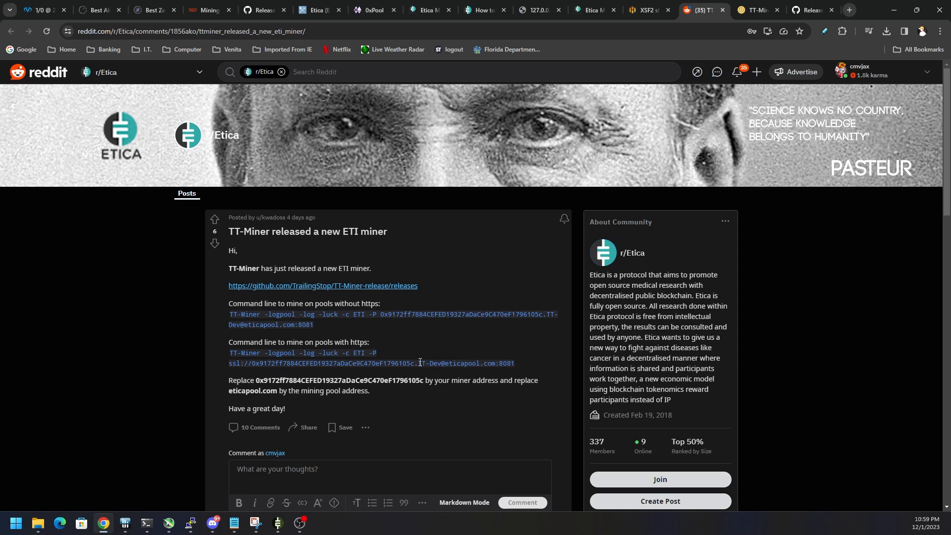
double_click(430, 363)
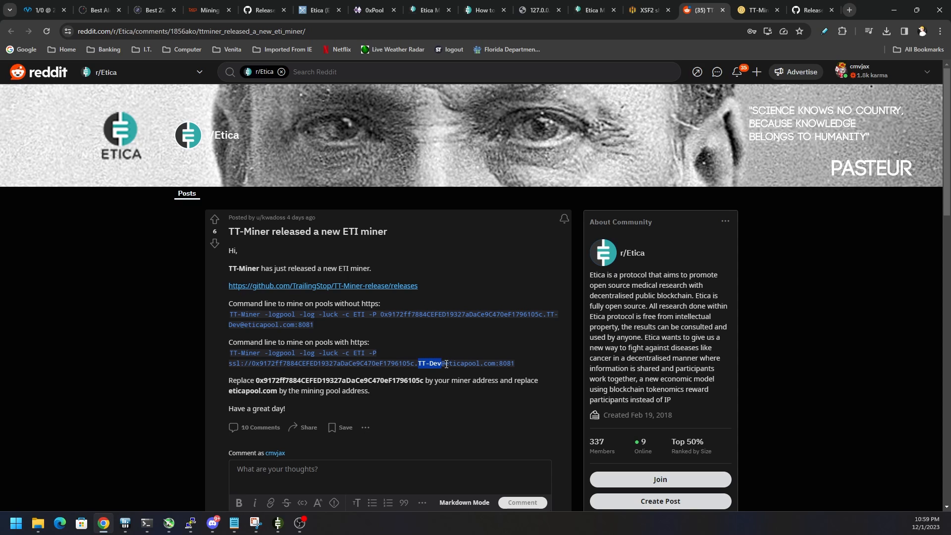
left_click_drag(417, 363, 501, 364)
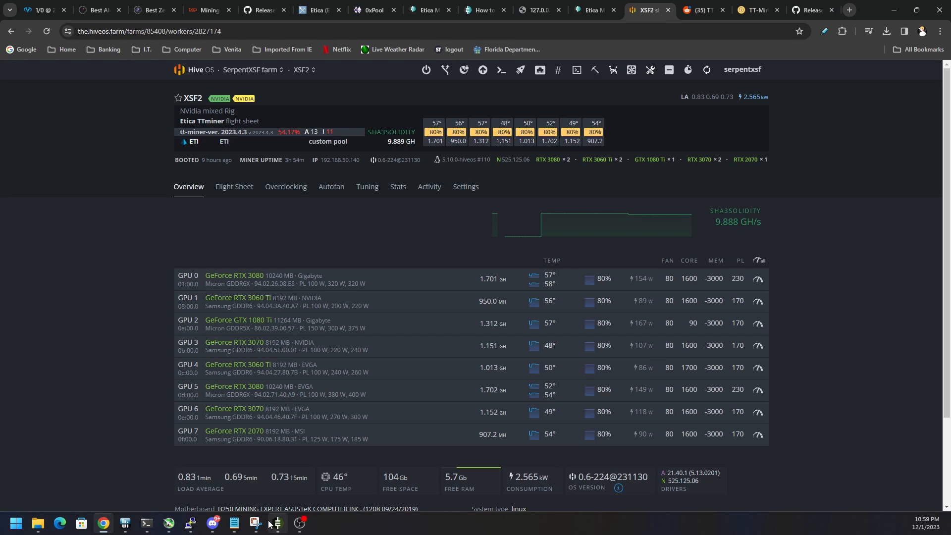
Step: Open the worker's flight sheet settings and check -luck in the Reddit command line
left_click(234, 186)
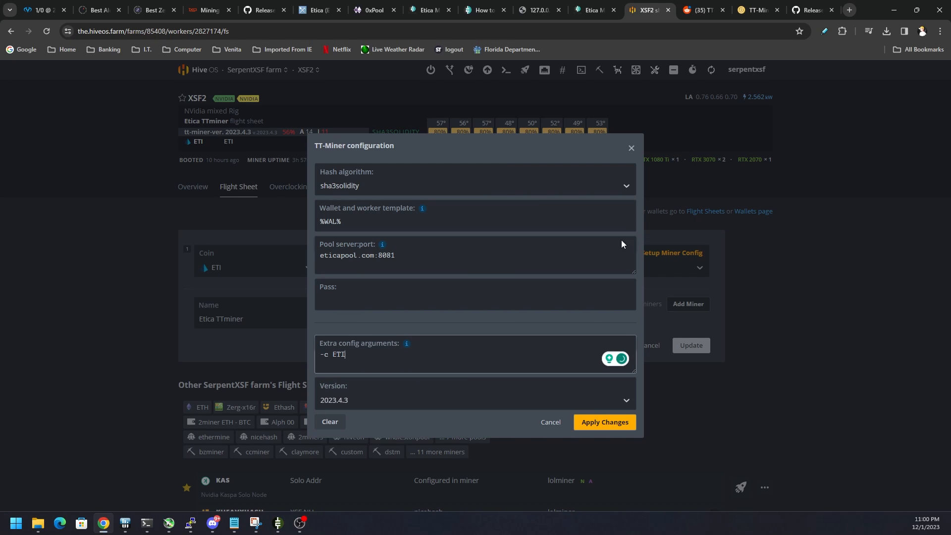
left_click(758, 9)
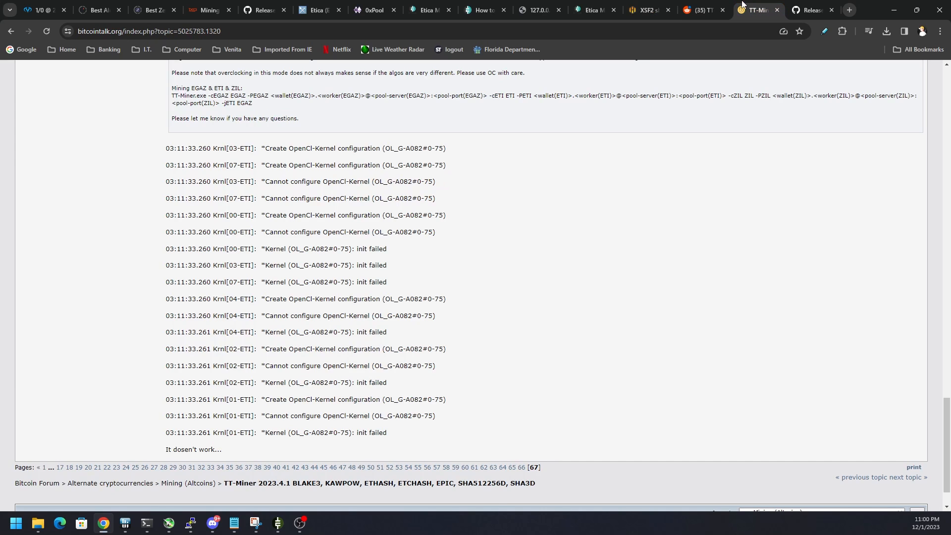
left_click(698, 9)
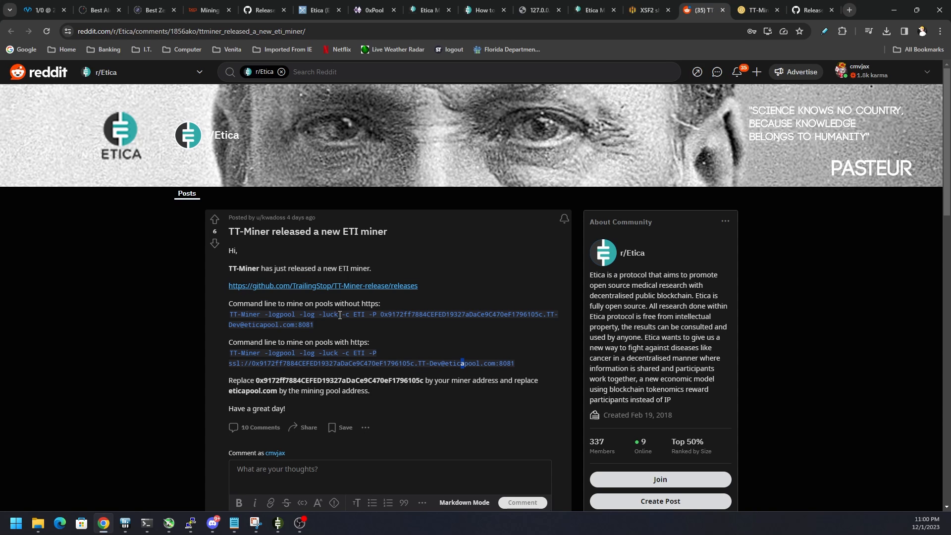
double_click(328, 314)
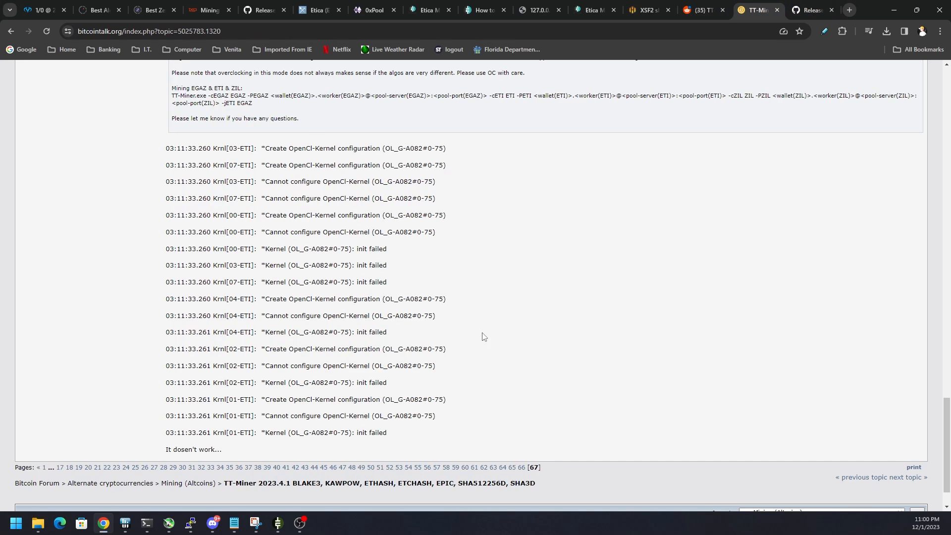
Step: Return to the Hive OS worker page and bring up the Etica TTminer sheet's TT-Miner configuration
left_click(649, 9)
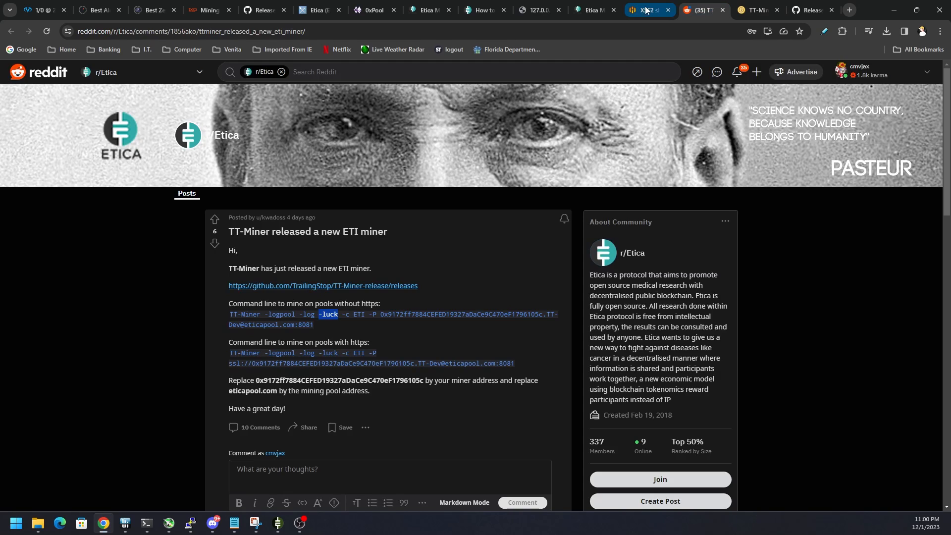
left_click(646, 8)
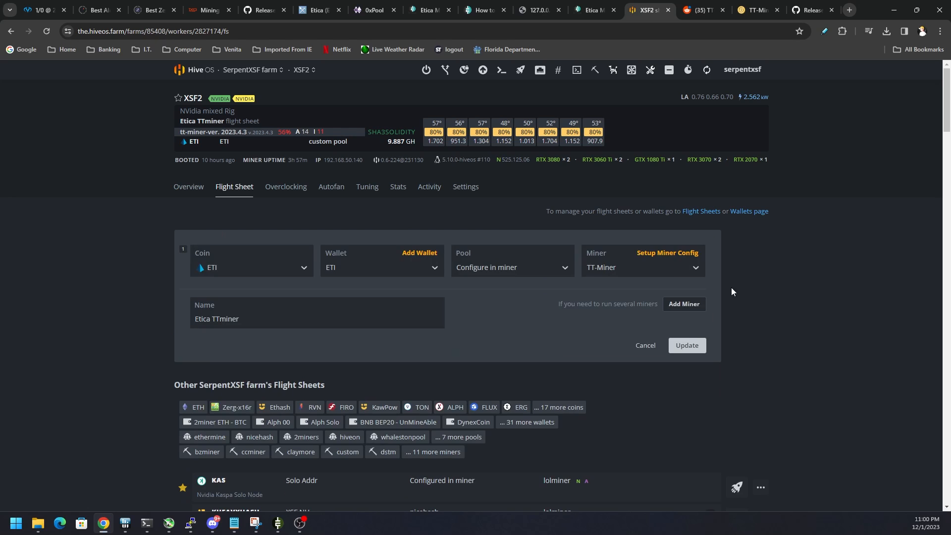
left_click(668, 252)
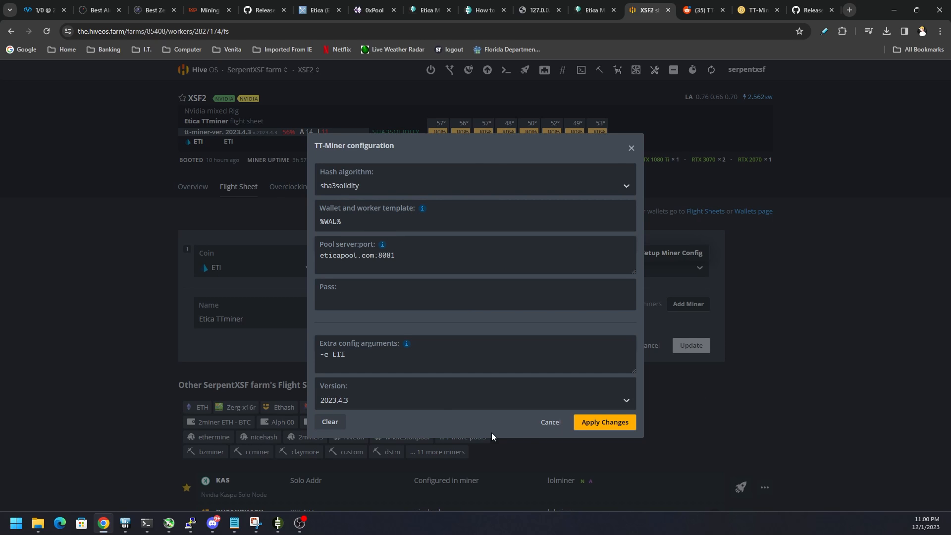
Step: Add -luck on a new line beneath -c ETI in the extra config arguments
left_click(382, 362)
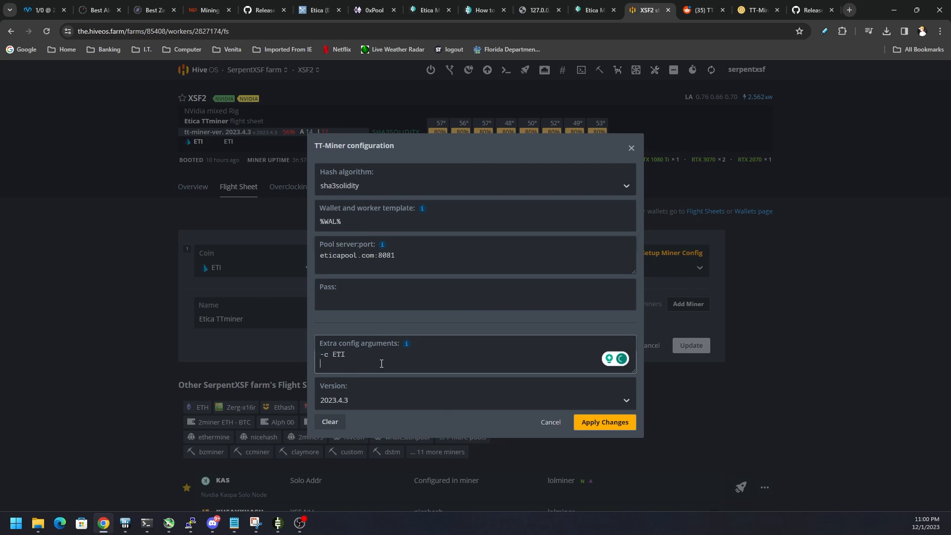
type("-luck")
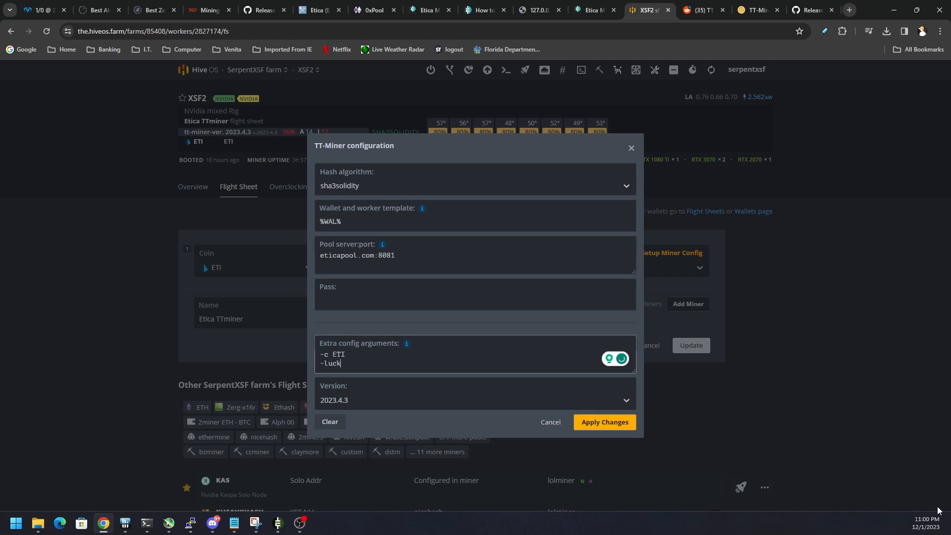
mouse_move(874, 352)
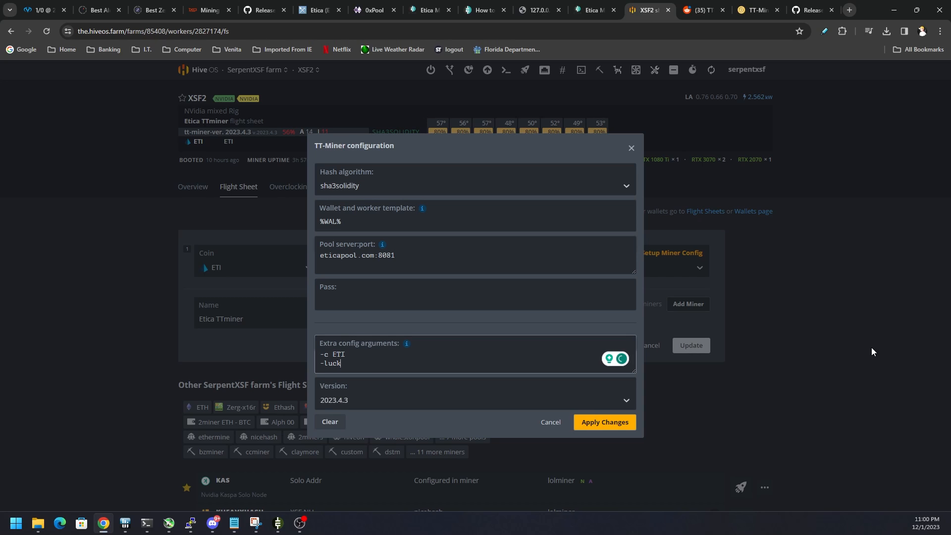